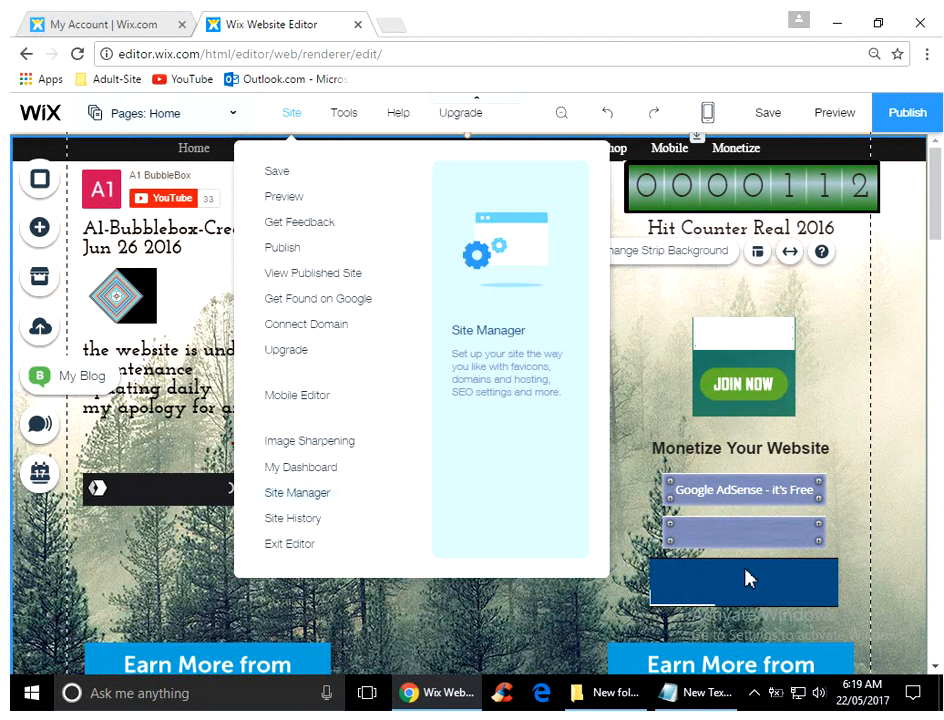
{"action": "mouse_move", "coordinate": [675, 553]}
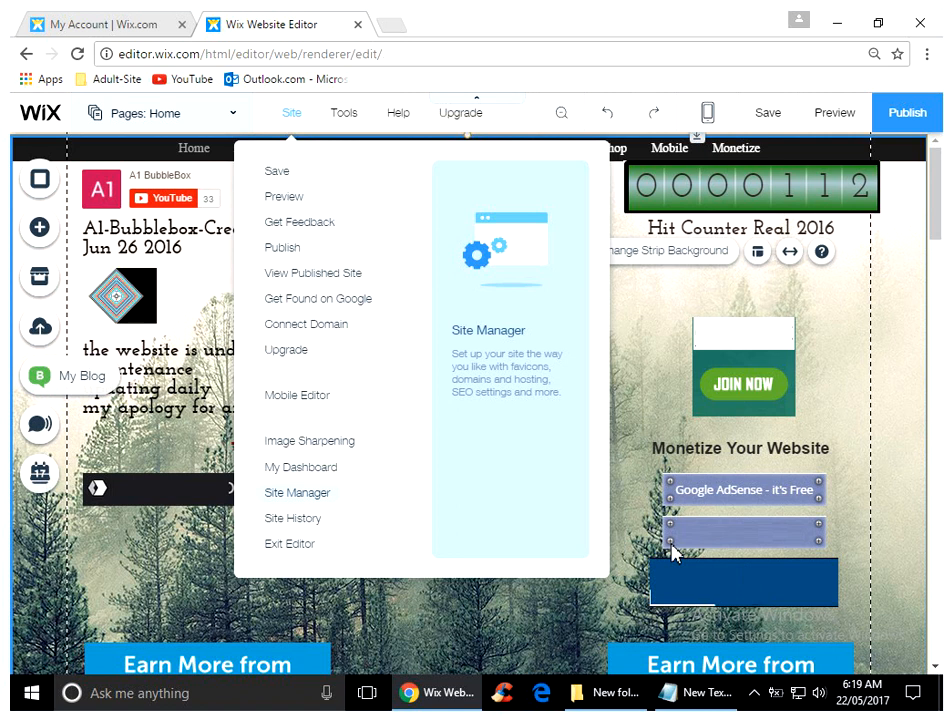
{"action": "mouse_move", "coordinate": [490, 524]}
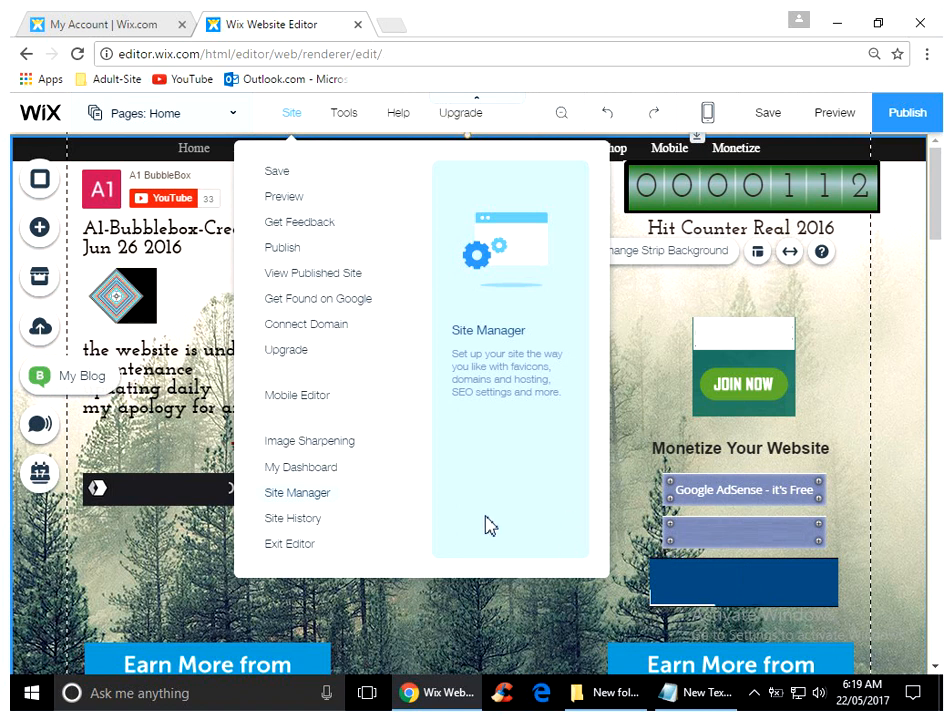
{"action": "mouse_move", "coordinate": [295, 450]}
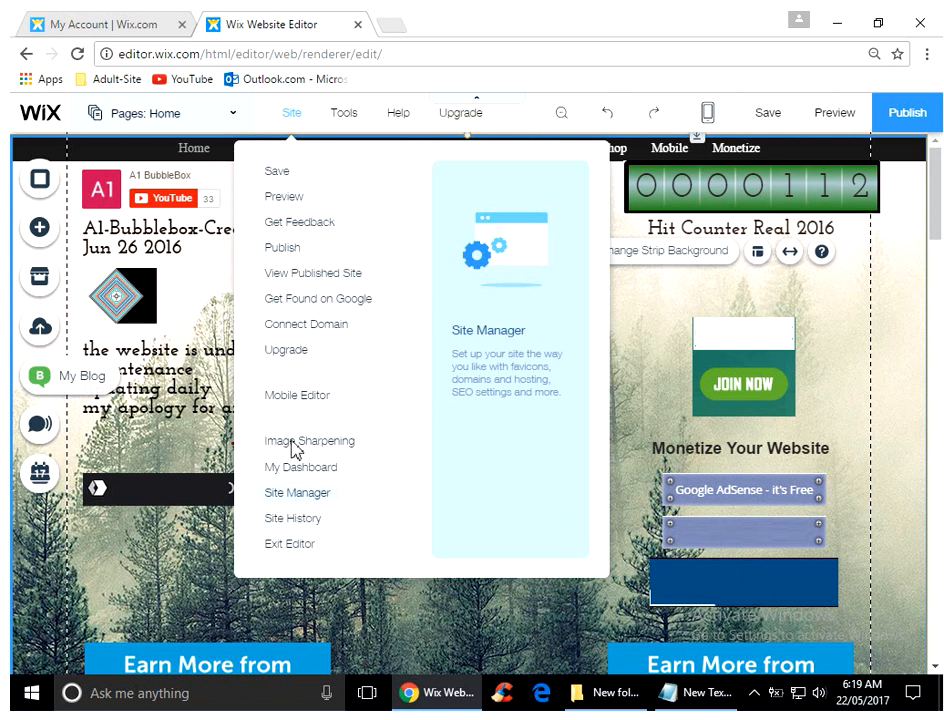
{"action": "mouse_move", "coordinate": [498, 441]}
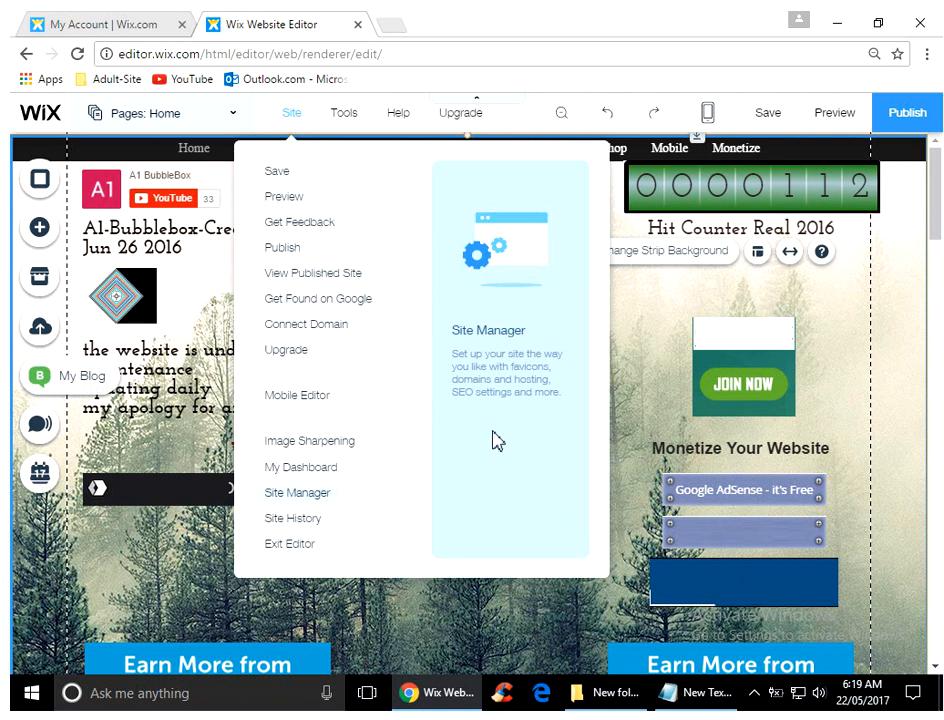
{"action": "mouse_move", "coordinate": [185, 487]}
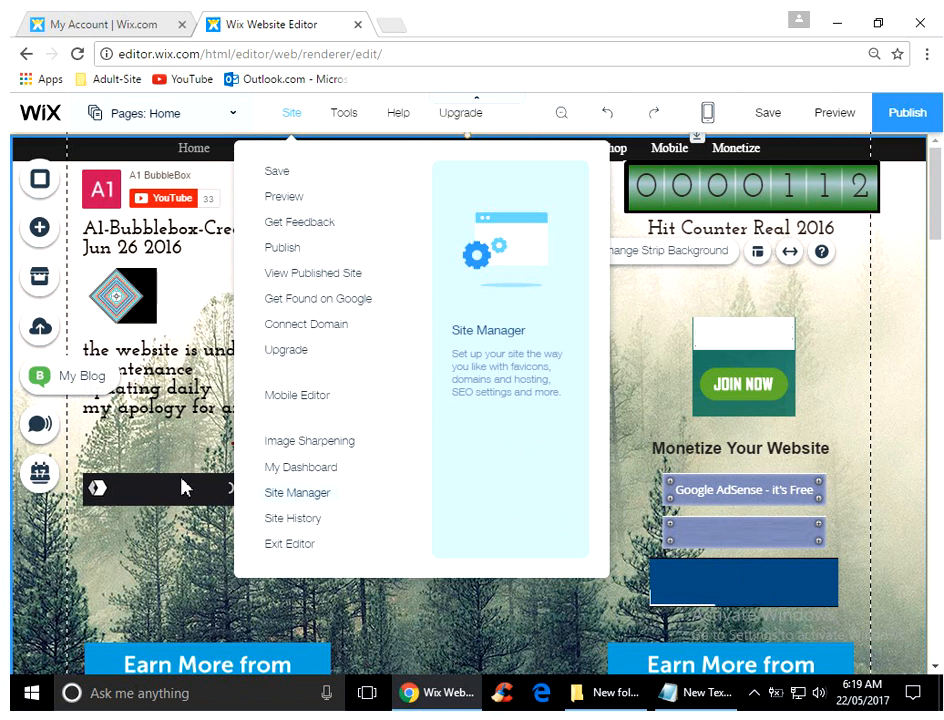
{"action": "mouse_move", "coordinate": [155, 447]}
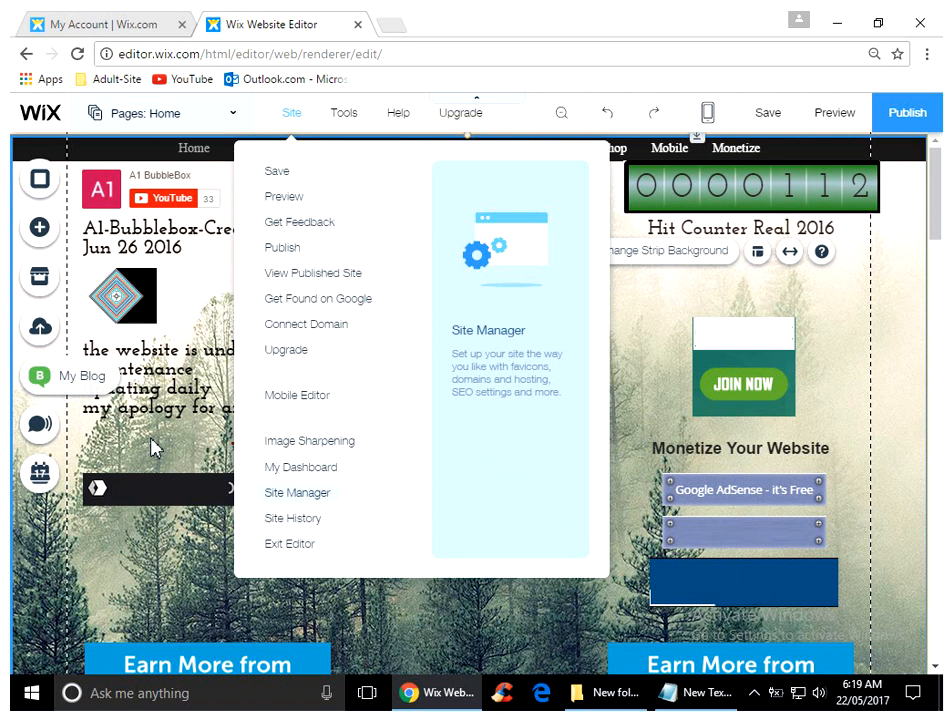
{"action": "mouse_move", "coordinate": [220, 405]}
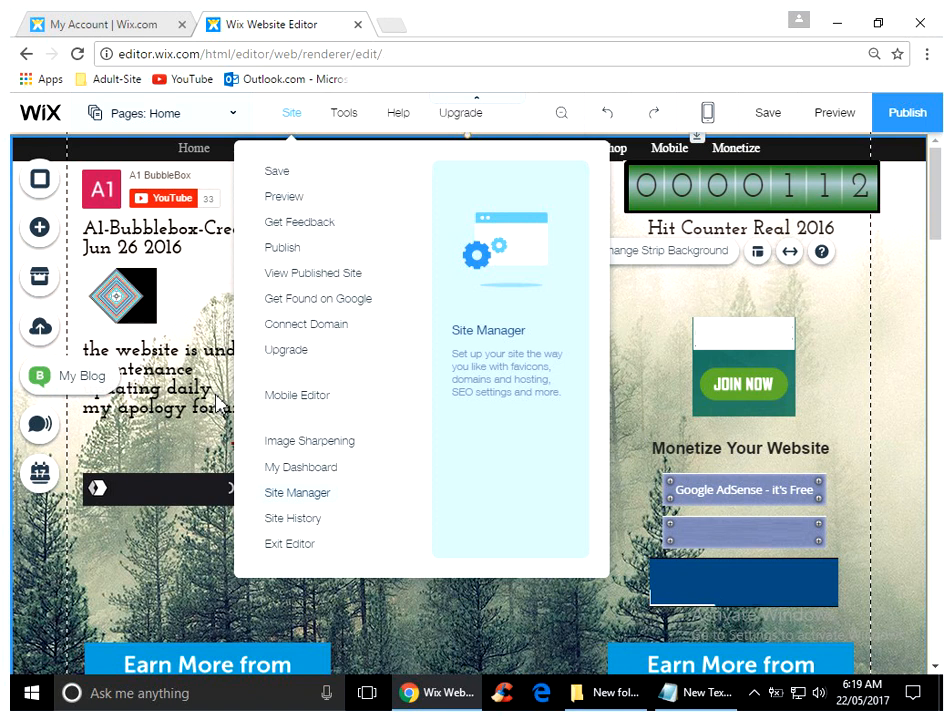
{"action": "mouse_move", "coordinate": [843, 210]}
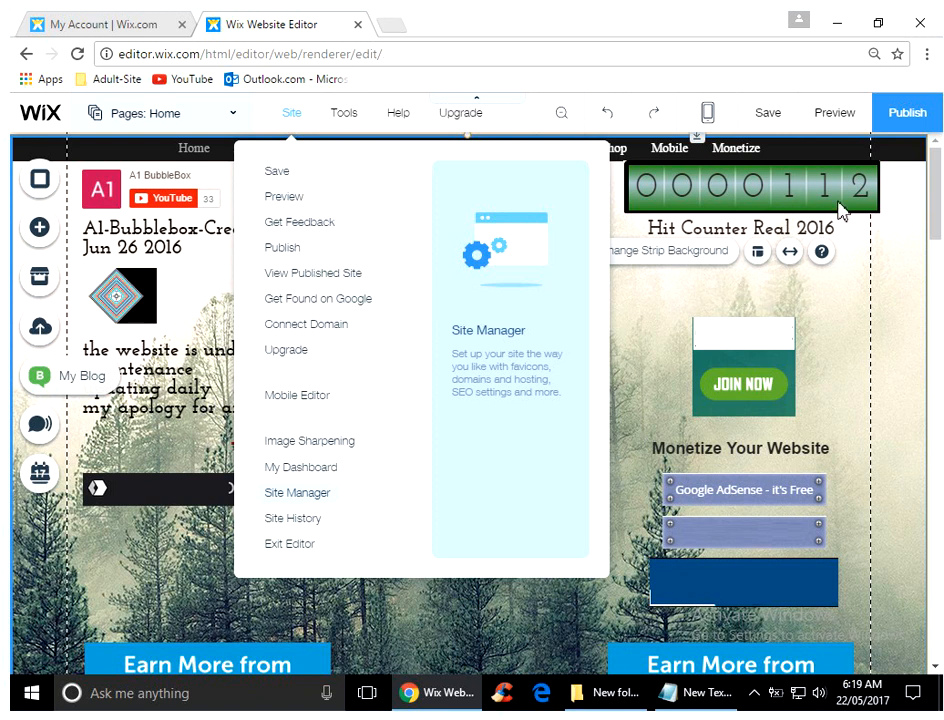
{"action": "mouse_move", "coordinate": [518, 308]}
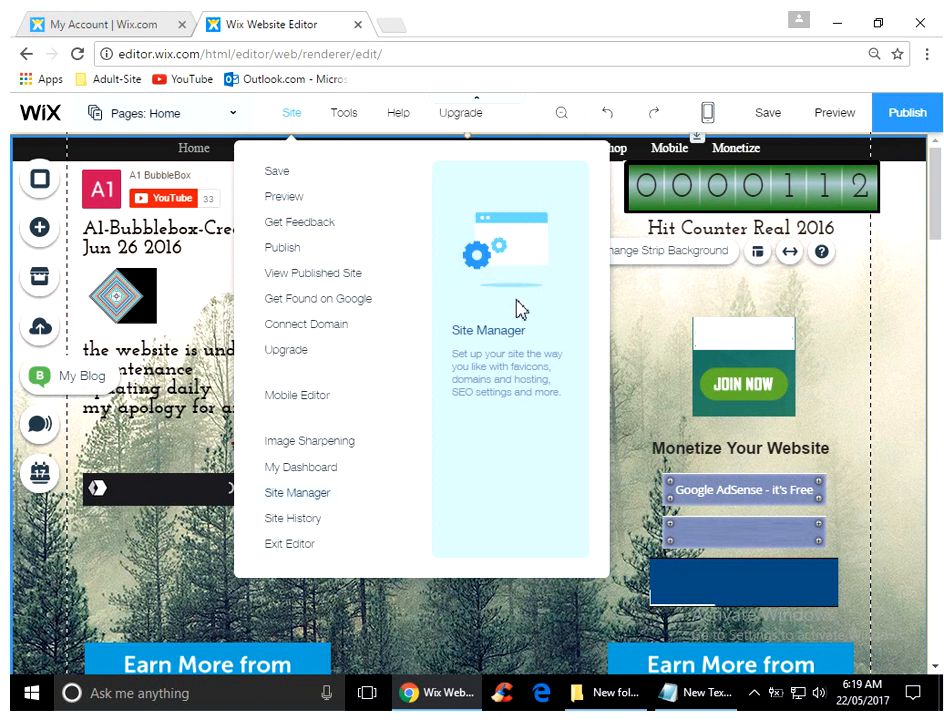
{"action": "mouse_move", "coordinate": [442, 334]}
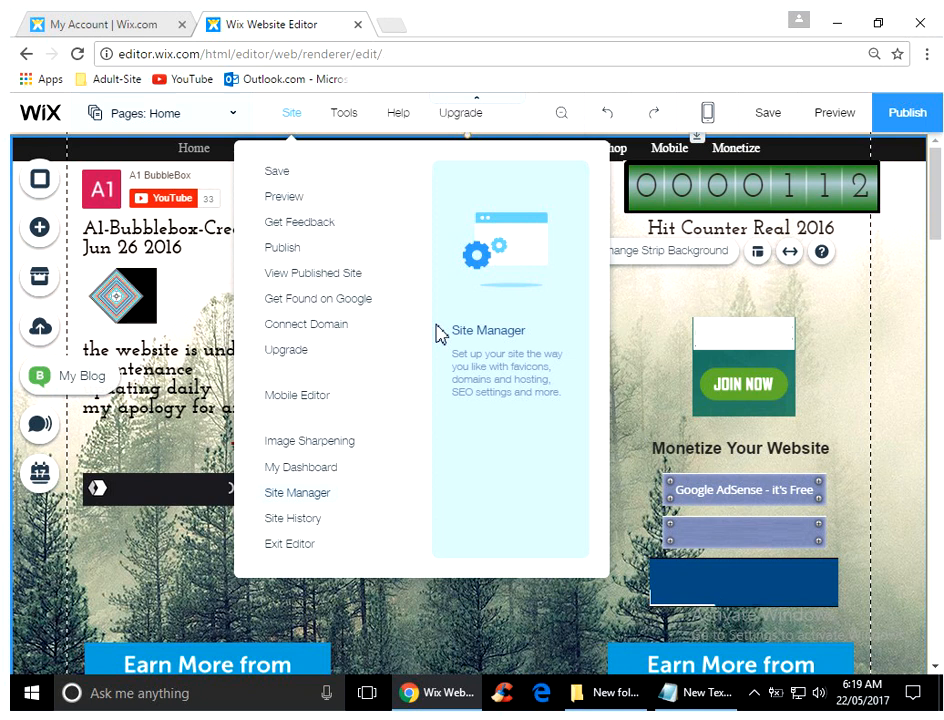
{"action": "mouse_move", "coordinate": [350, 475]}
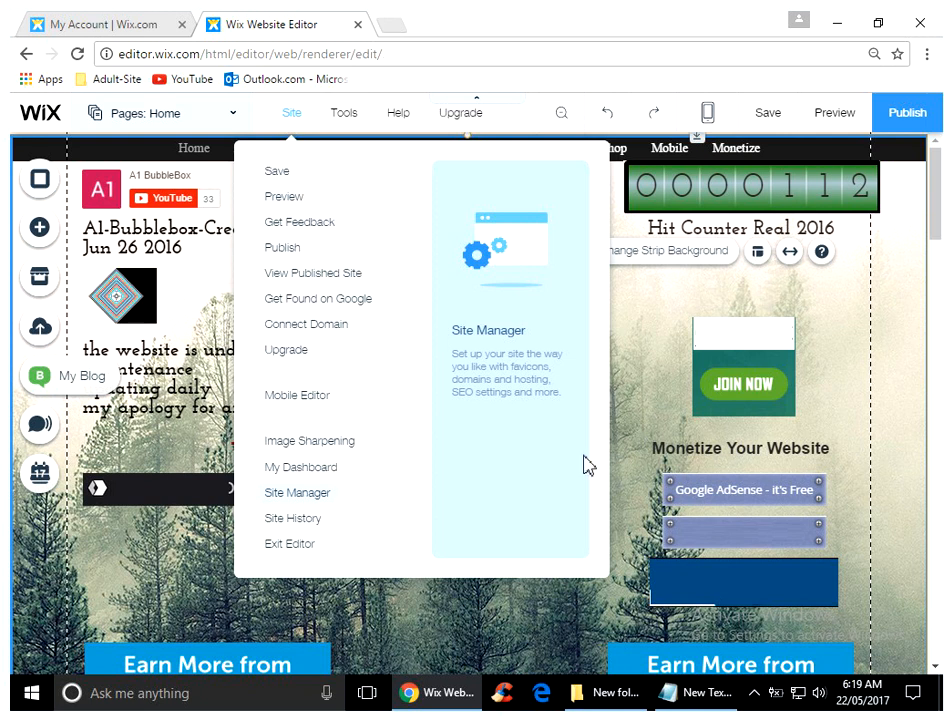
{"action": "mouse_move", "coordinate": [874, 222]}
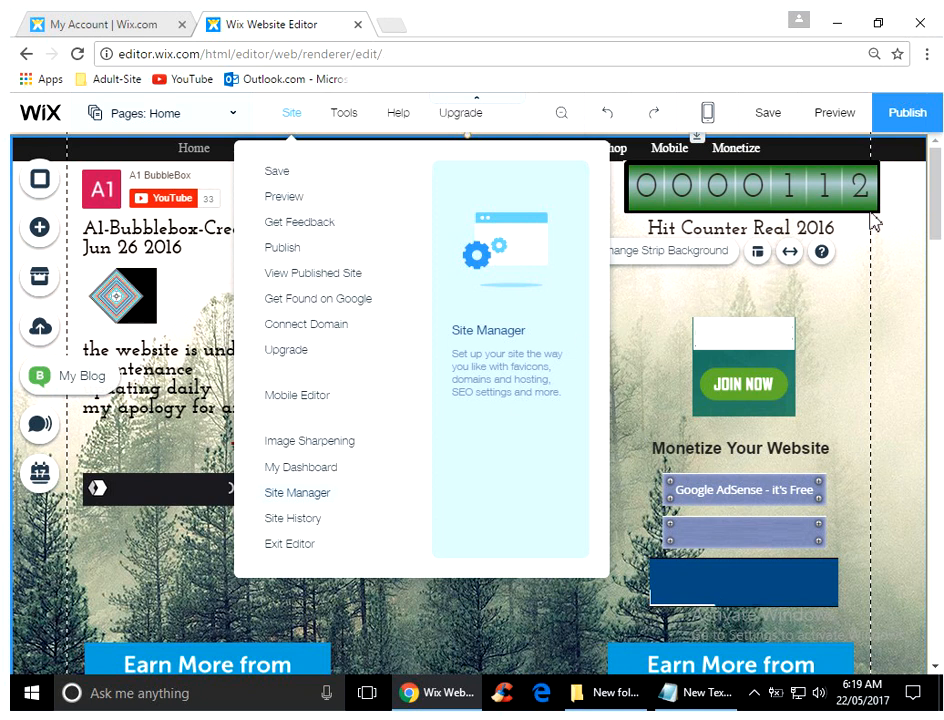
{"action": "mouse_move", "coordinate": [480, 140]}
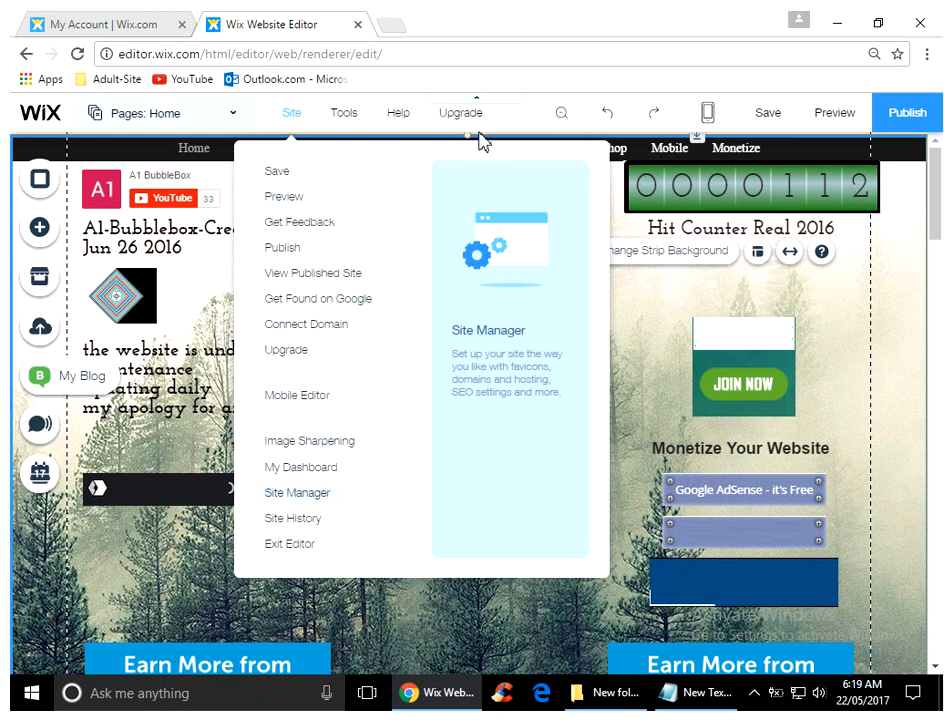
{"action": "mouse_move", "coordinate": [295, 123]}
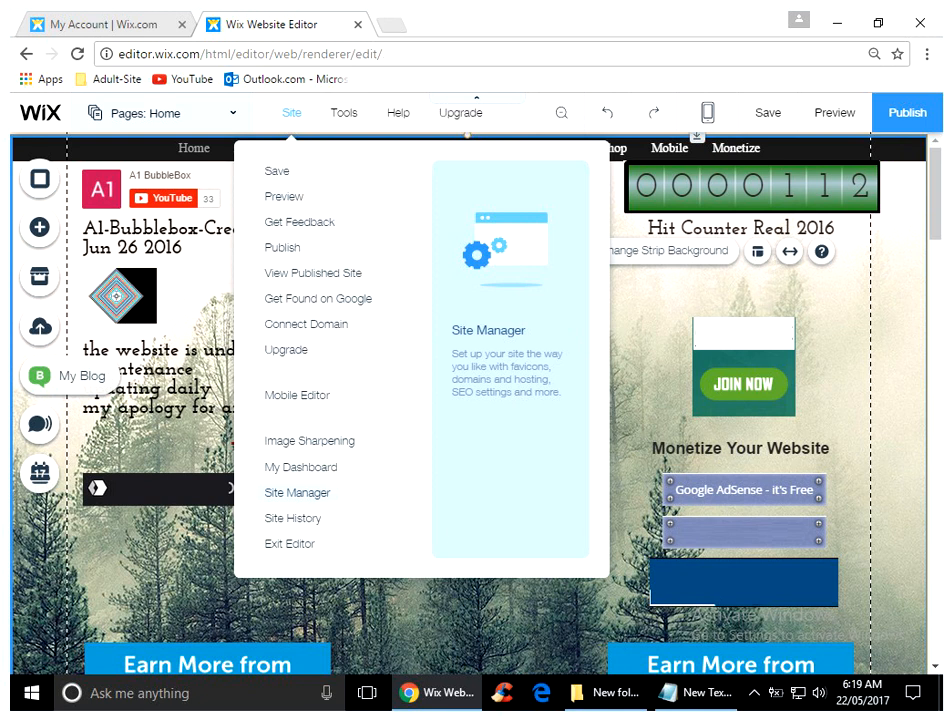
Open the site's SEO settings and scroll to the empty Header Code – Meta Tags field.
{"action": "left_click", "coordinate": [297, 492]}
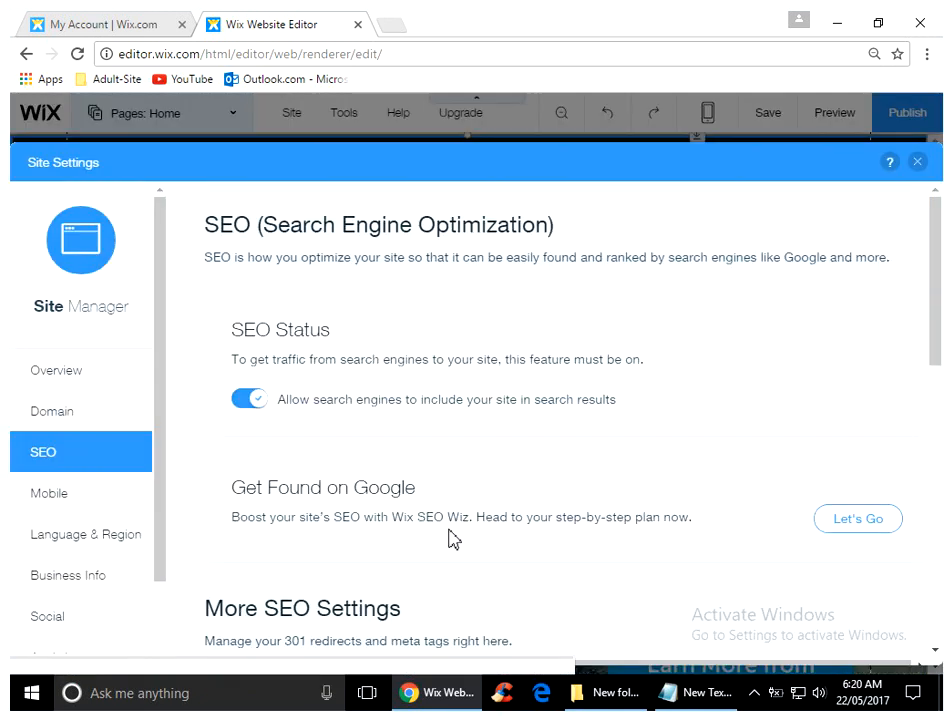
{"action": "mouse_move", "coordinate": [85, 358]}
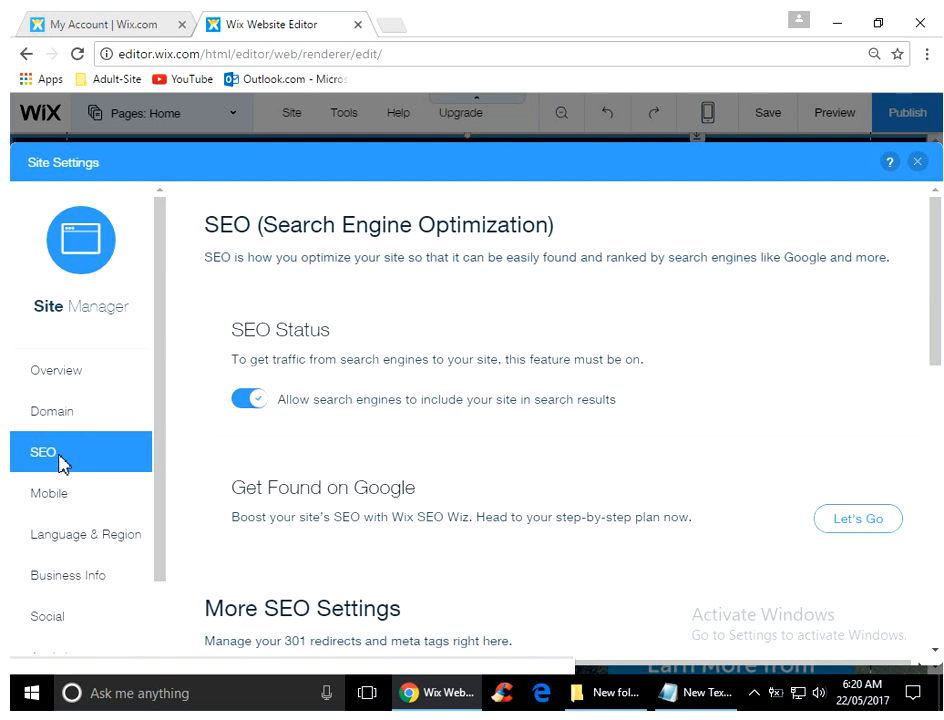
{"action": "mouse_move", "coordinate": [467, 379]}
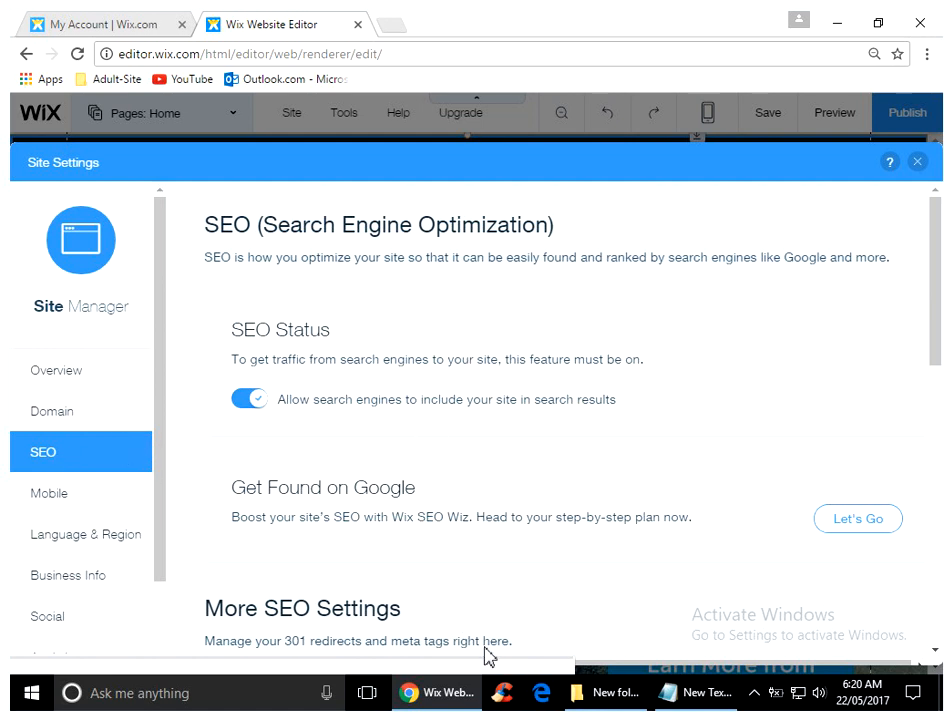
{"action": "scroll", "scroll_direction": "down", "scroll_amount": 3}
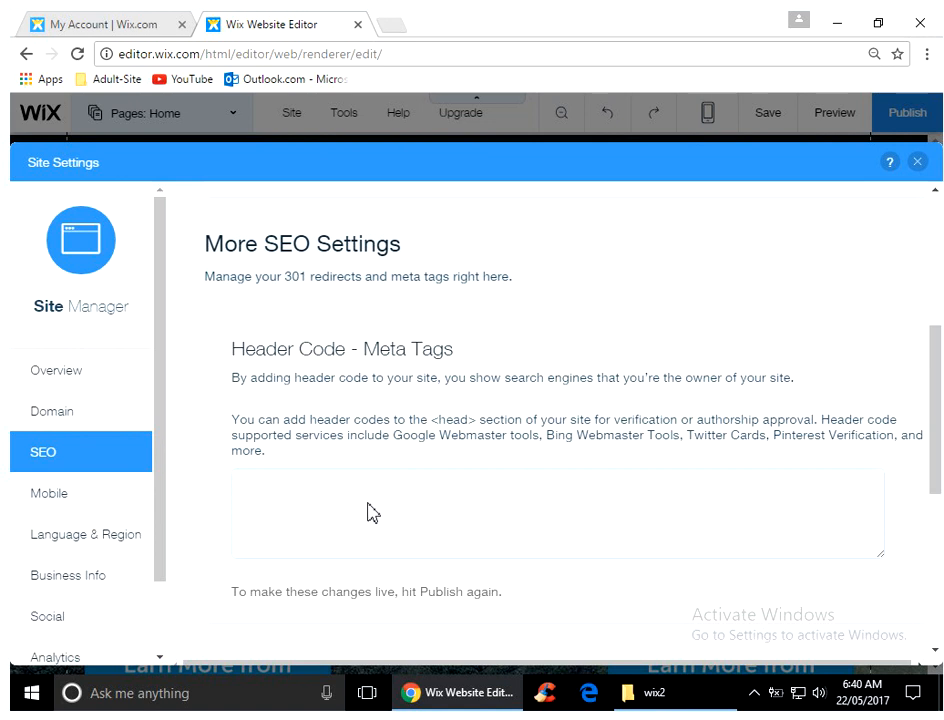
{"action": "mouse_move", "coordinate": [359, 399]}
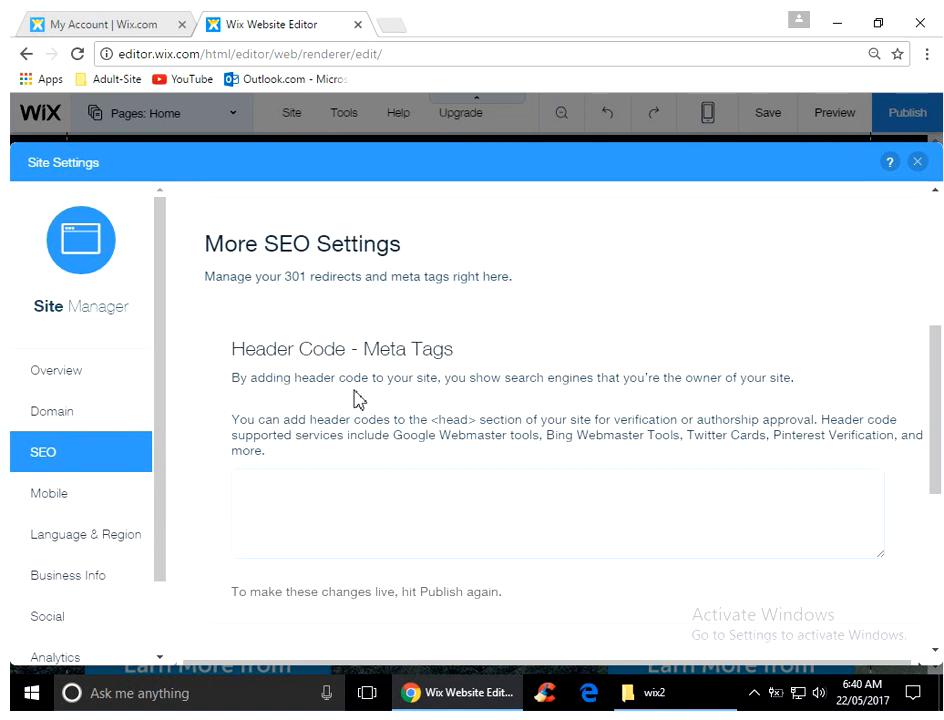
{"action": "mouse_move", "coordinate": [445, 370]}
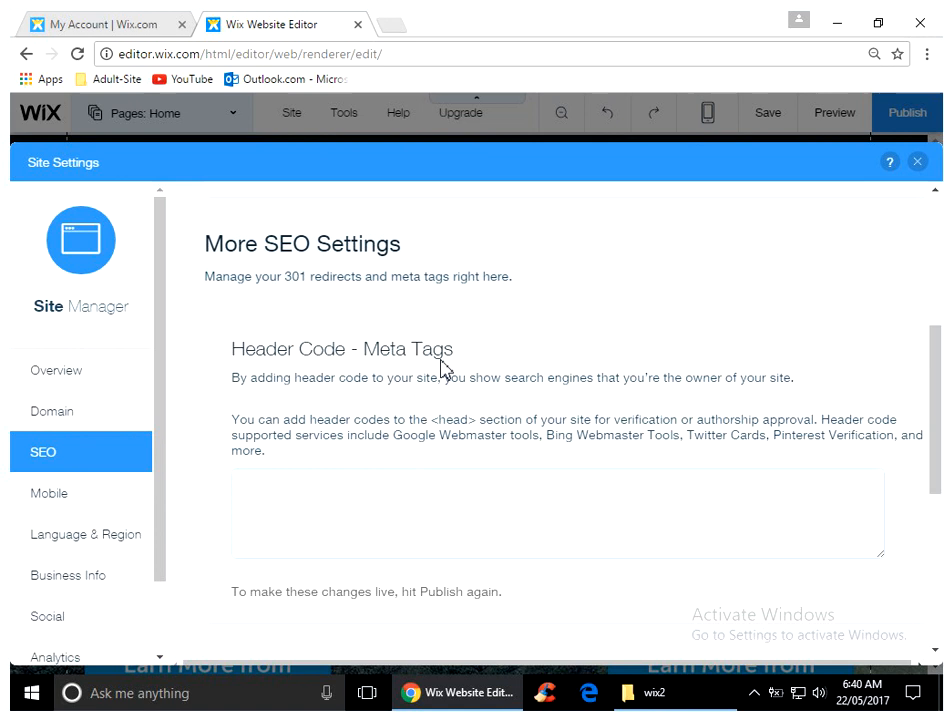
{"action": "mouse_move", "coordinate": [417, 447]}
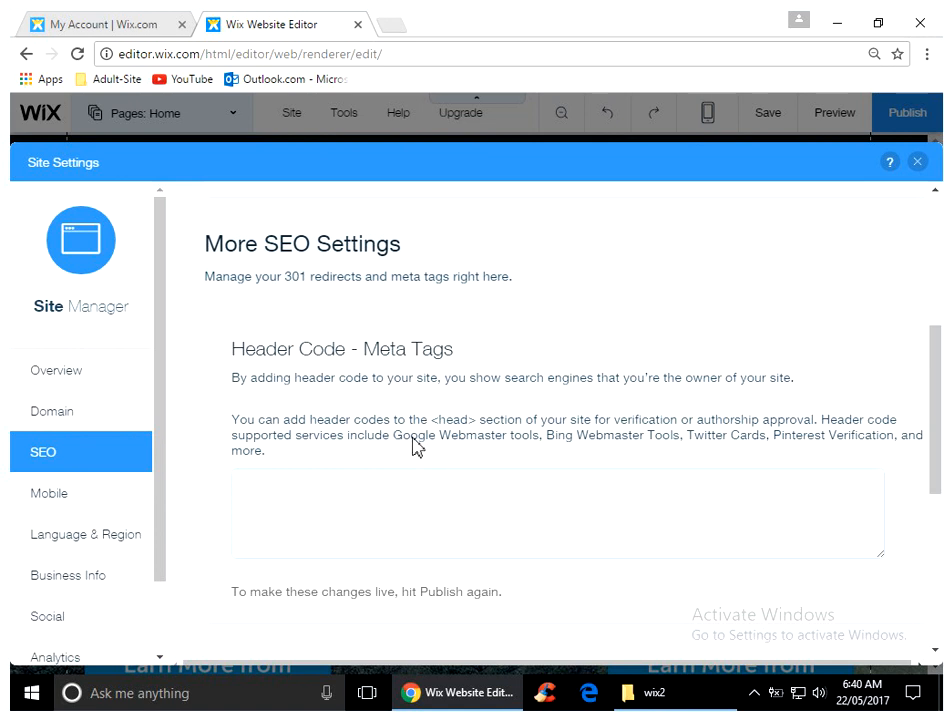
{"action": "mouse_move", "coordinate": [462, 451]}
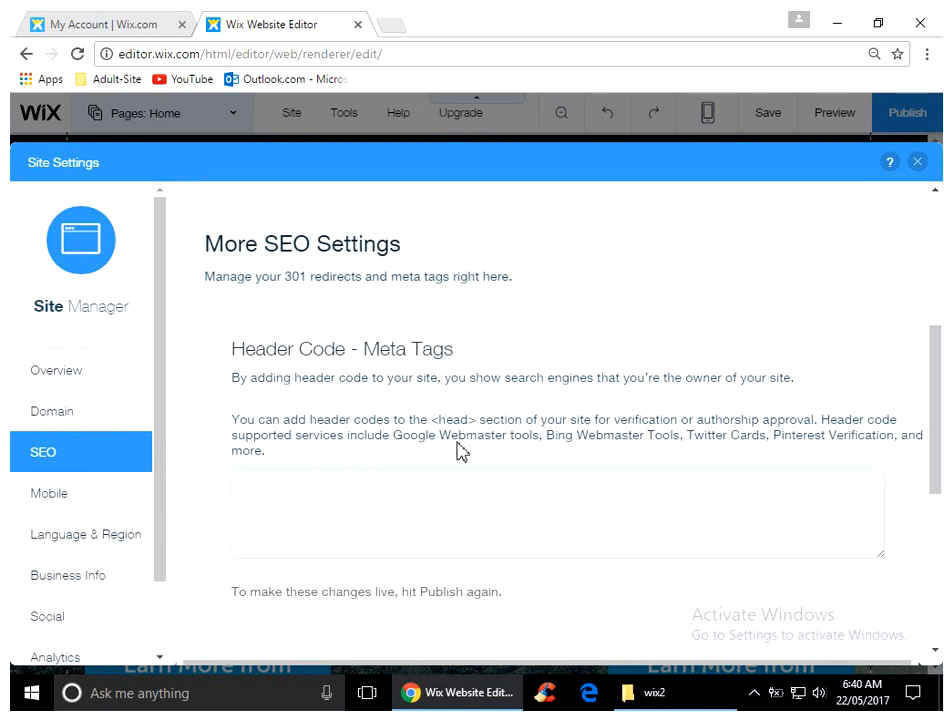
{"action": "mouse_move", "coordinate": [525, 453]}
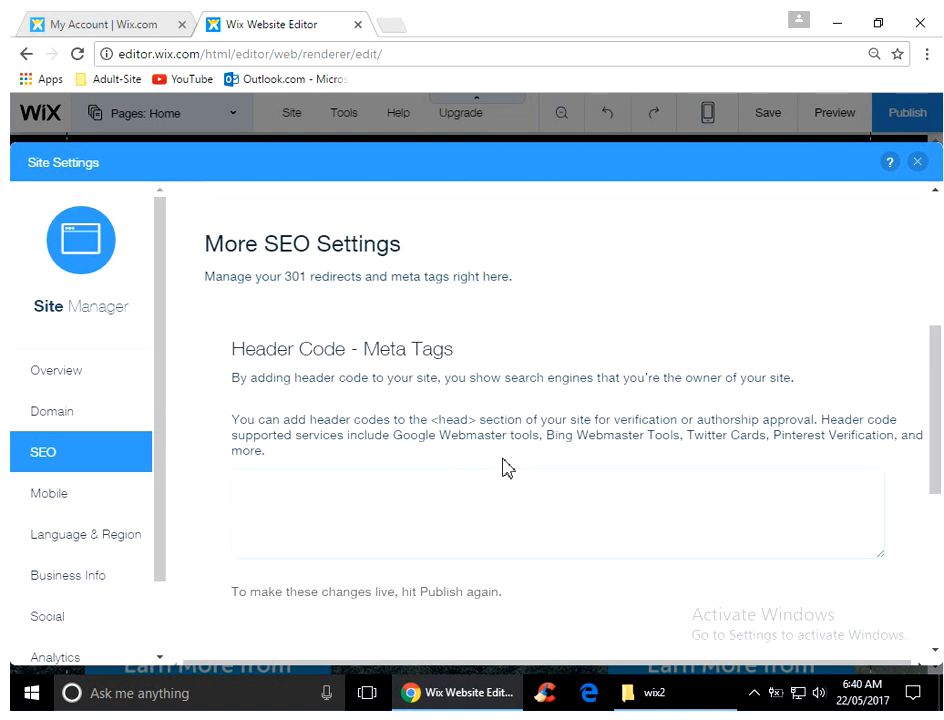
{"action": "mouse_move", "coordinate": [437, 445]}
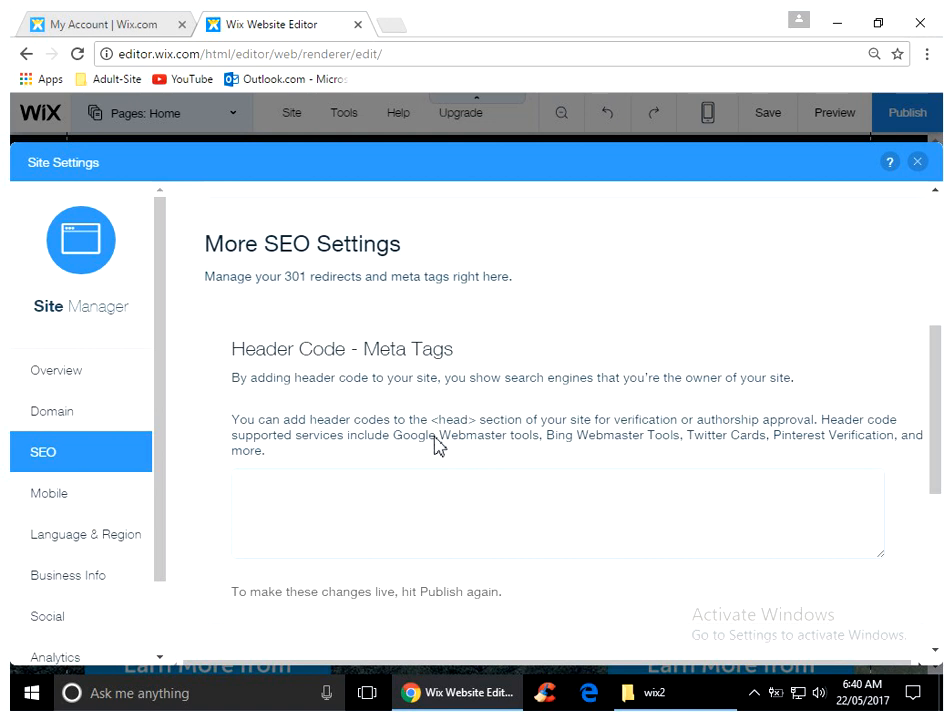
{"action": "mouse_move", "coordinate": [294, 518]}
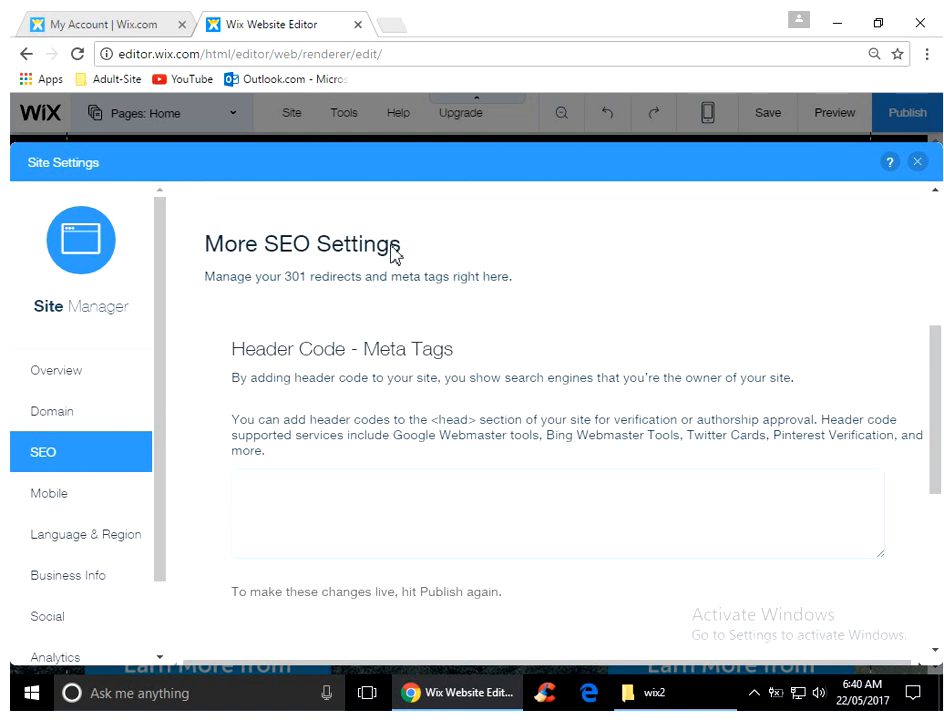
{"action": "mouse_move", "coordinate": [490, 456]}
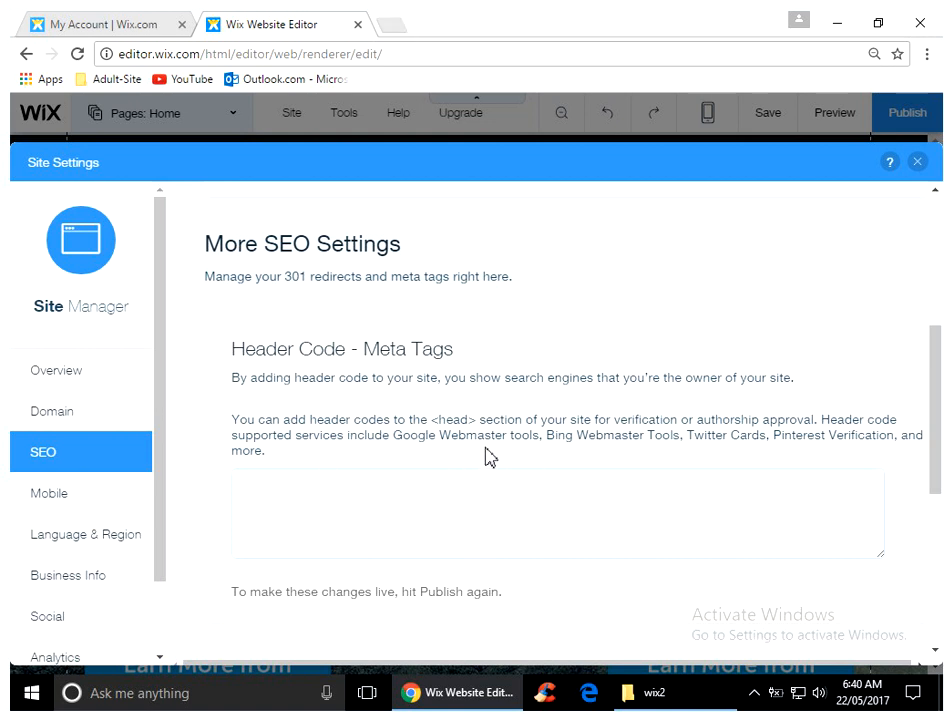
{"action": "mouse_move", "coordinate": [480, 618]}
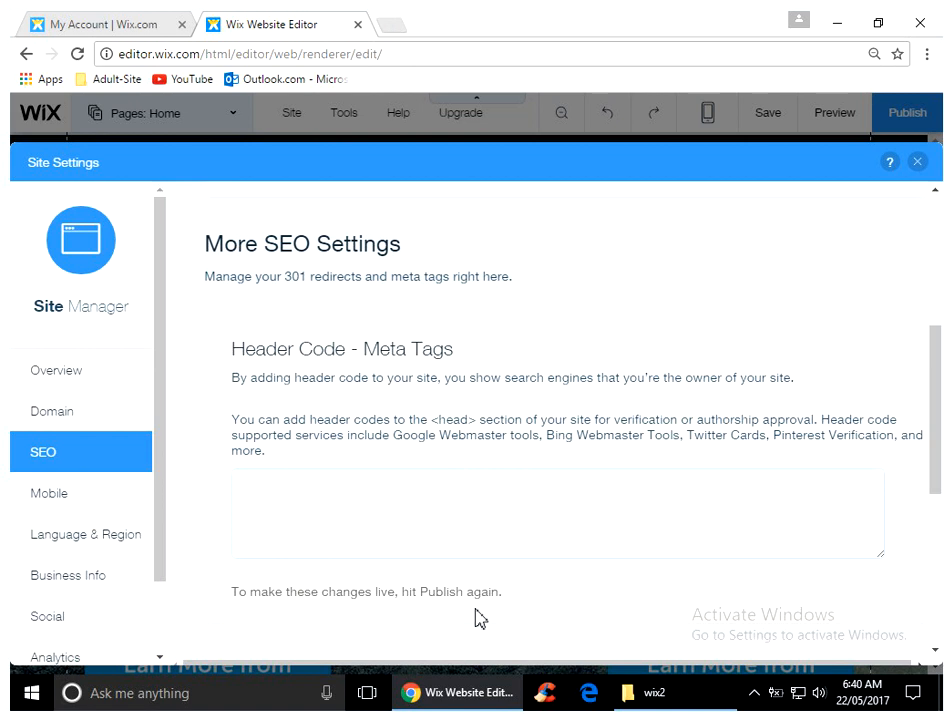
{"action": "mouse_move", "coordinate": [469, 105]}
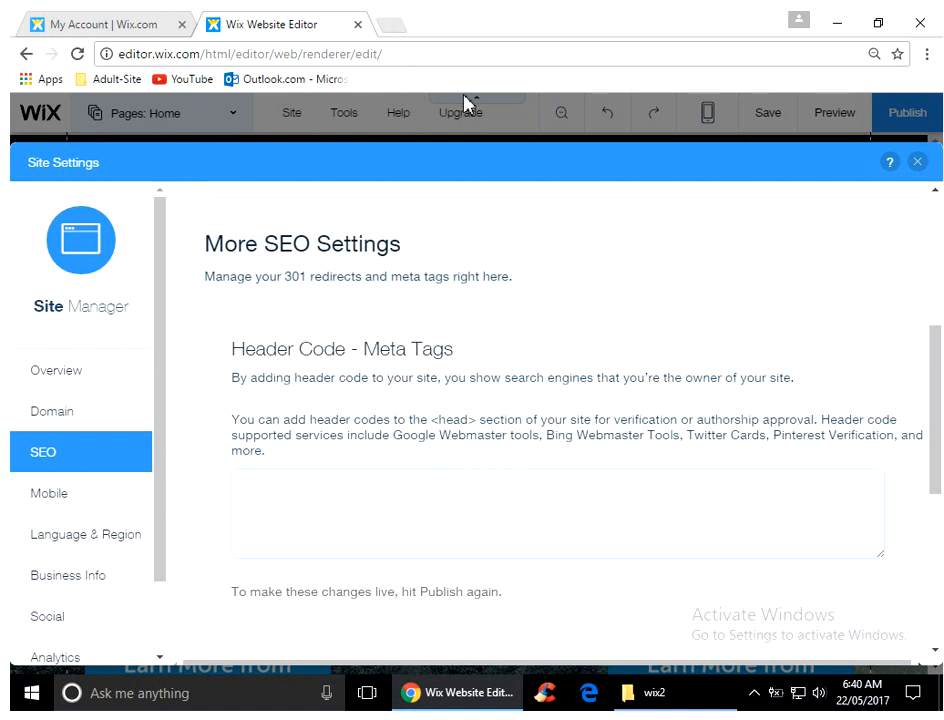
{"action": "mouse_move", "coordinate": [468, 108]}
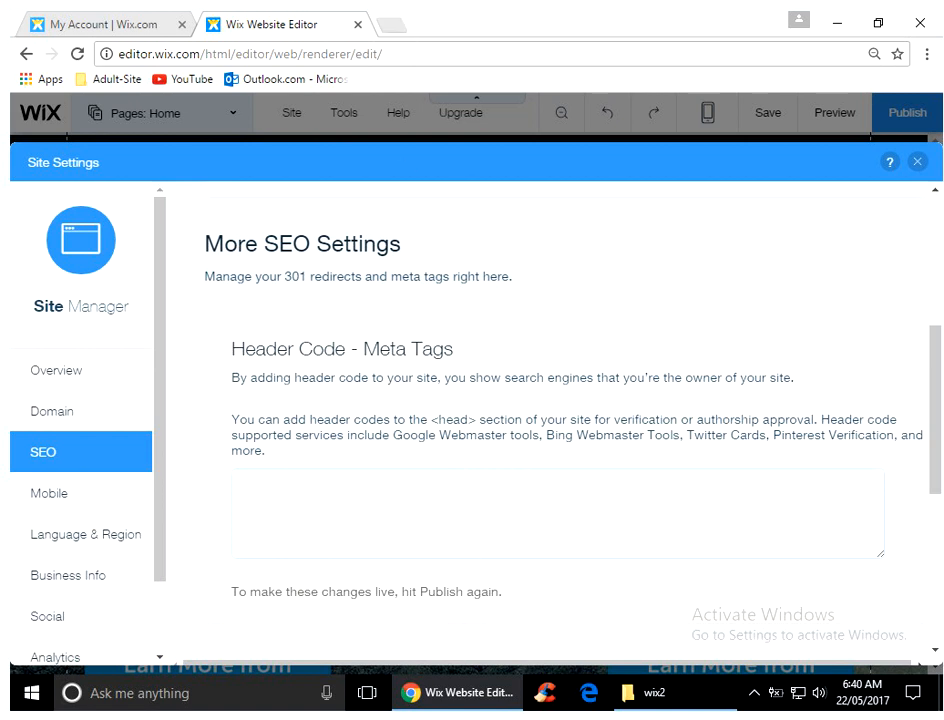
Switch to Search Console and start adding a new website property.
{"action": "left_click", "coordinate": [100, 23]}
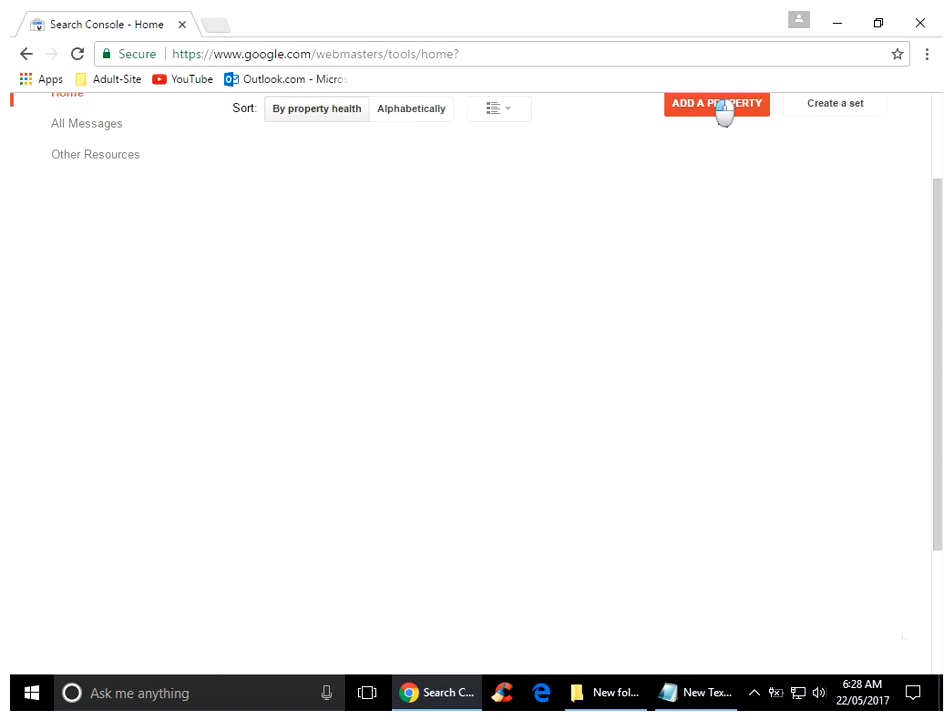
{"action": "left_click", "coordinate": [716, 103]}
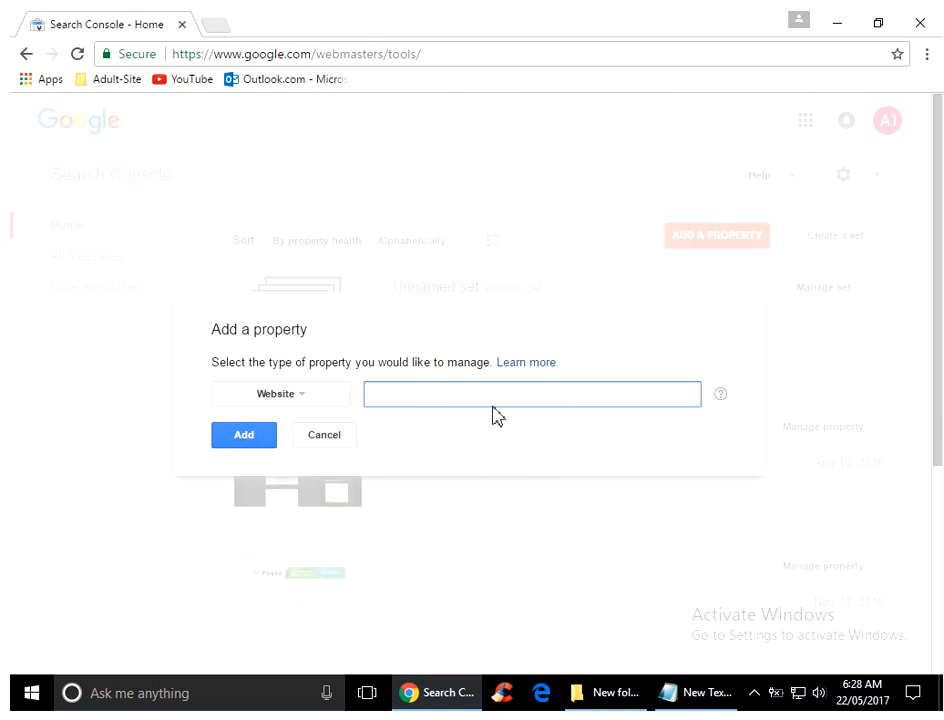
{"action": "mouse_move", "coordinate": [565, 393]}
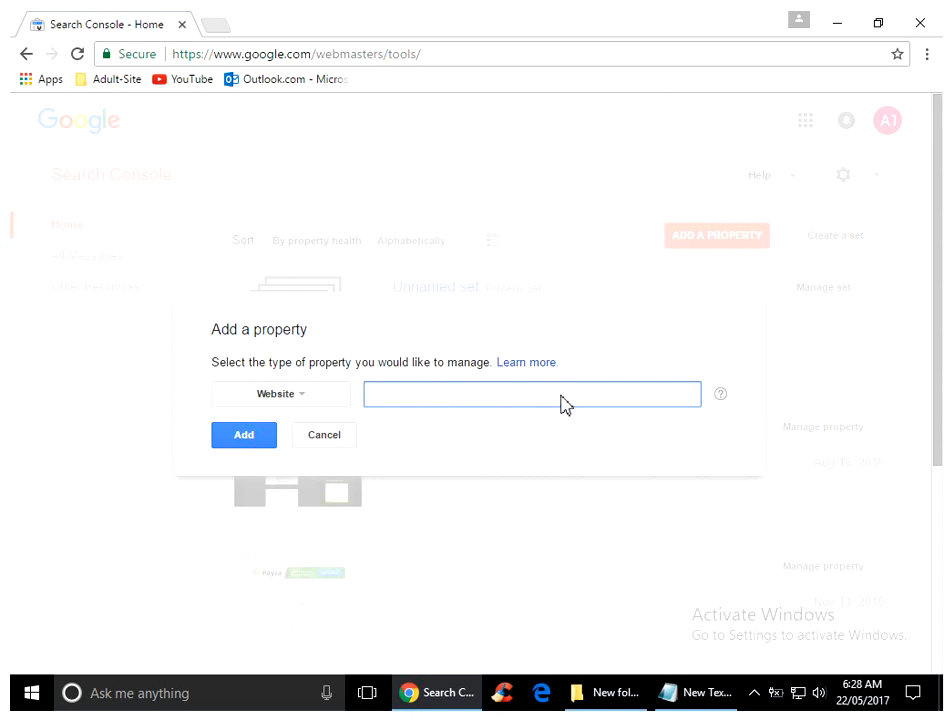
{"action": "mouse_move", "coordinate": [360, 498]}
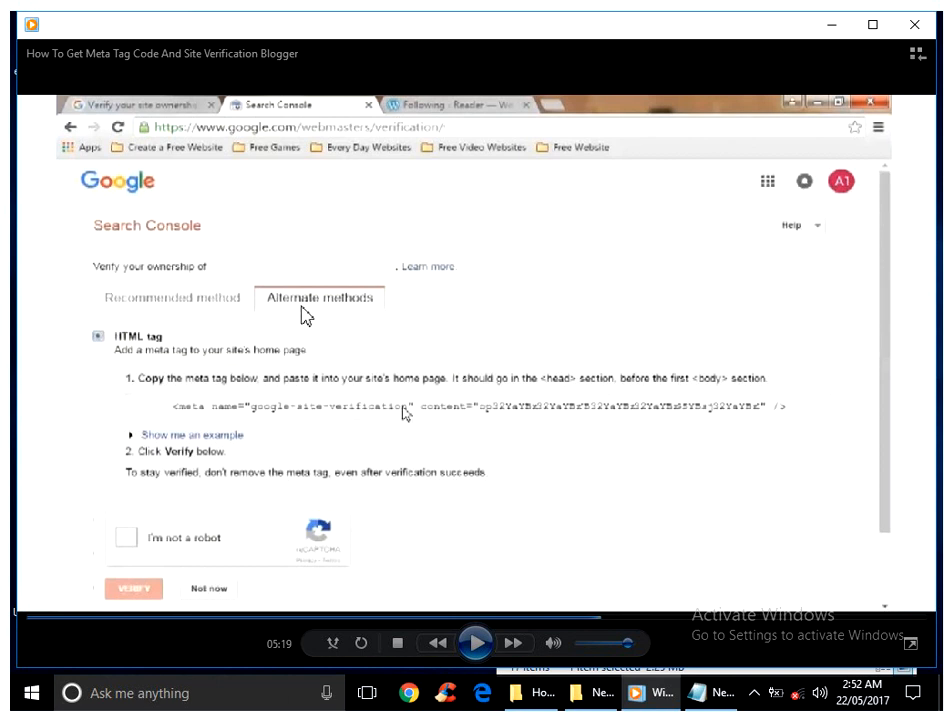
{"action": "mouse_move", "coordinate": [353, 320]}
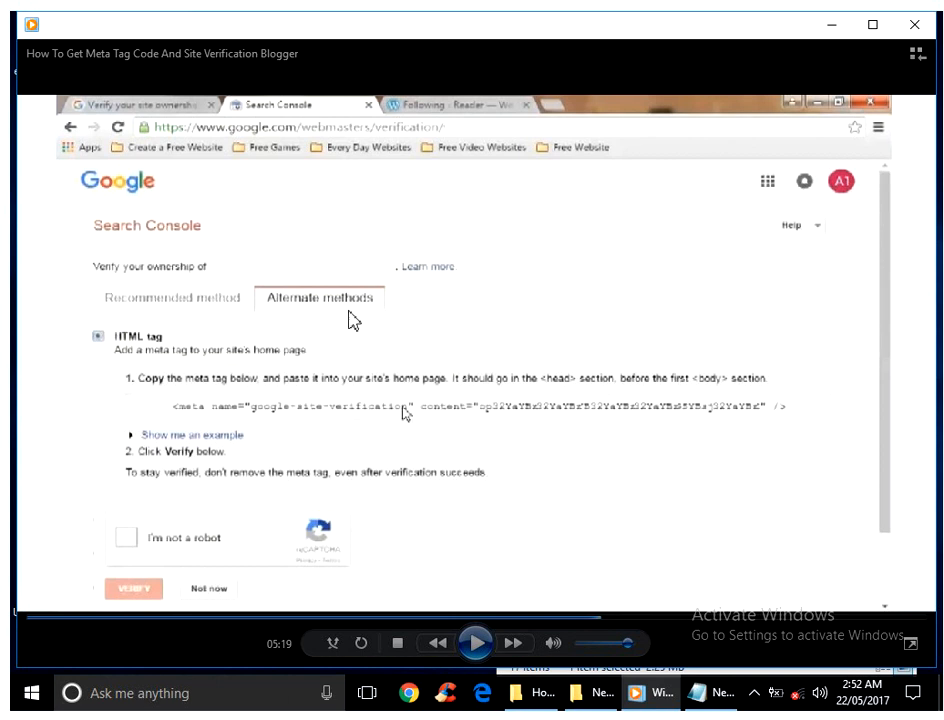
{"action": "mouse_move", "coordinate": [358, 313]}
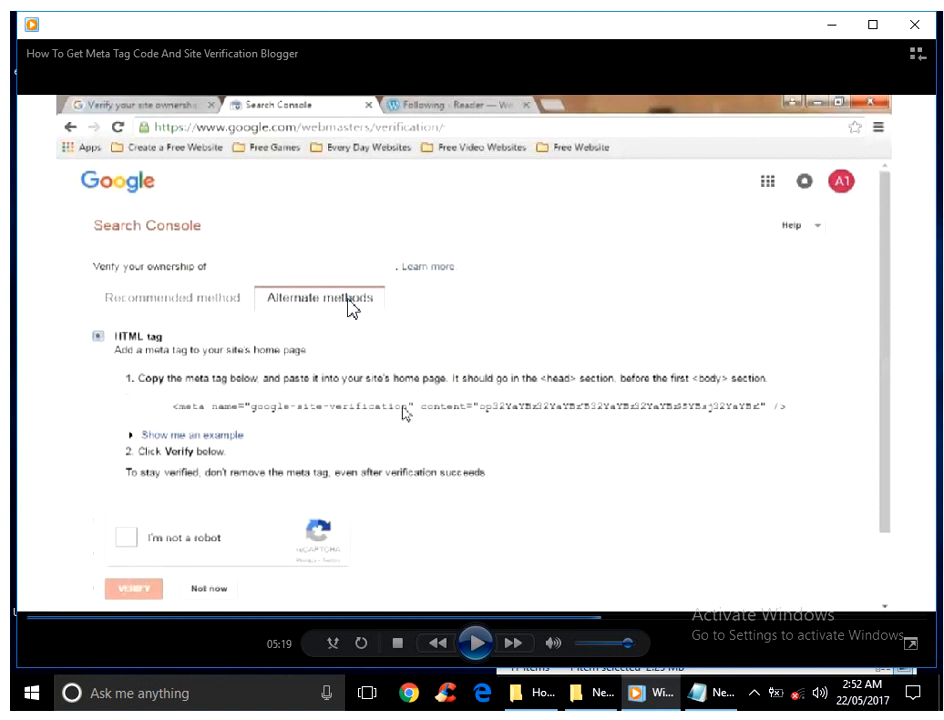
{"action": "mouse_move", "coordinate": [160, 352]}
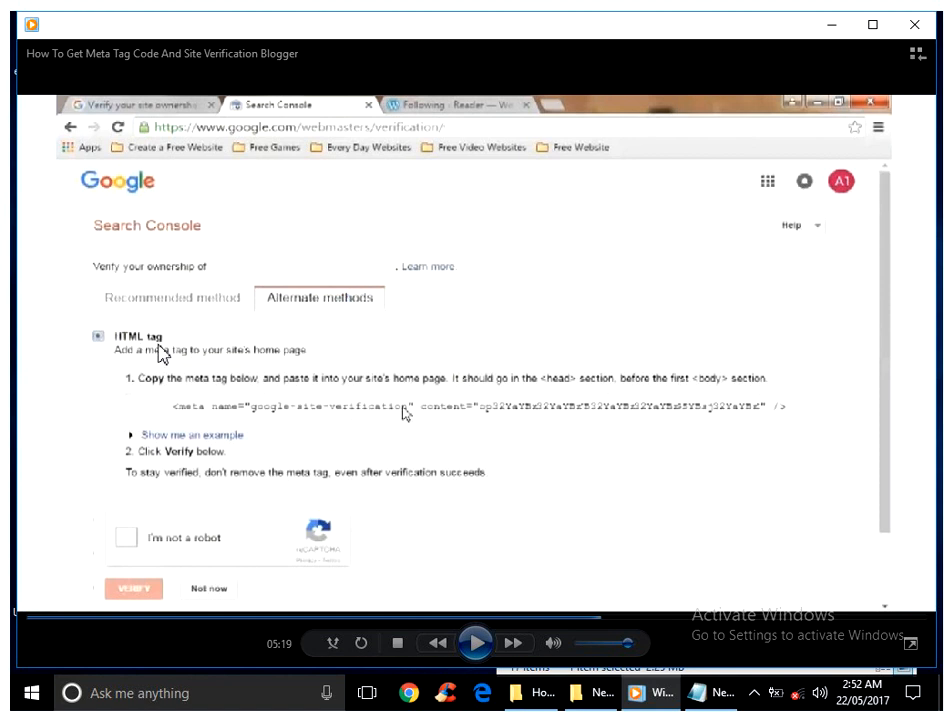
{"action": "mouse_move", "coordinate": [349, 408]}
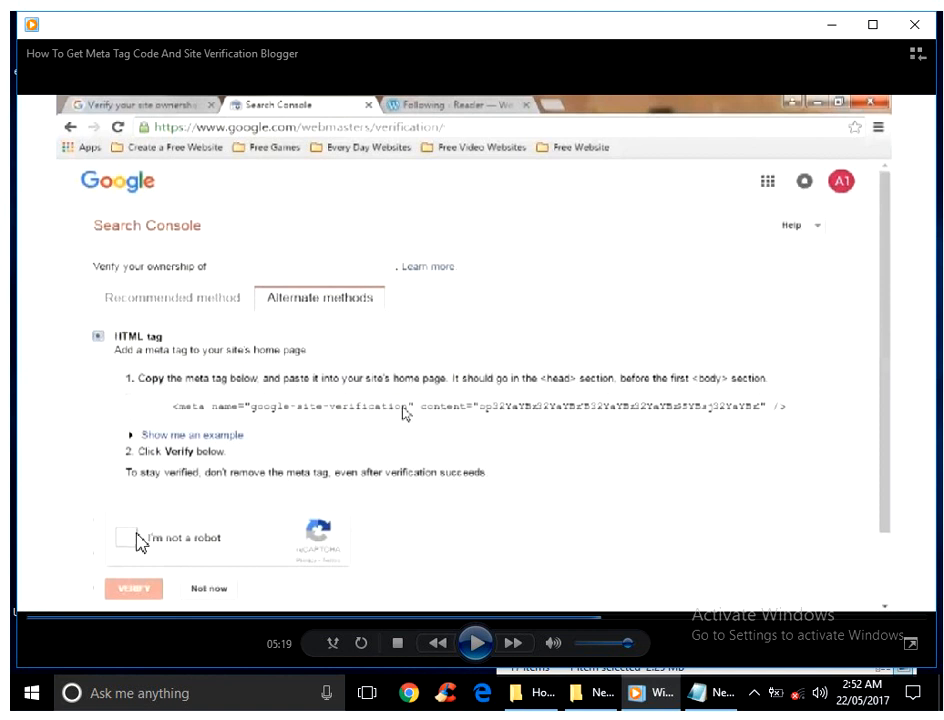
{"action": "mouse_move", "coordinate": [253, 546]}
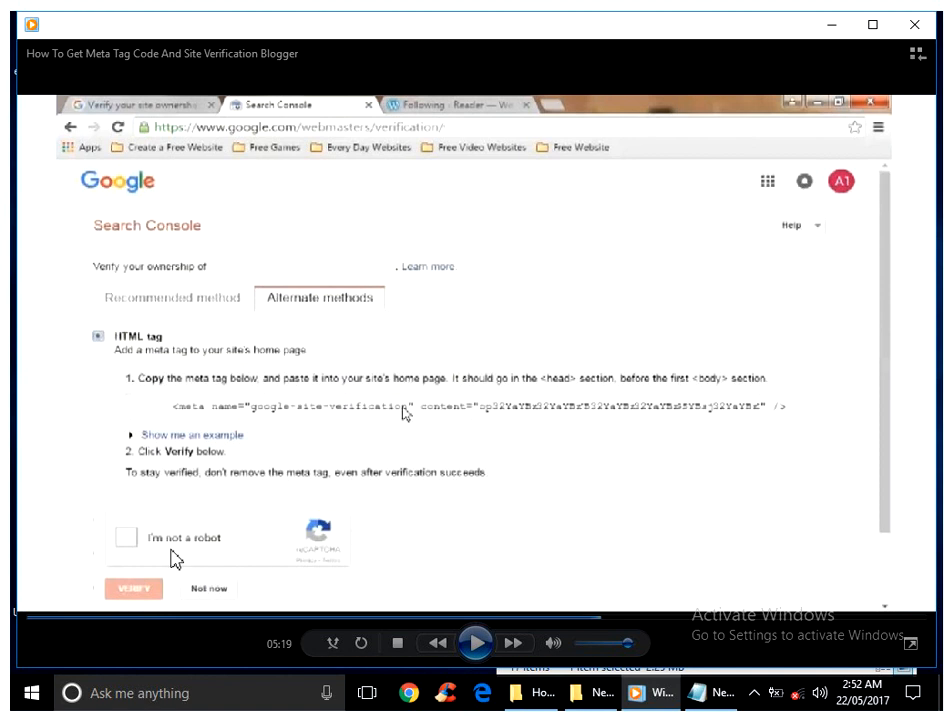
{"action": "mouse_move", "coordinate": [645, 481]}
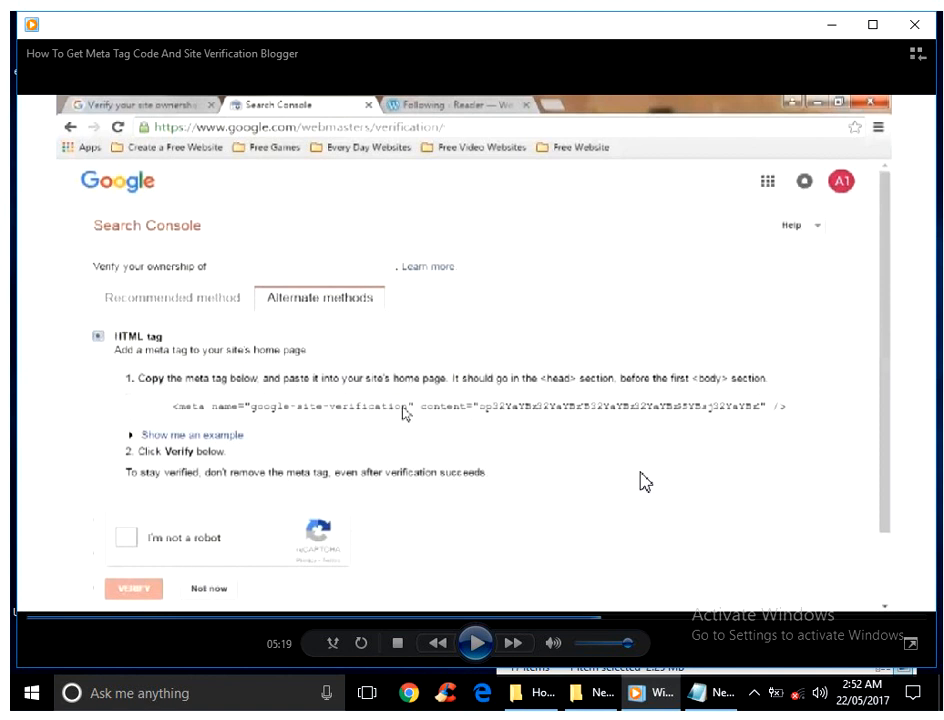
{"action": "mouse_move", "coordinate": [645, 457]}
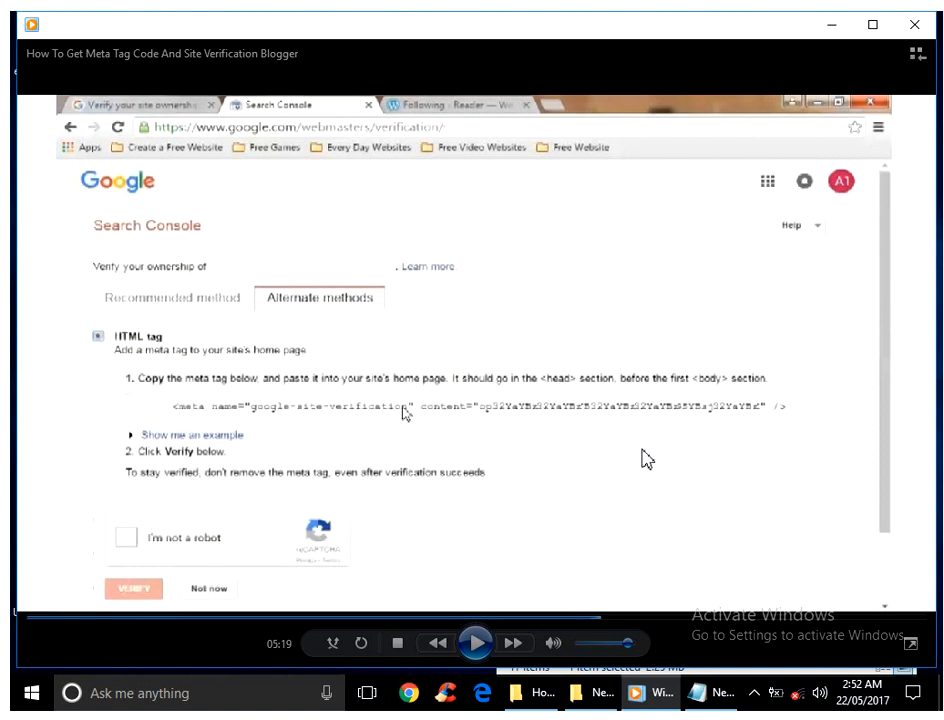
{"action": "mouse_move", "coordinate": [610, 387]}
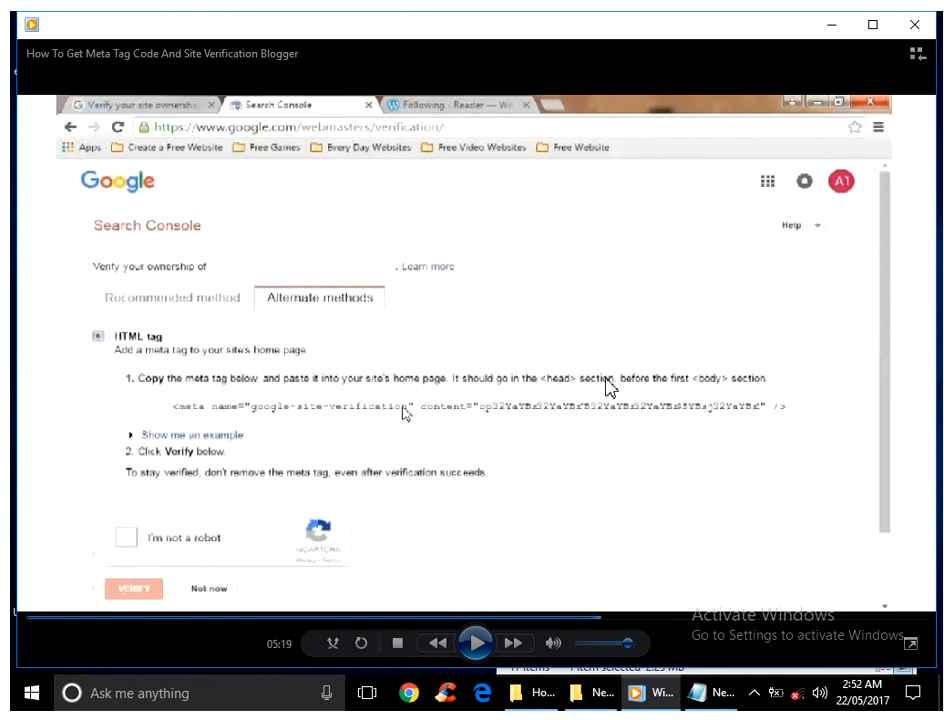
{"action": "mouse_move", "coordinate": [118, 330]}
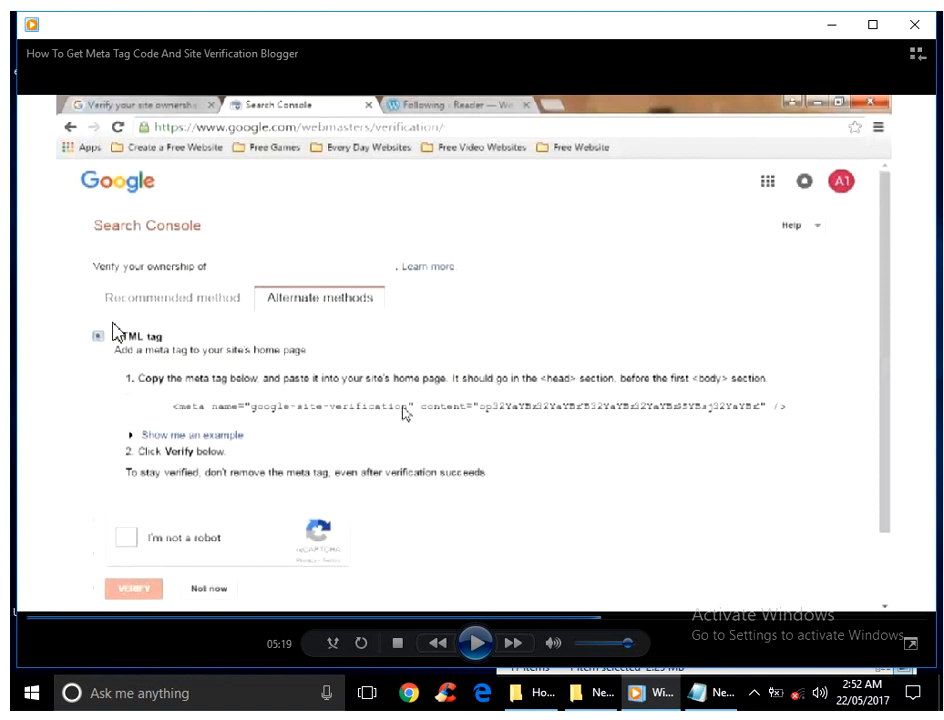
{"action": "mouse_move", "coordinate": [418, 420]}
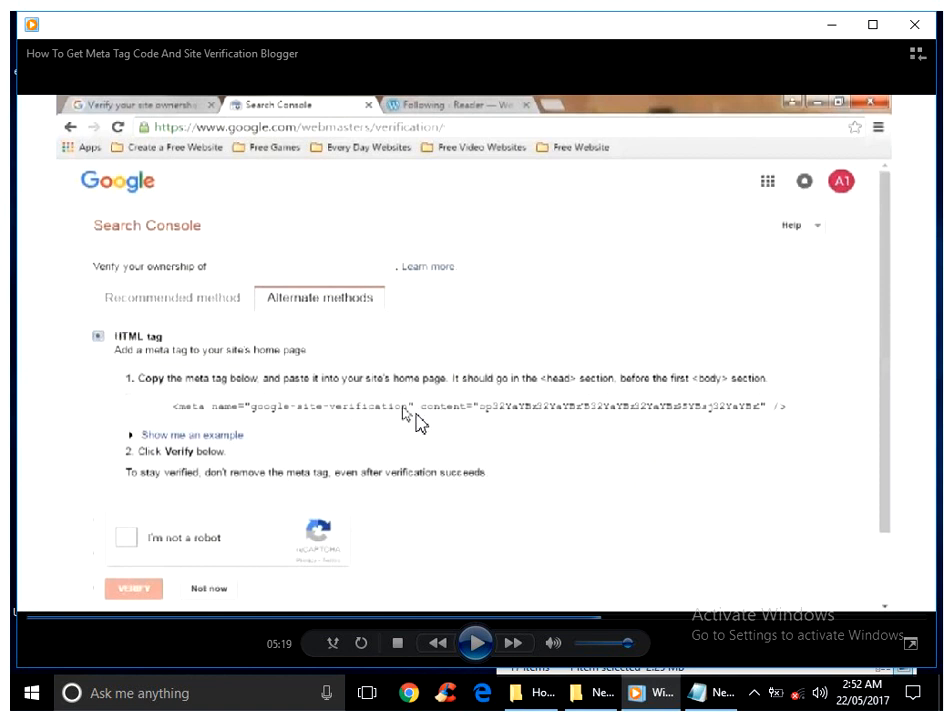
{"action": "mouse_move", "coordinate": [183, 419]}
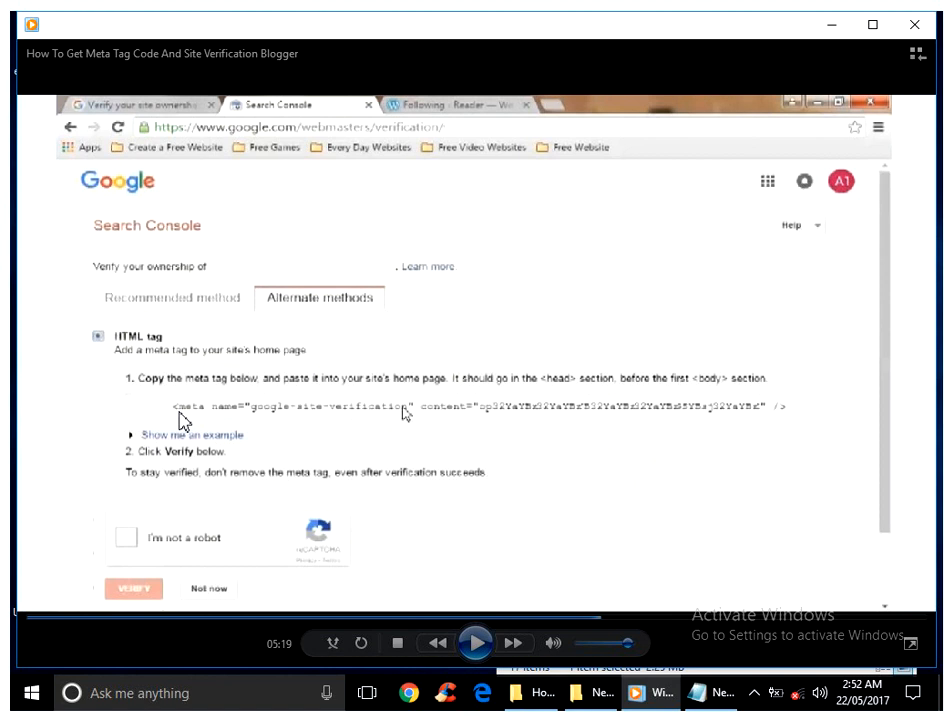
{"action": "mouse_move", "coordinate": [697, 417]}
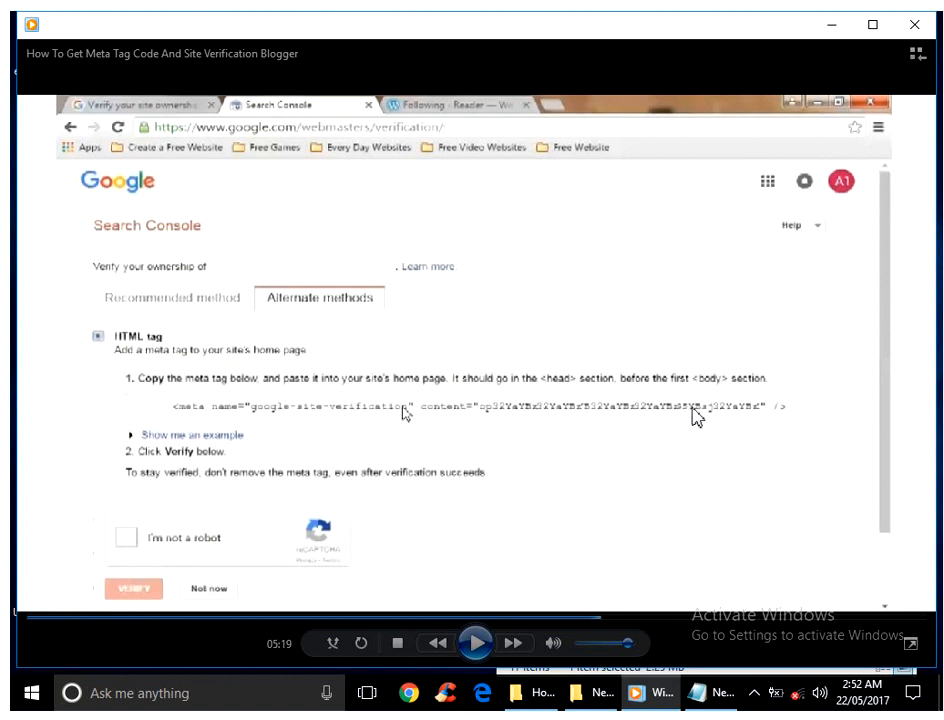
{"action": "mouse_move", "coordinate": [138, 551]}
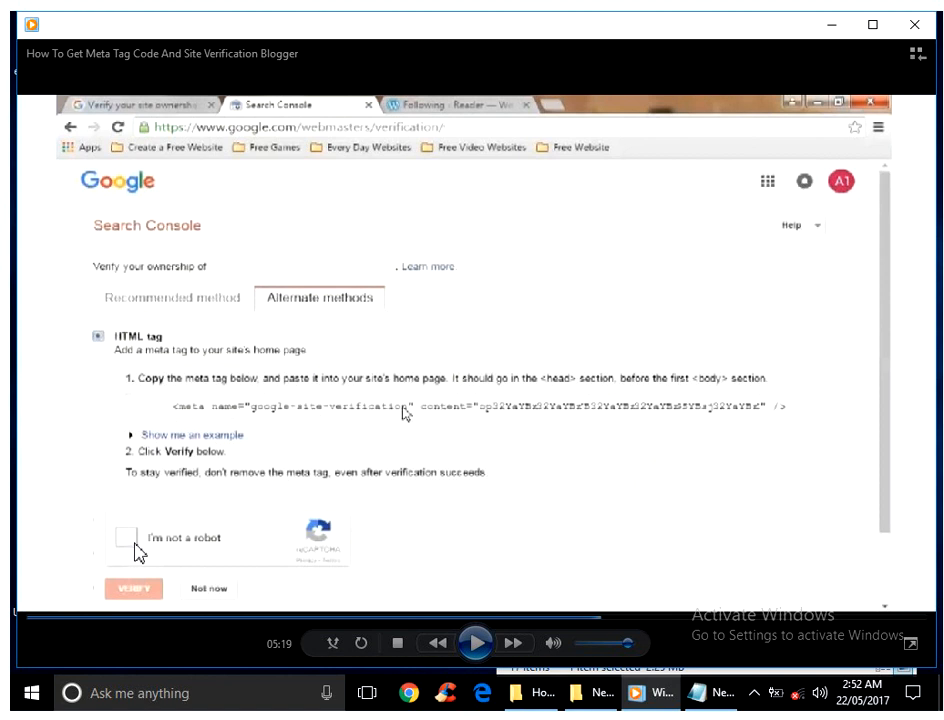
{"action": "mouse_move", "coordinate": [287, 543]}
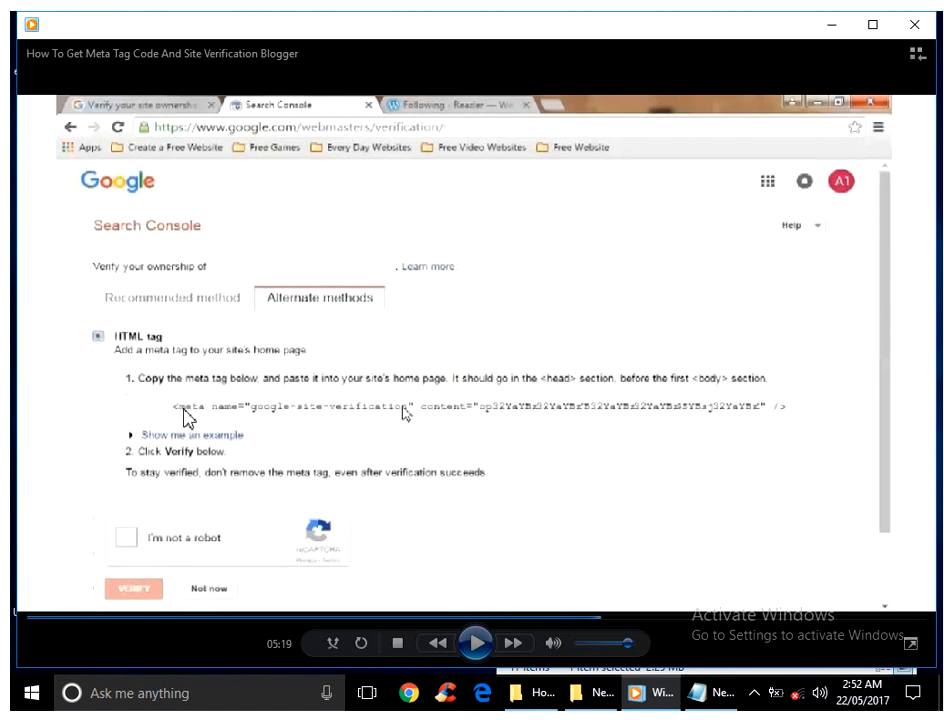
{"action": "mouse_move", "coordinate": [799, 419]}
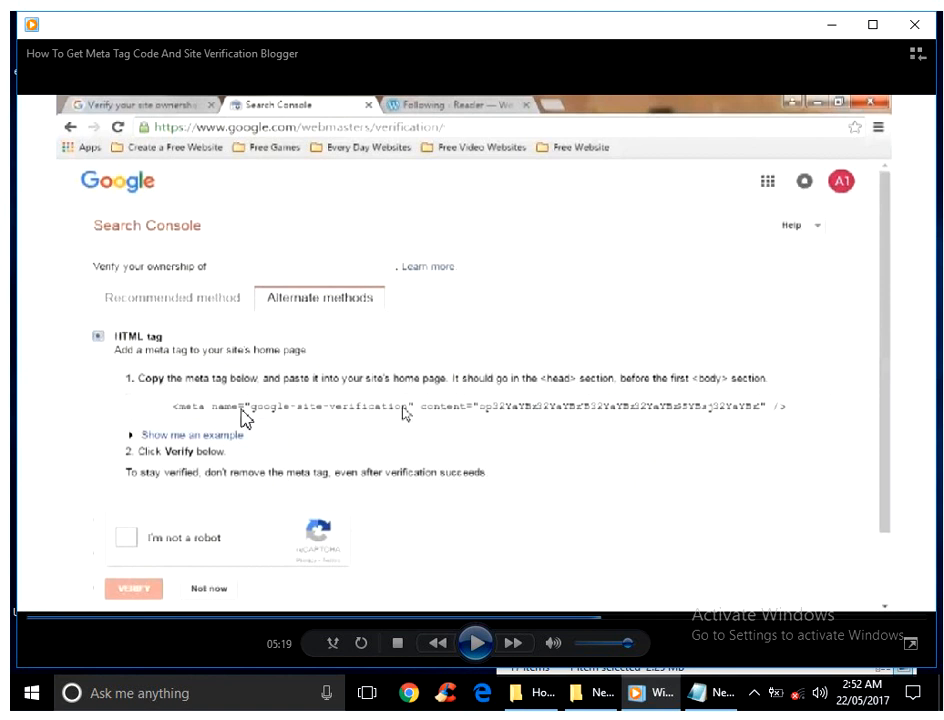
{"action": "mouse_move", "coordinate": [241, 516]}
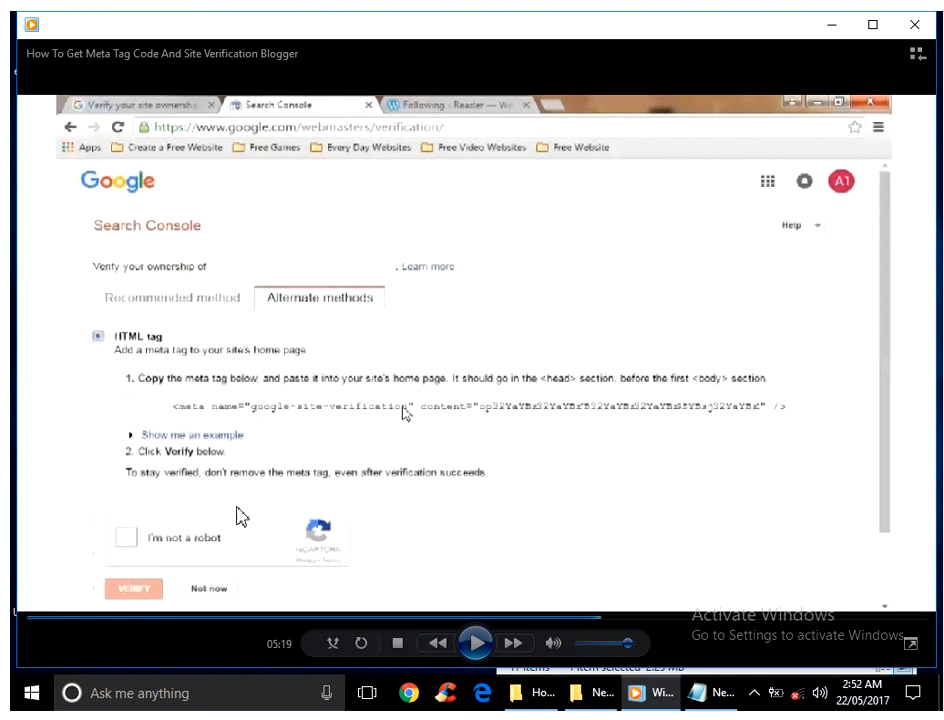
{"action": "mouse_move", "coordinate": [199, 322]}
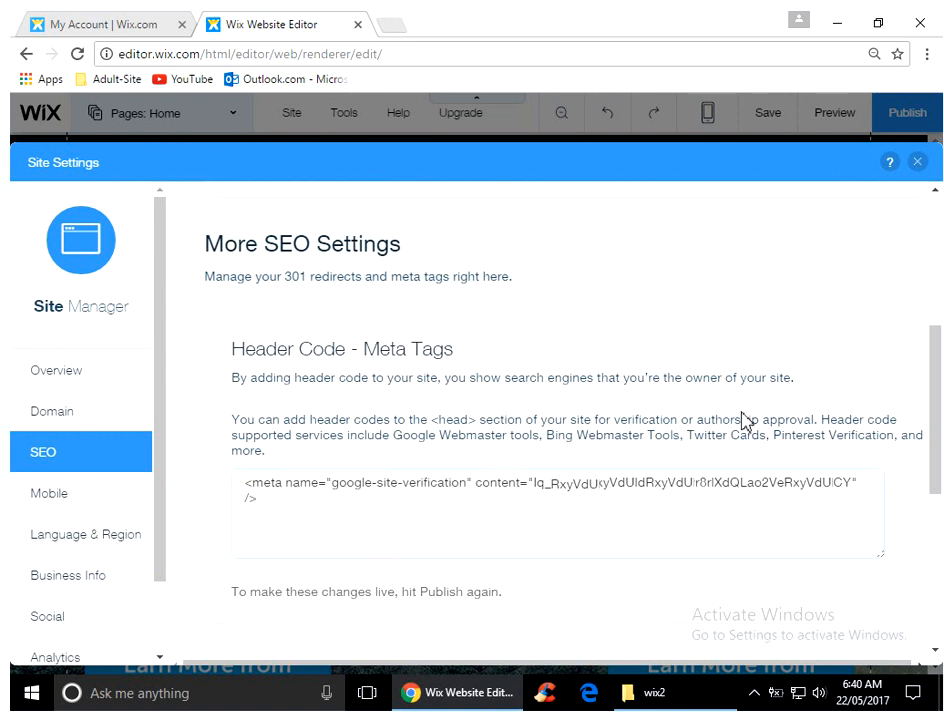
{"action": "mouse_move", "coordinate": [737, 419]}
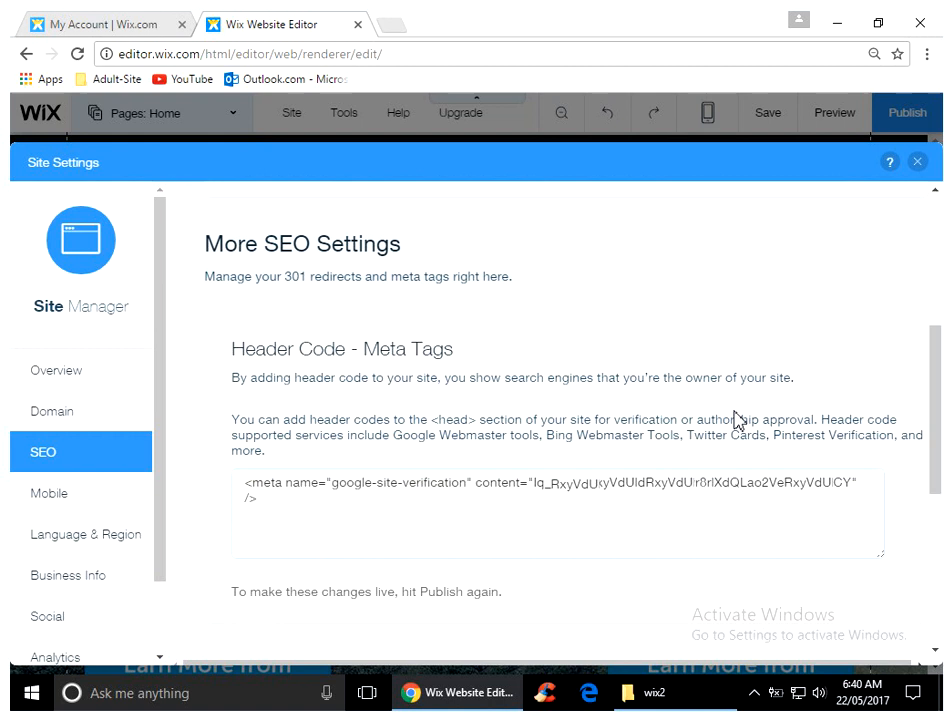
{"action": "mouse_move", "coordinate": [917, 192]}
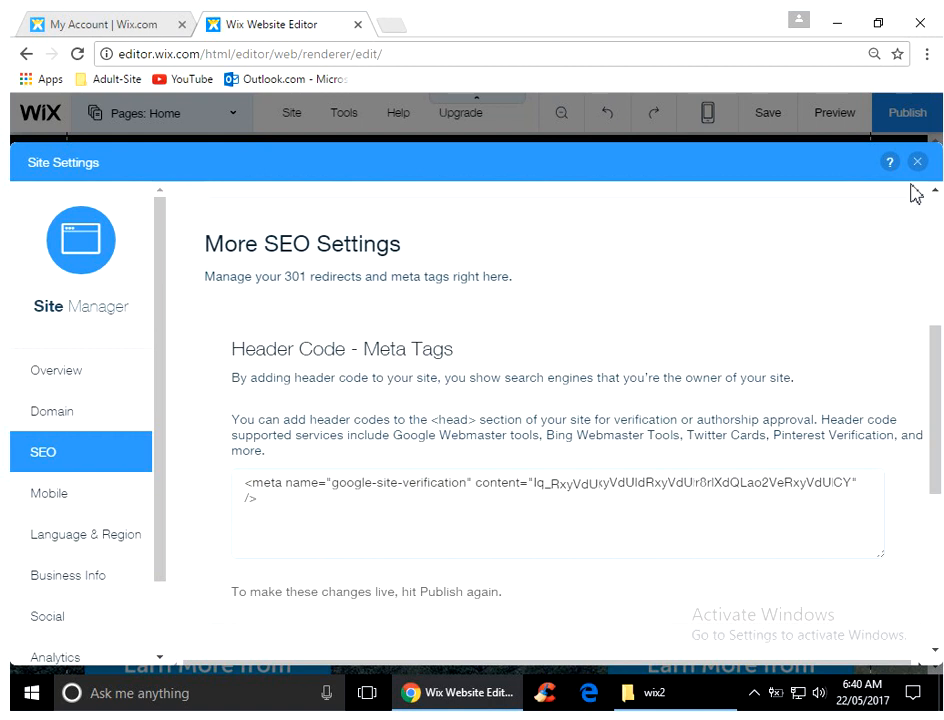
{"action": "mouse_move", "coordinate": [917, 162]}
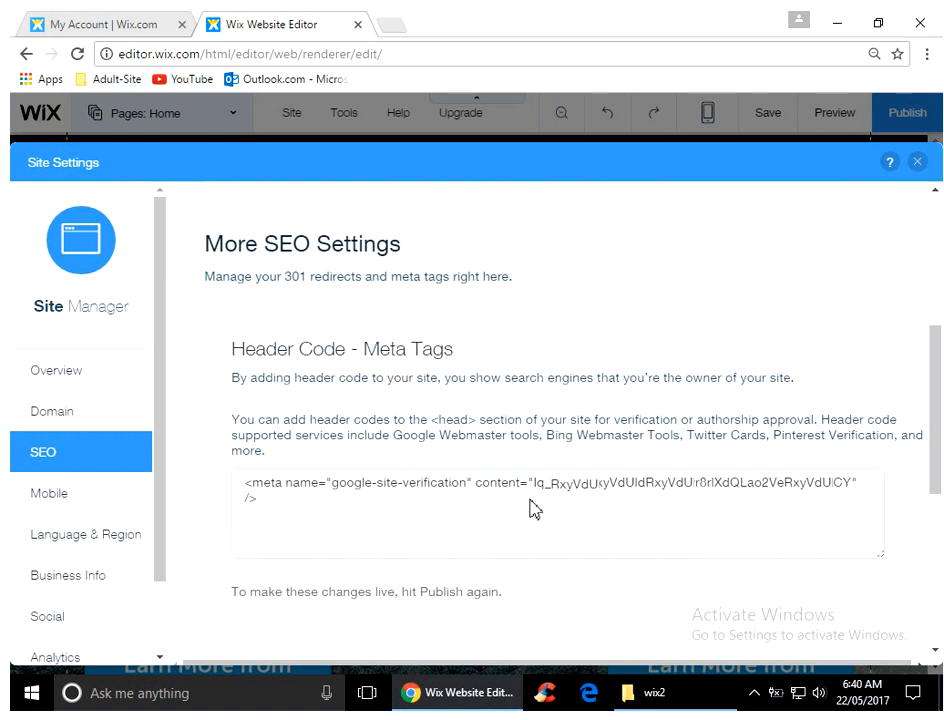
{"action": "mouse_move", "coordinate": [405, 600]}
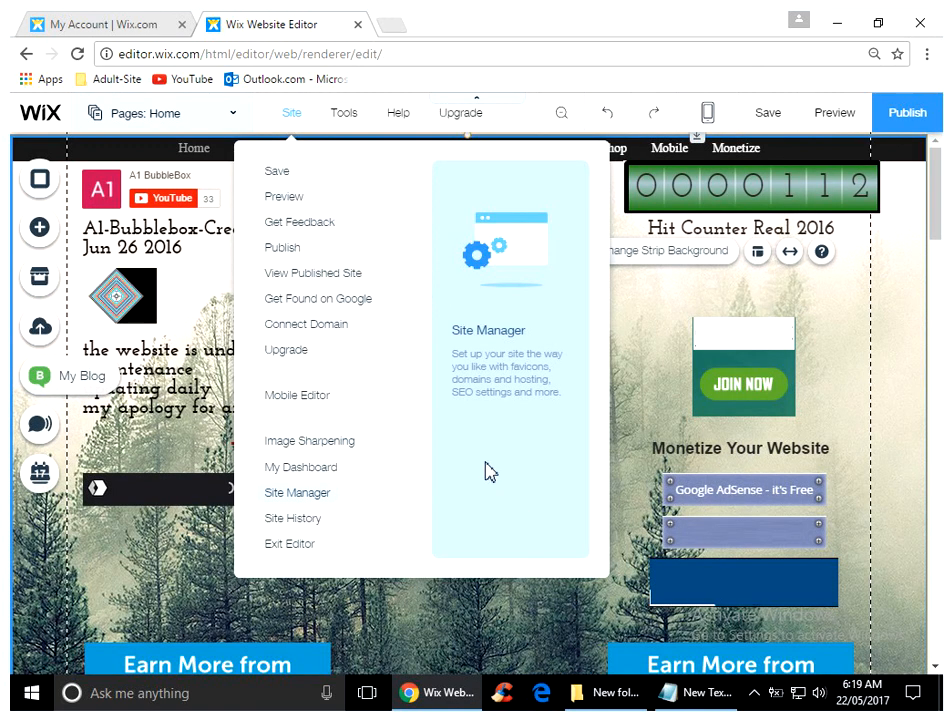
{"action": "mouse_move", "coordinate": [808, 354]}
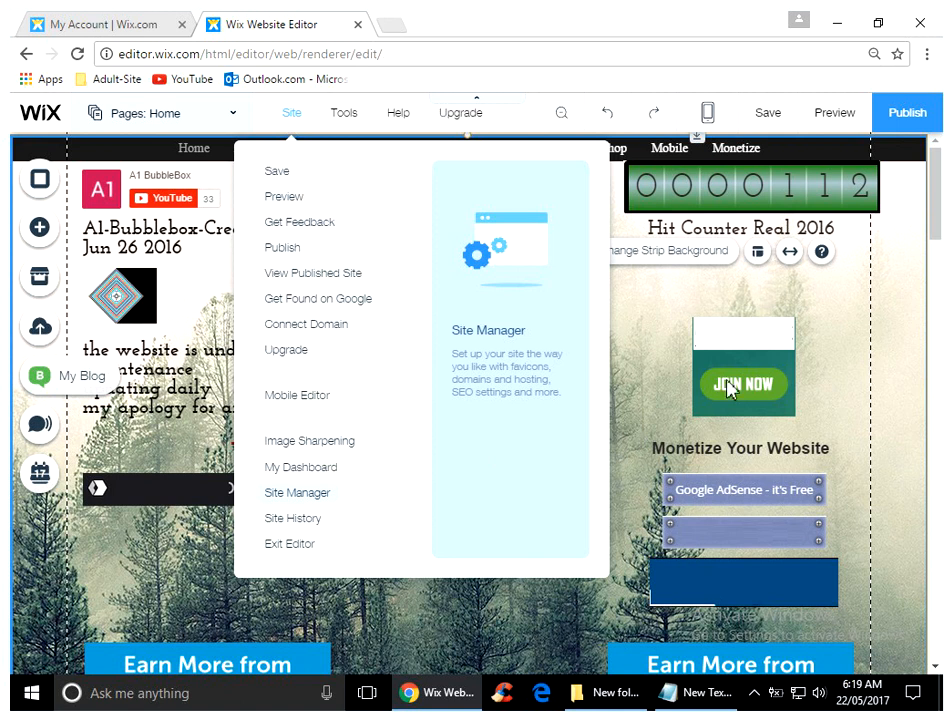
{"action": "mouse_move", "coordinate": [736, 630]}
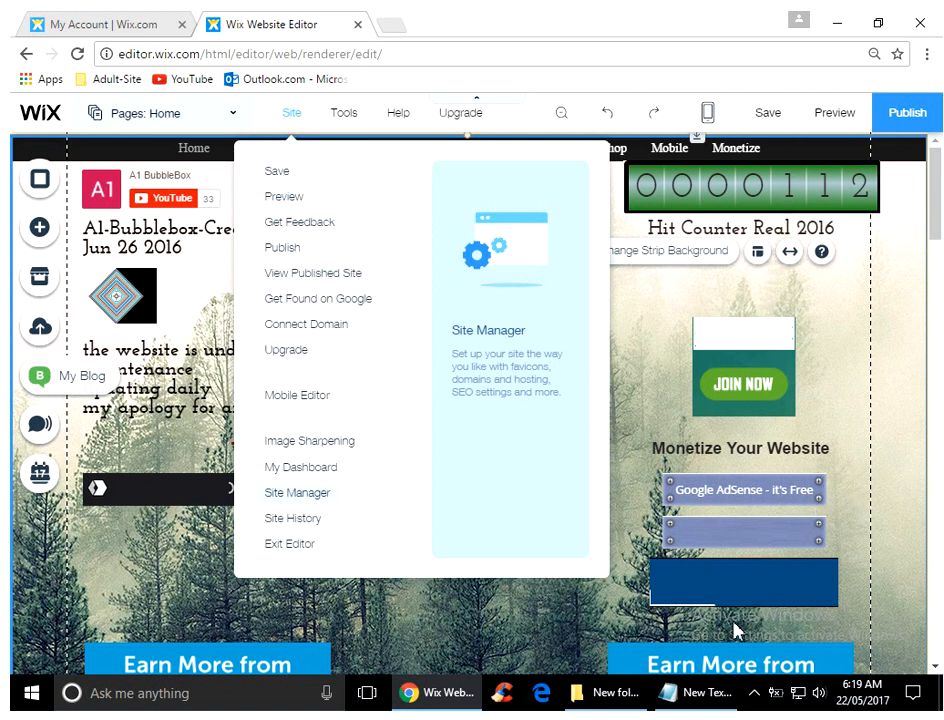
{"action": "mouse_move", "coordinate": [810, 287]}
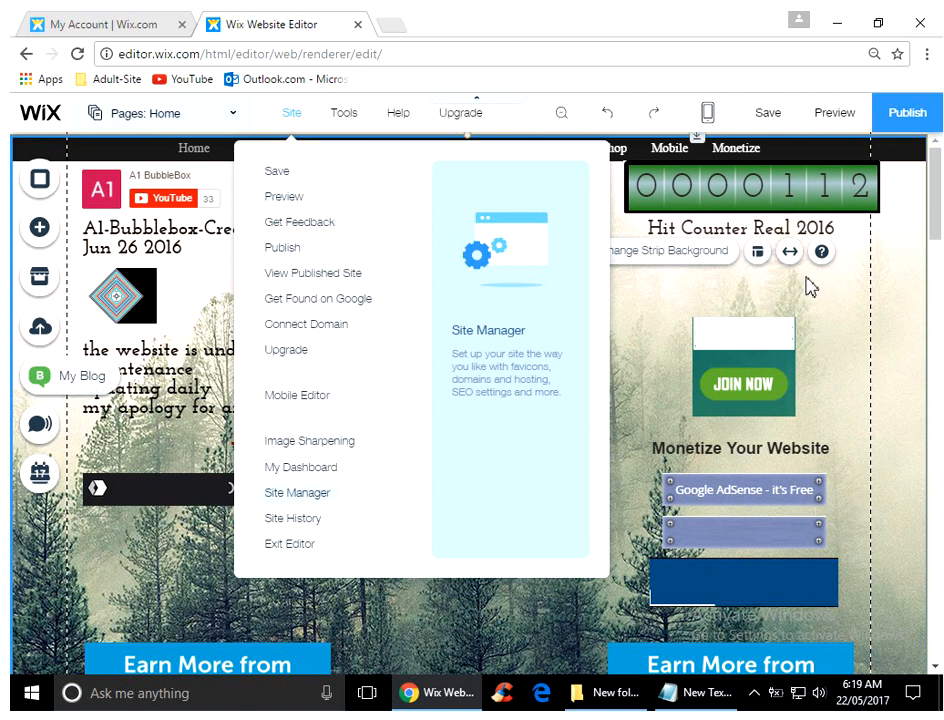
{"action": "mouse_move", "coordinate": [737, 388]}
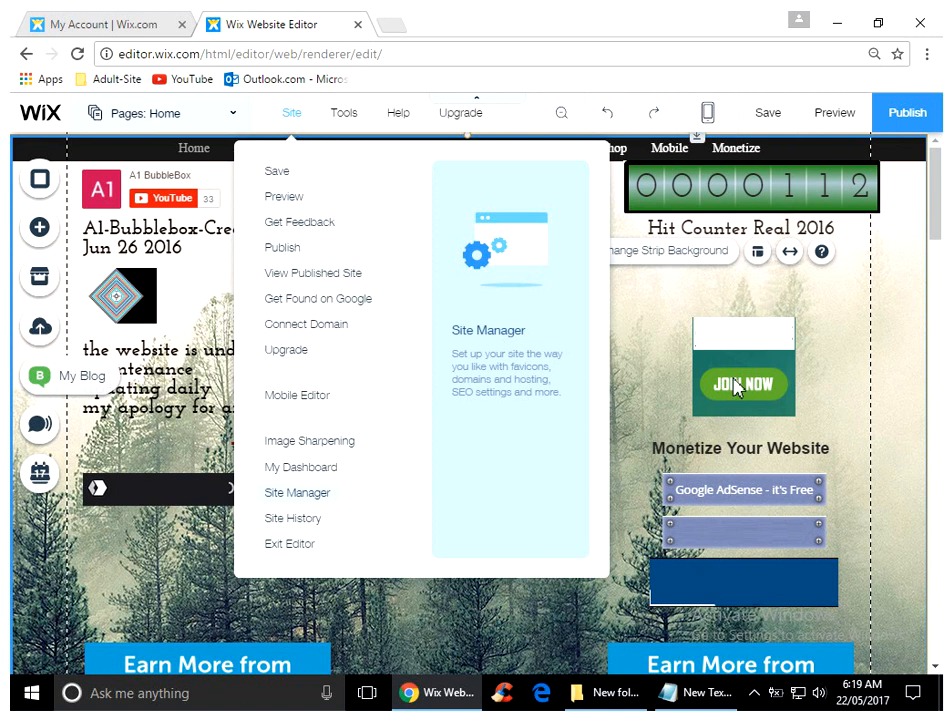
{"action": "mouse_move", "coordinate": [890, 196]}
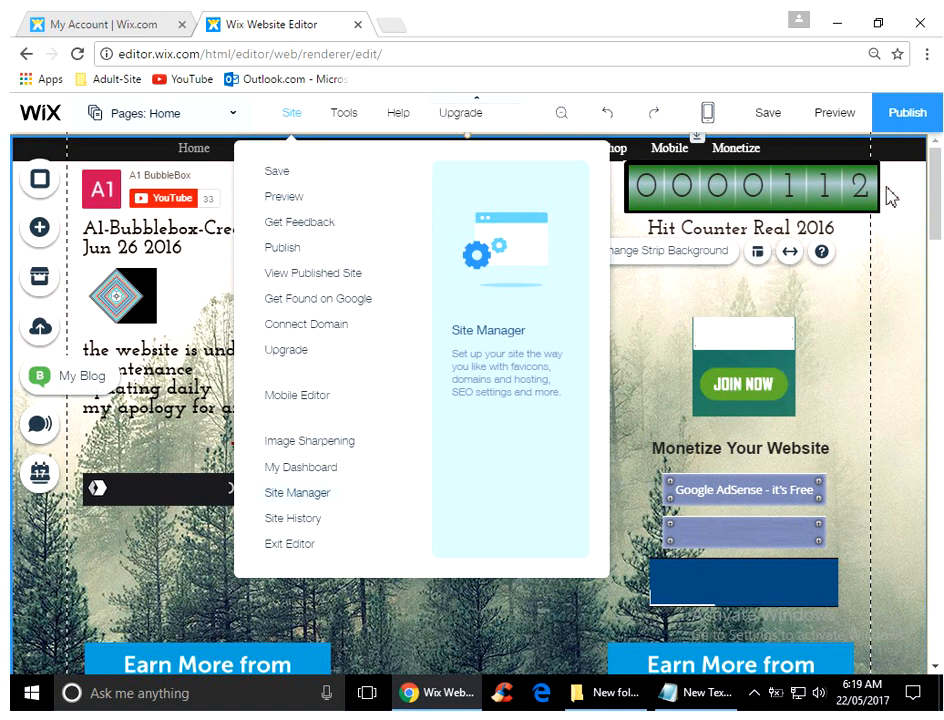
{"action": "mouse_move", "coordinate": [541, 430]}
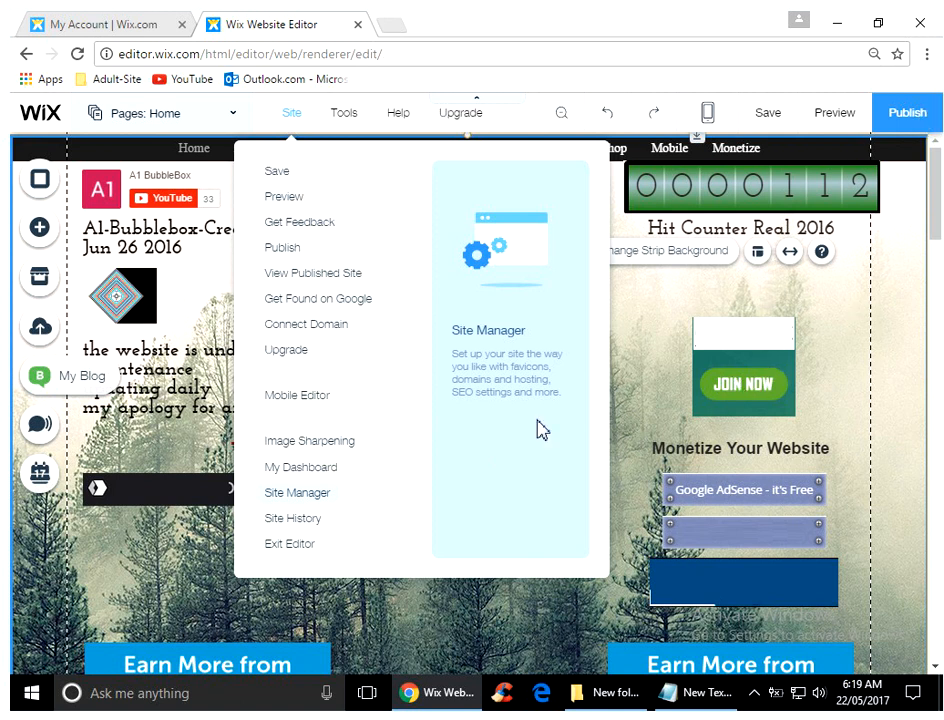
{"action": "mouse_move", "coordinate": [714, 499]}
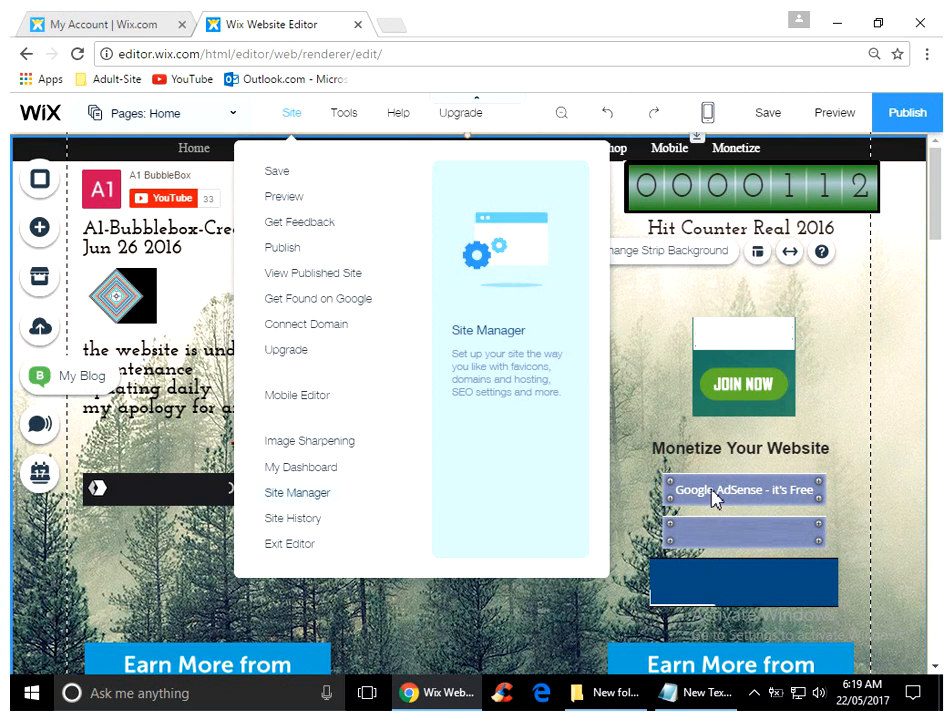
{"action": "mouse_move", "coordinate": [480, 650]}
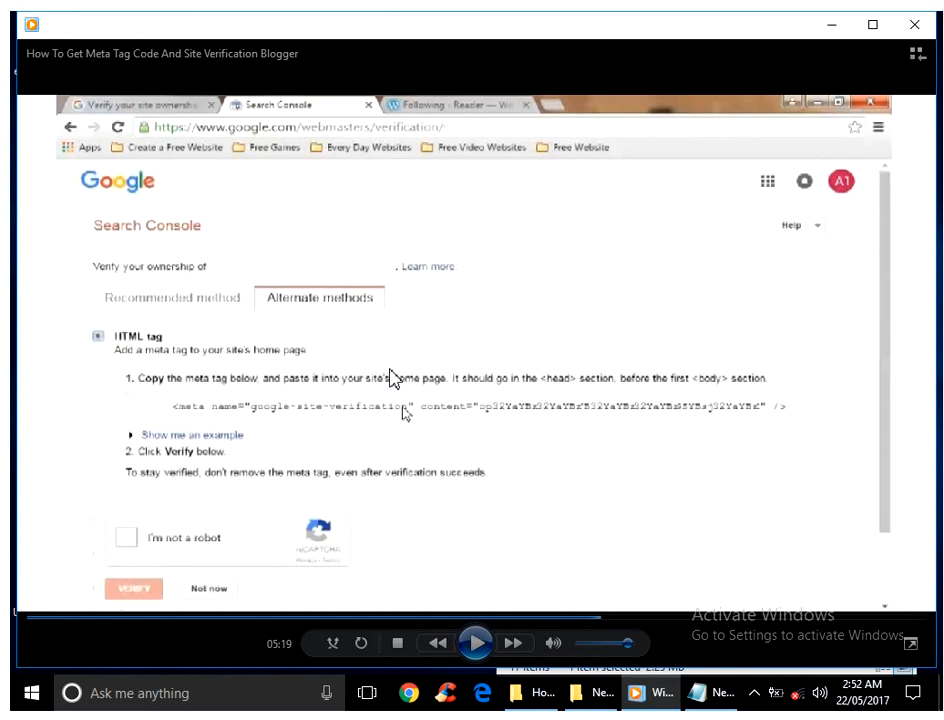
{"action": "mouse_move", "coordinate": [362, 459]}
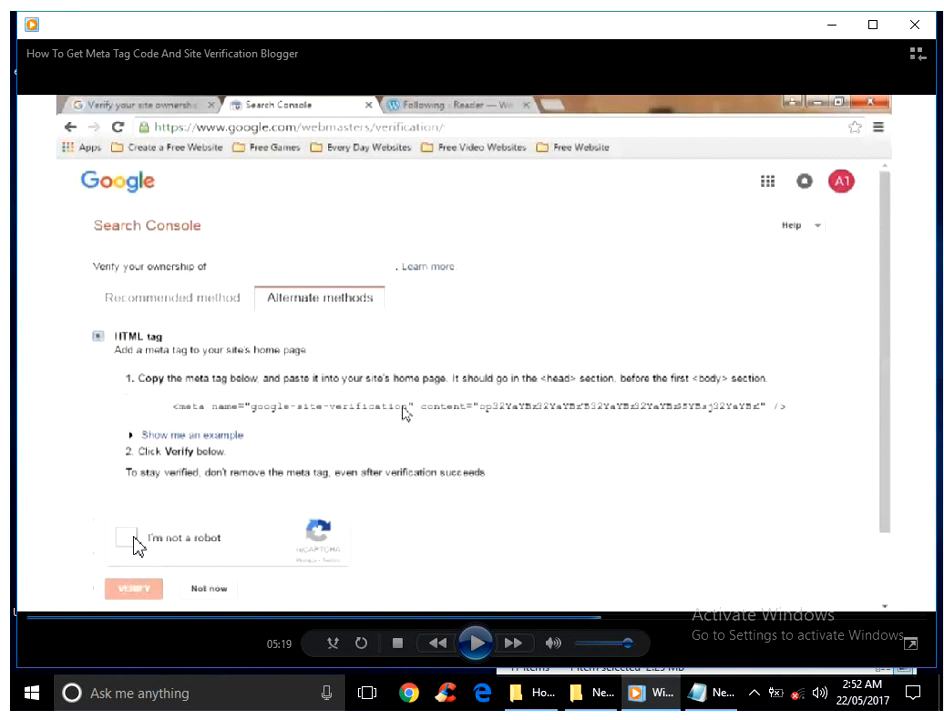
{"action": "mouse_move", "coordinate": [231, 560]}
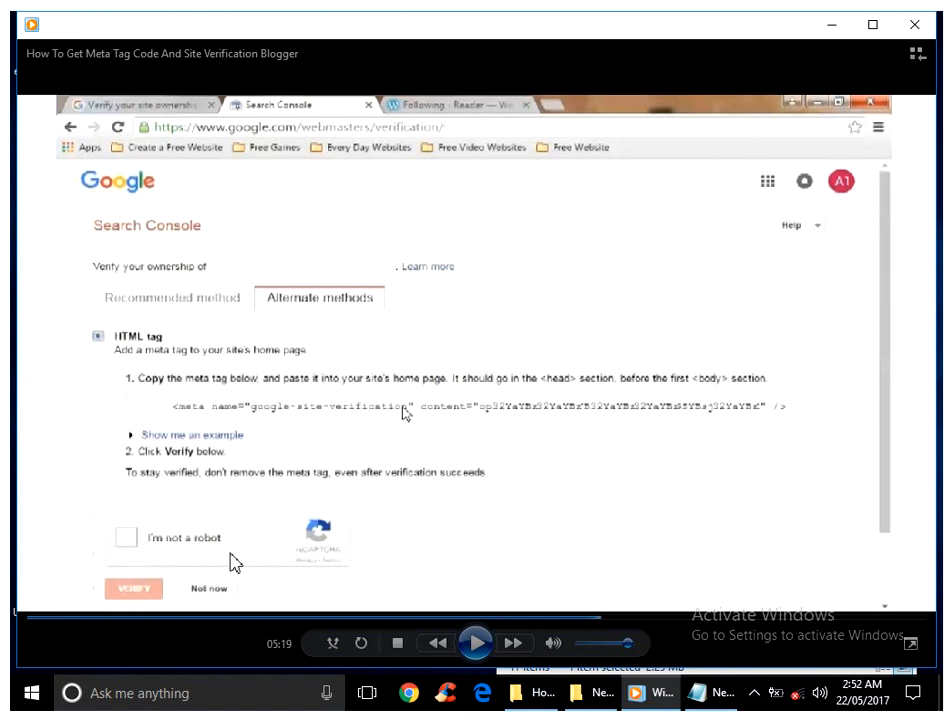
{"action": "mouse_move", "coordinate": [302, 553]}
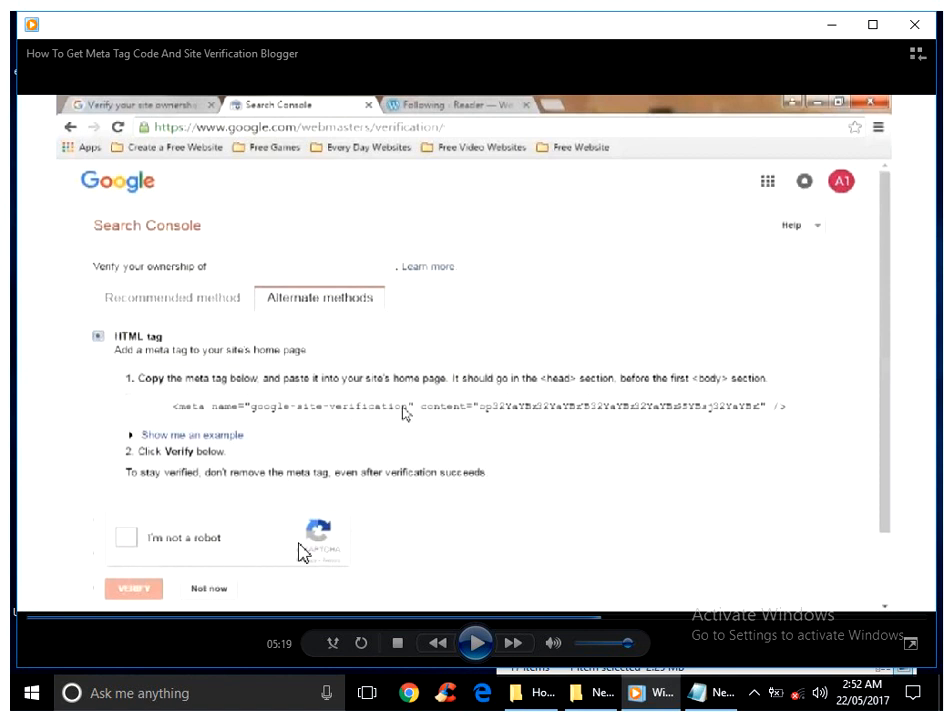
{"action": "mouse_move", "coordinate": [168, 603]}
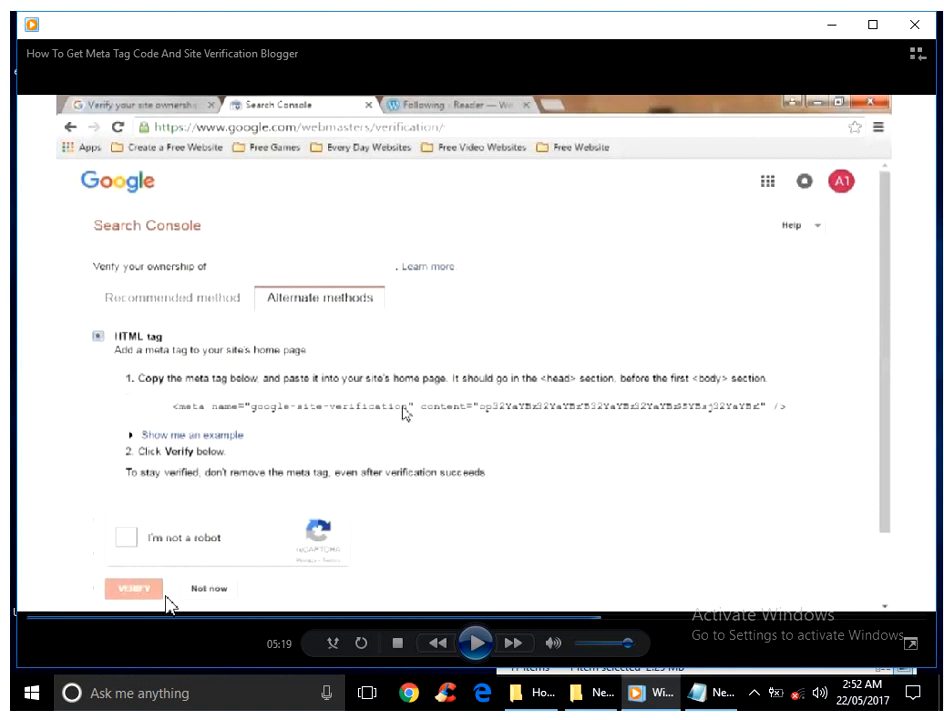
{"action": "mouse_move", "coordinate": [484, 530]}
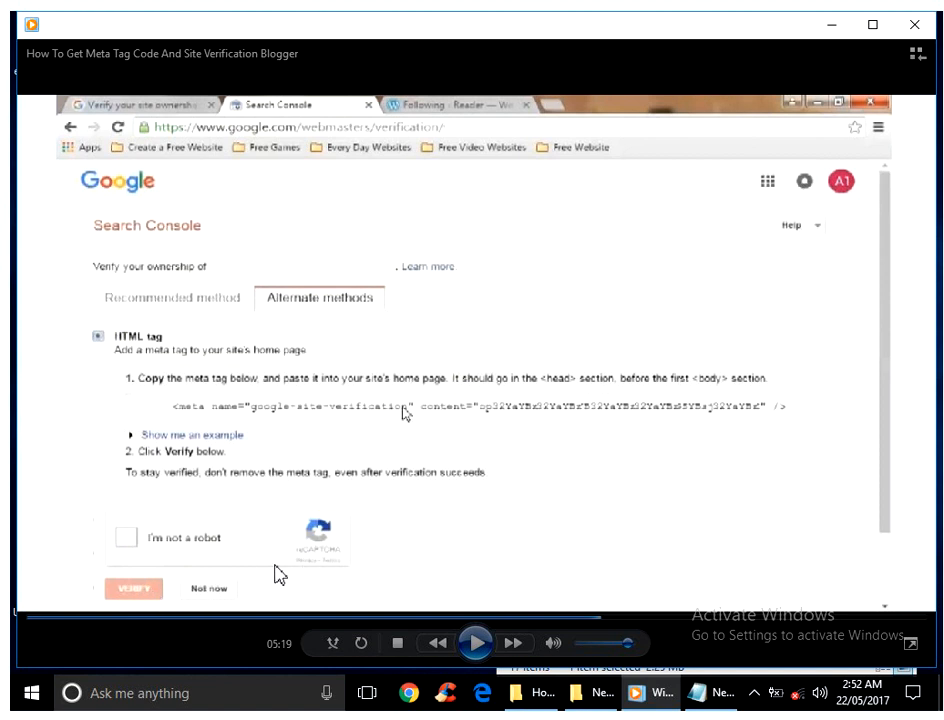
{"action": "mouse_move", "coordinate": [163, 550]}
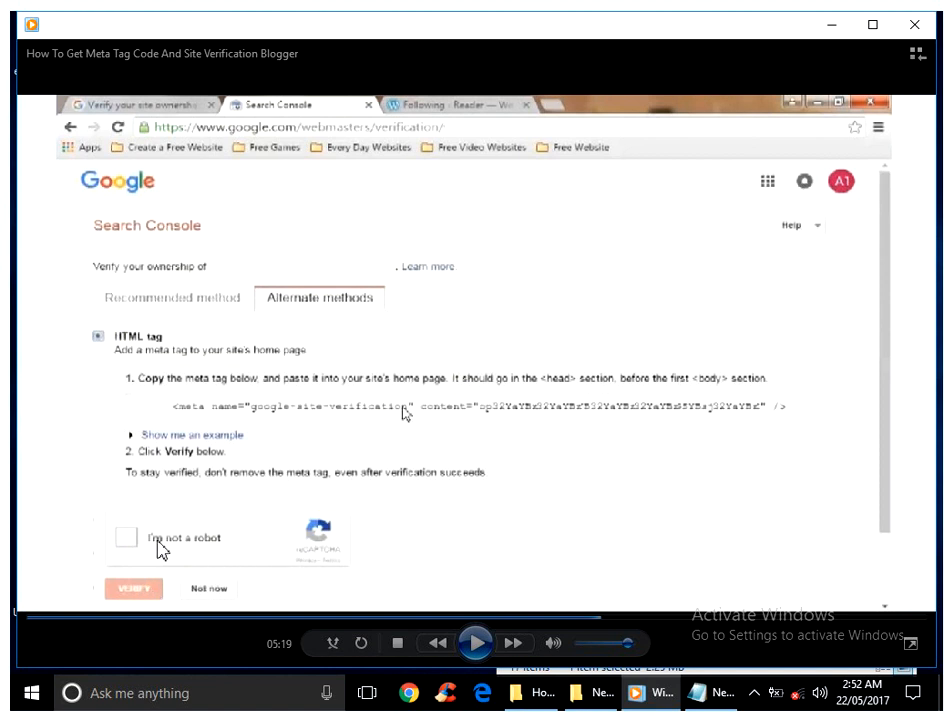
{"action": "mouse_move", "coordinate": [380, 695]}
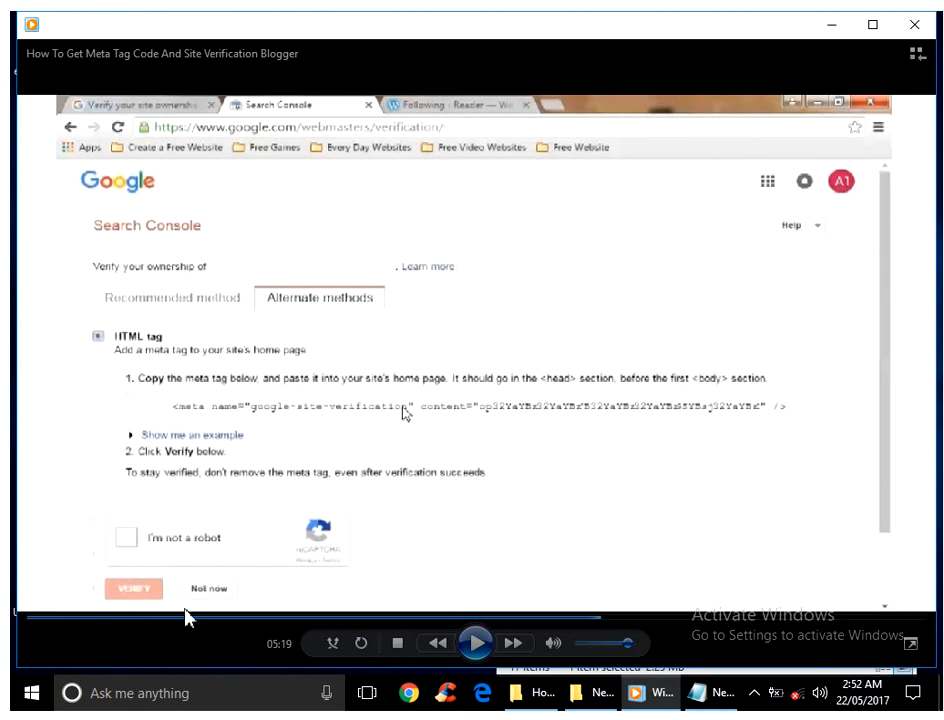
Jump the tutorial video ahead to the ownership verification congratulations screen.
{"action": "left_click", "coordinate": [133, 588]}
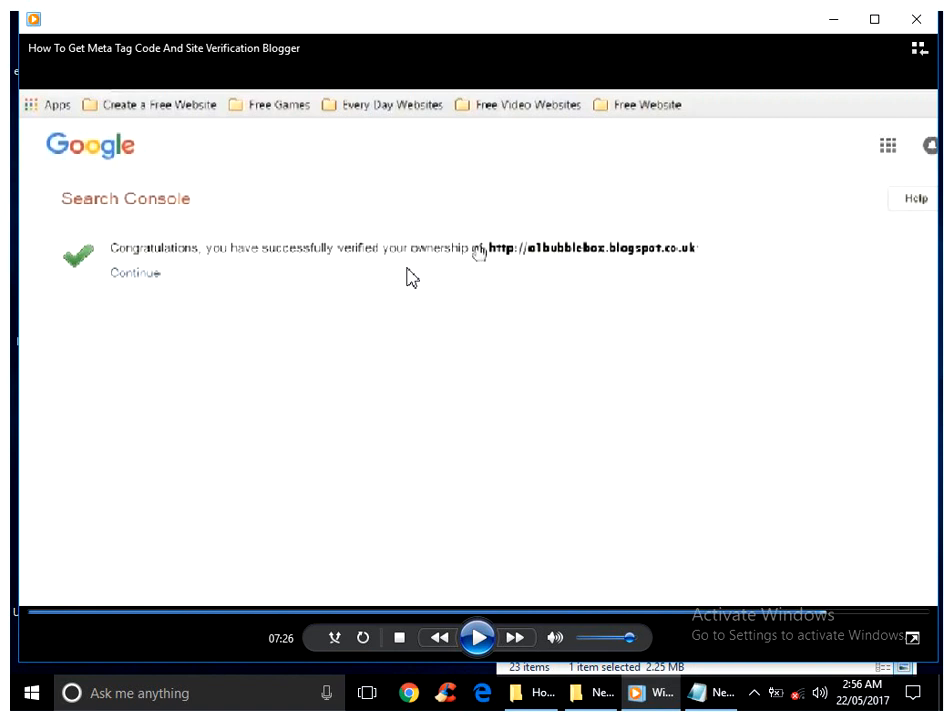
{"action": "mouse_move", "coordinate": [252, 270]}
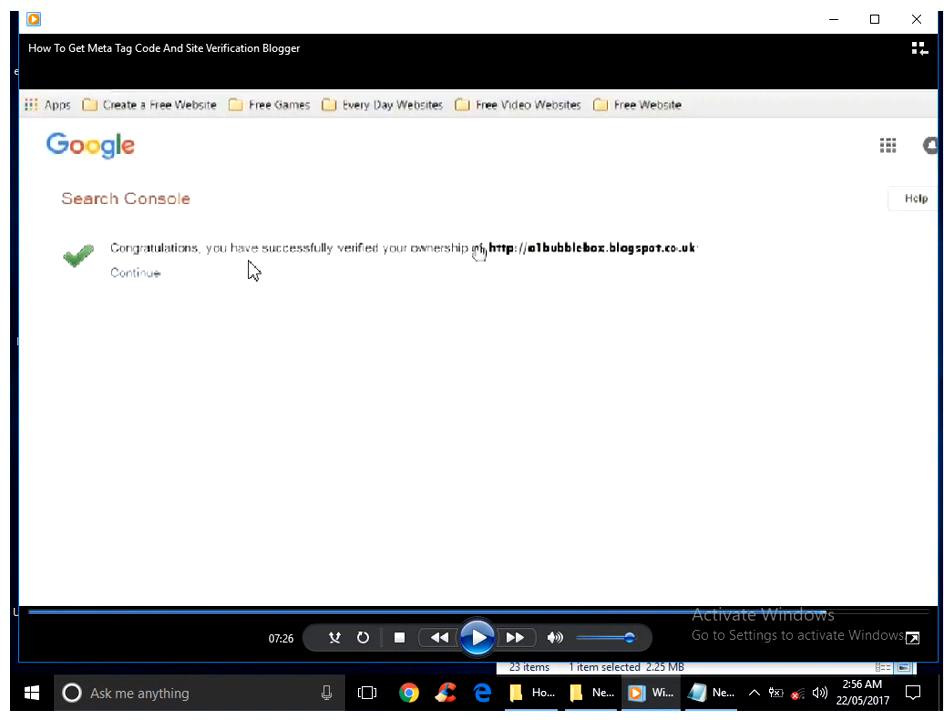
{"action": "mouse_move", "coordinate": [420, 273]}
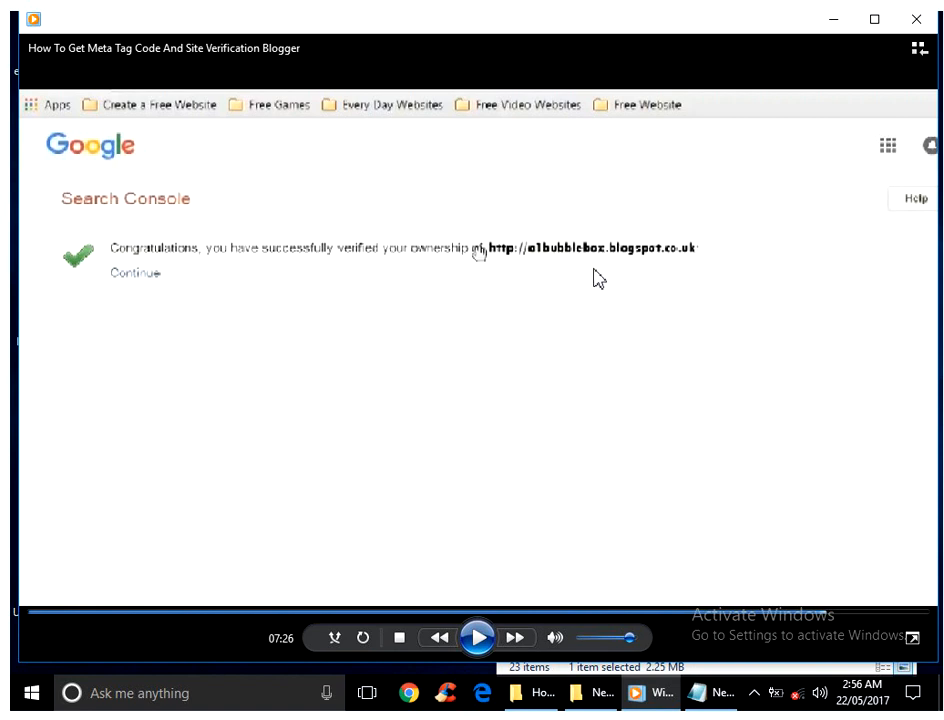
{"action": "mouse_move", "coordinate": [693, 268]}
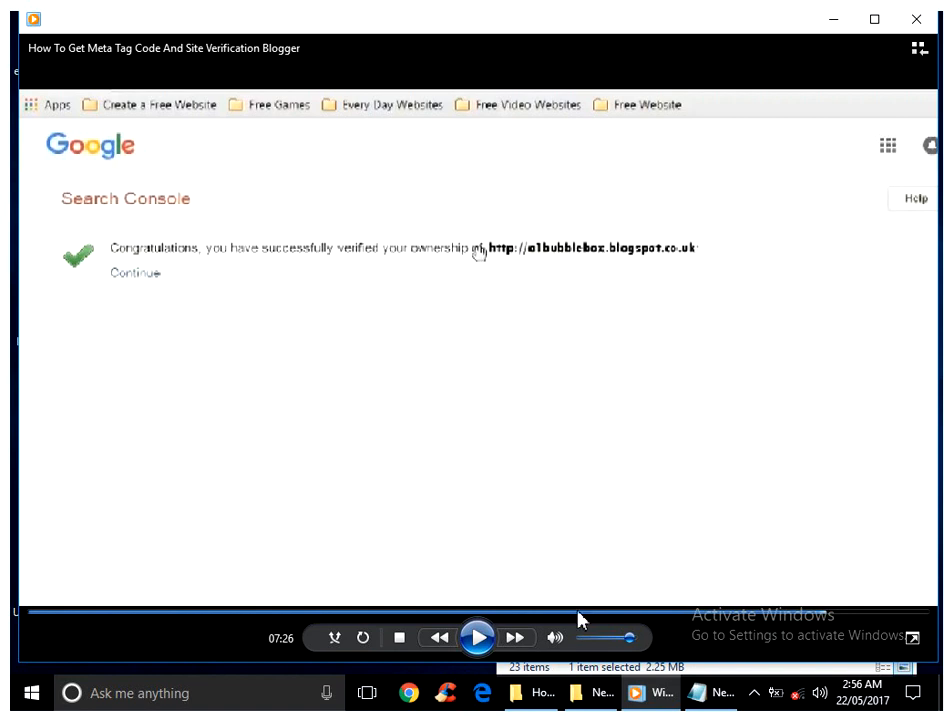
{"action": "mouse_move", "coordinate": [127, 287]}
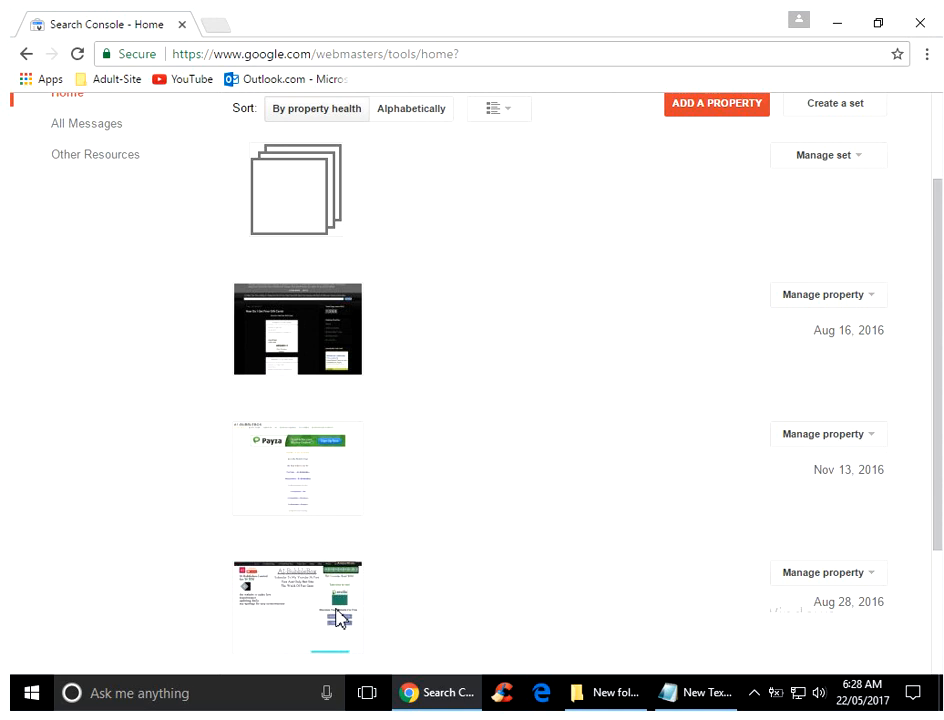
{"action": "mouse_move", "coordinate": [335, 525]}
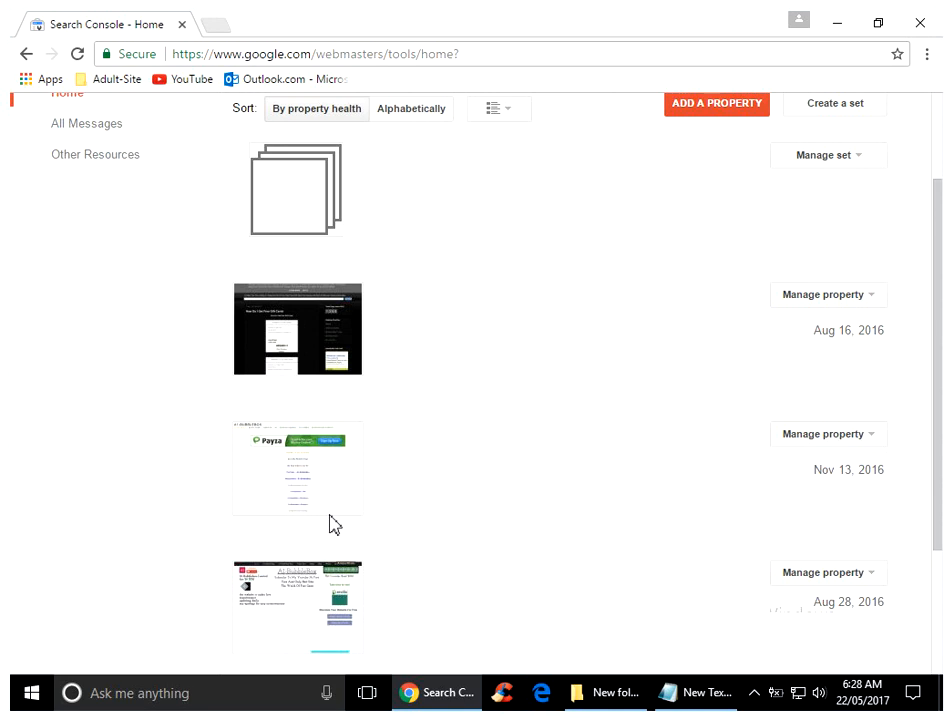
{"action": "mouse_move", "coordinate": [444, 488]}
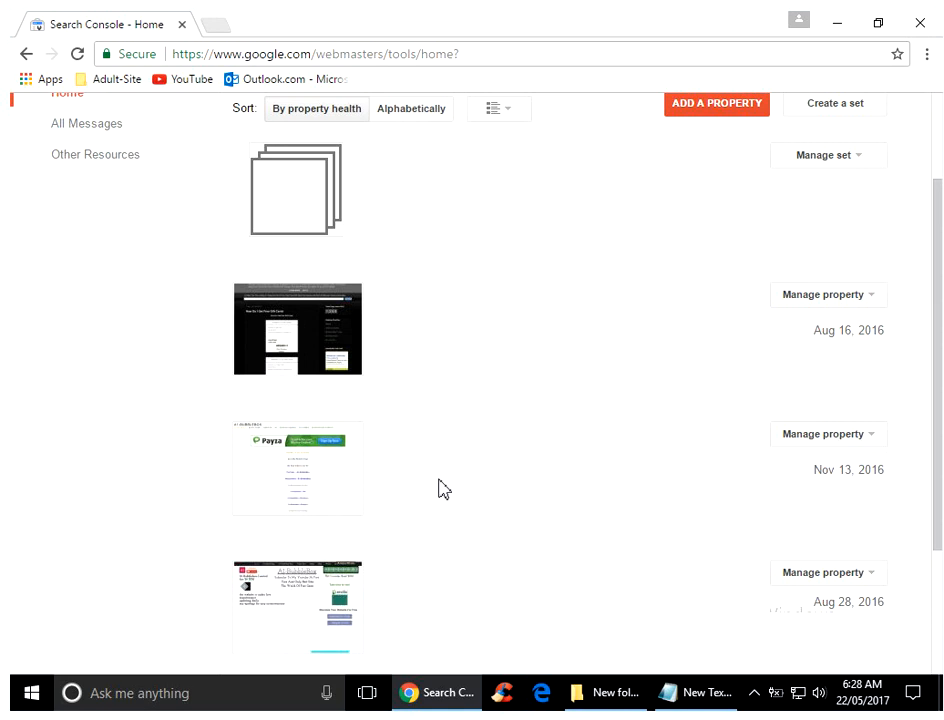
{"action": "mouse_move", "coordinate": [533, 408]}
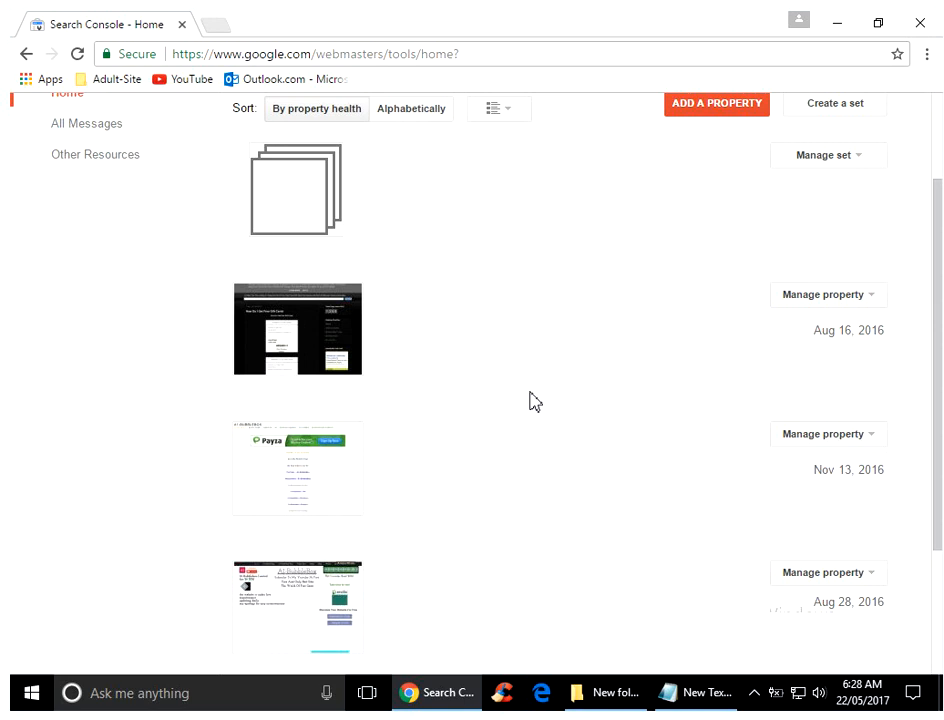
{"action": "mouse_move", "coordinate": [438, 413]}
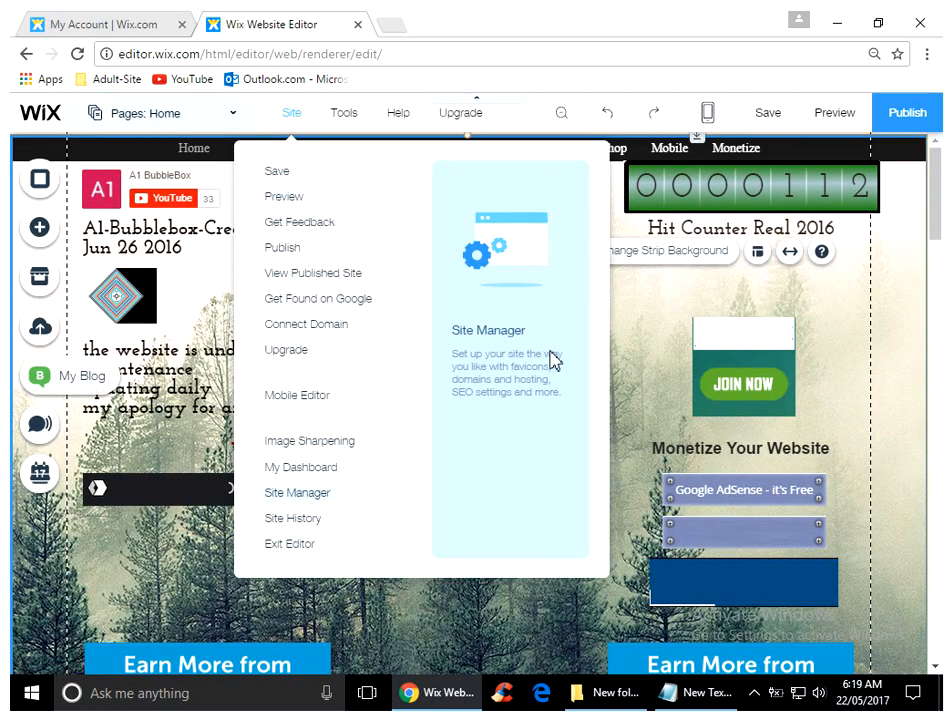
{"action": "mouse_move", "coordinate": [515, 468]}
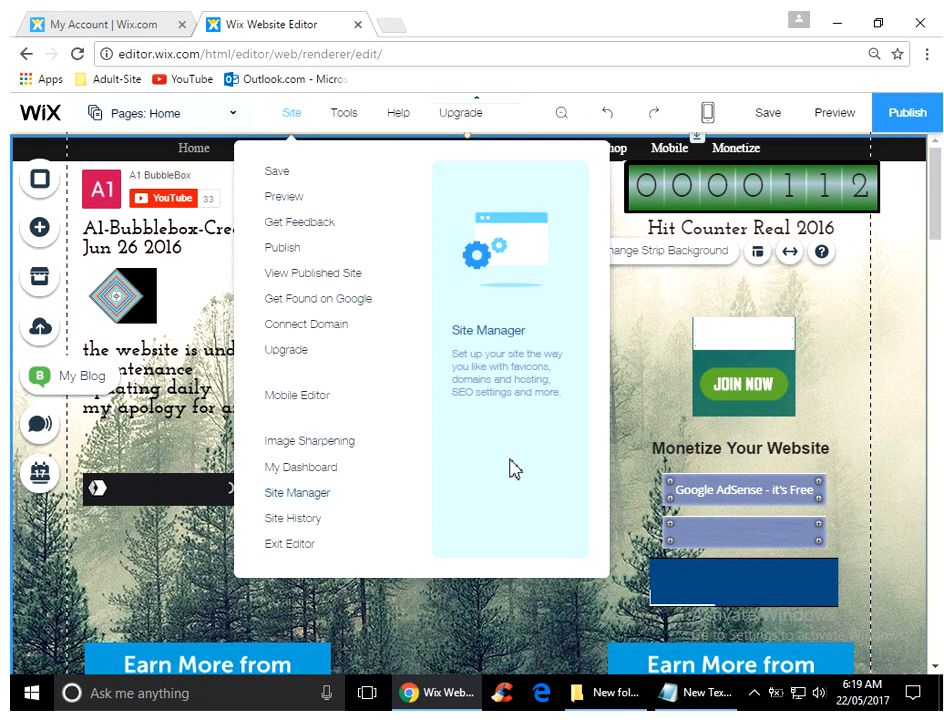
{"action": "mouse_move", "coordinate": [219, 398]}
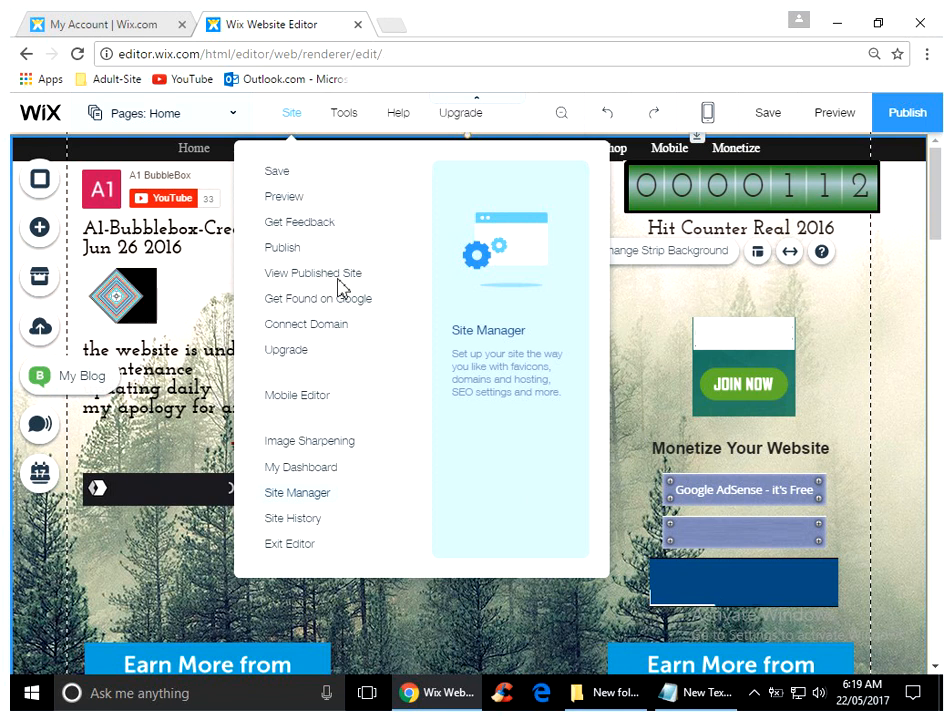
{"action": "mouse_move", "coordinate": [207, 302]}
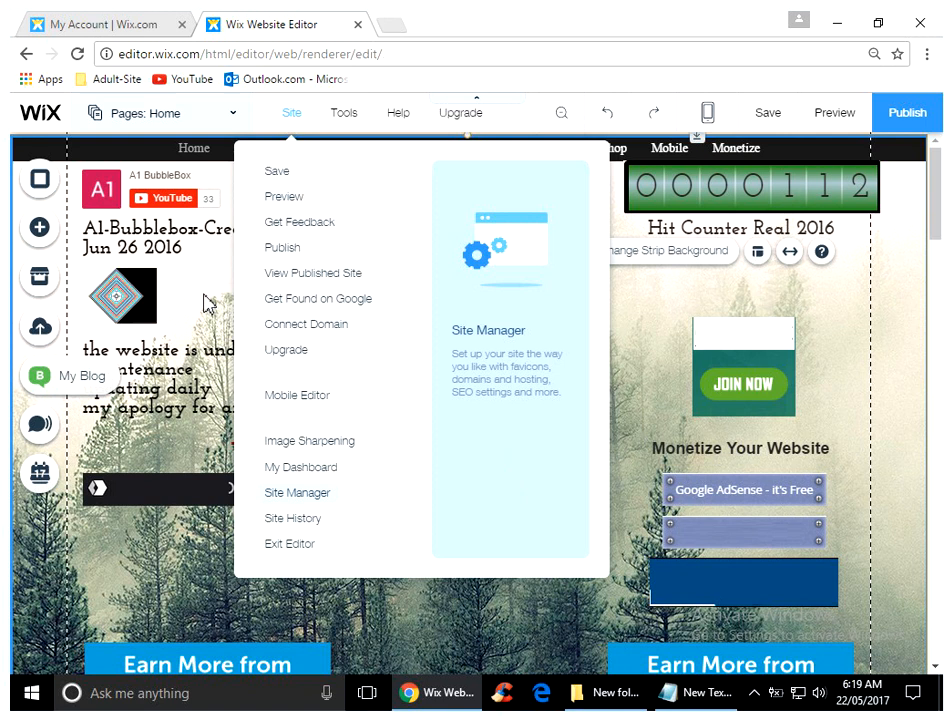
{"action": "mouse_move", "coordinate": [311, 353]}
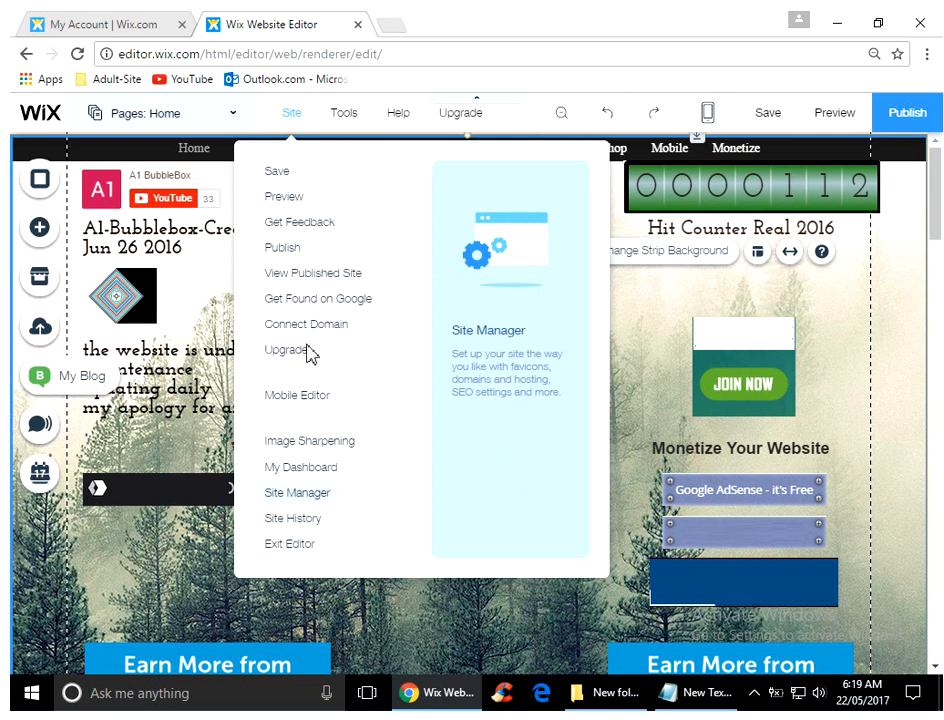
{"action": "mouse_move", "coordinate": [197, 265]}
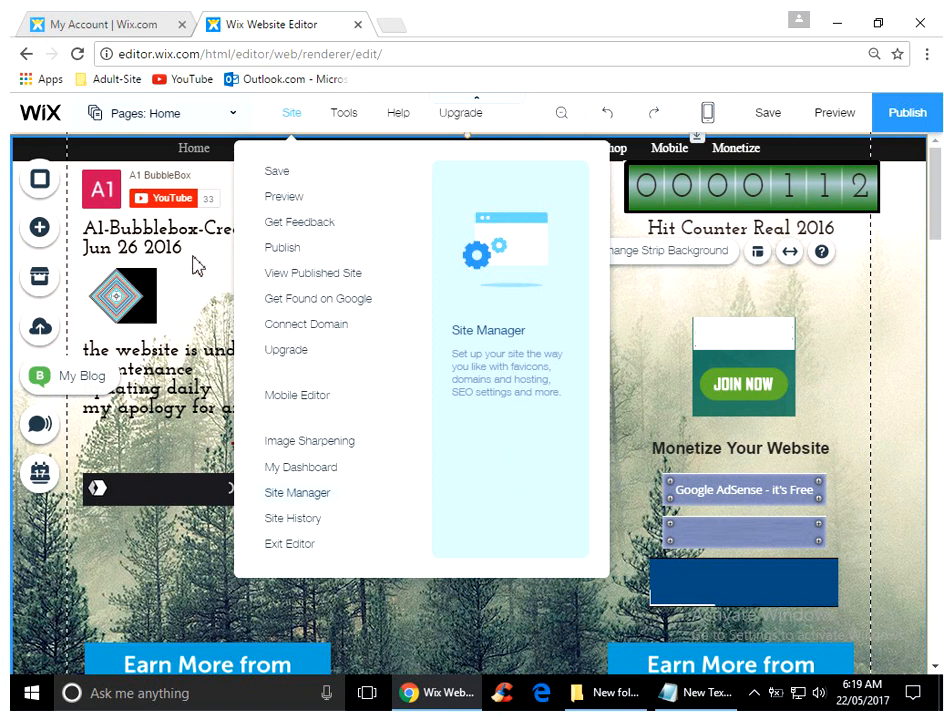
{"action": "mouse_move", "coordinate": [170, 213]}
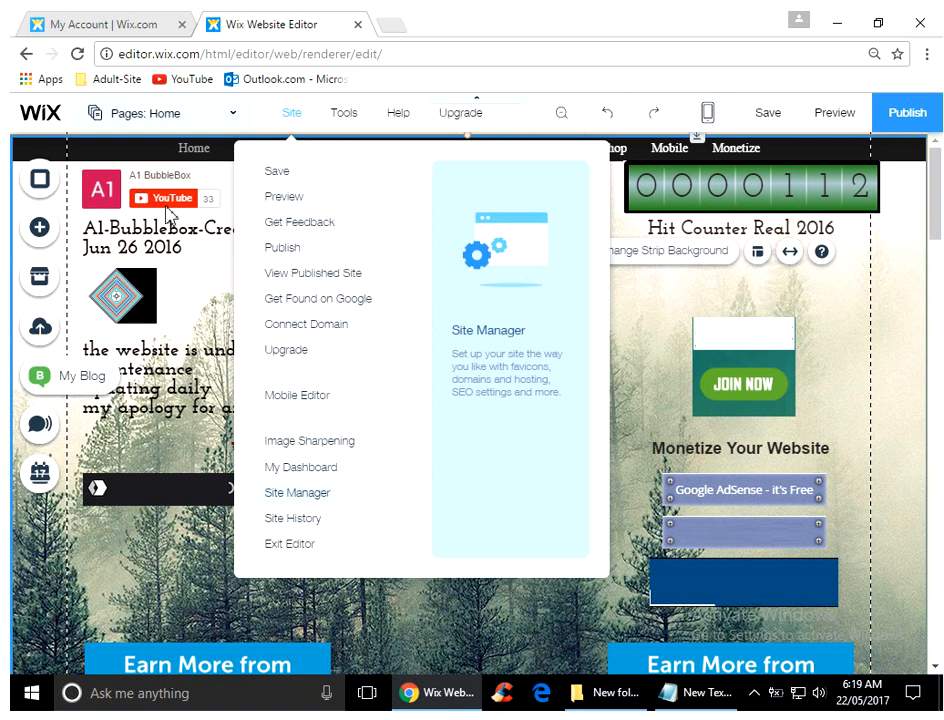
{"action": "mouse_move", "coordinate": [672, 342]}
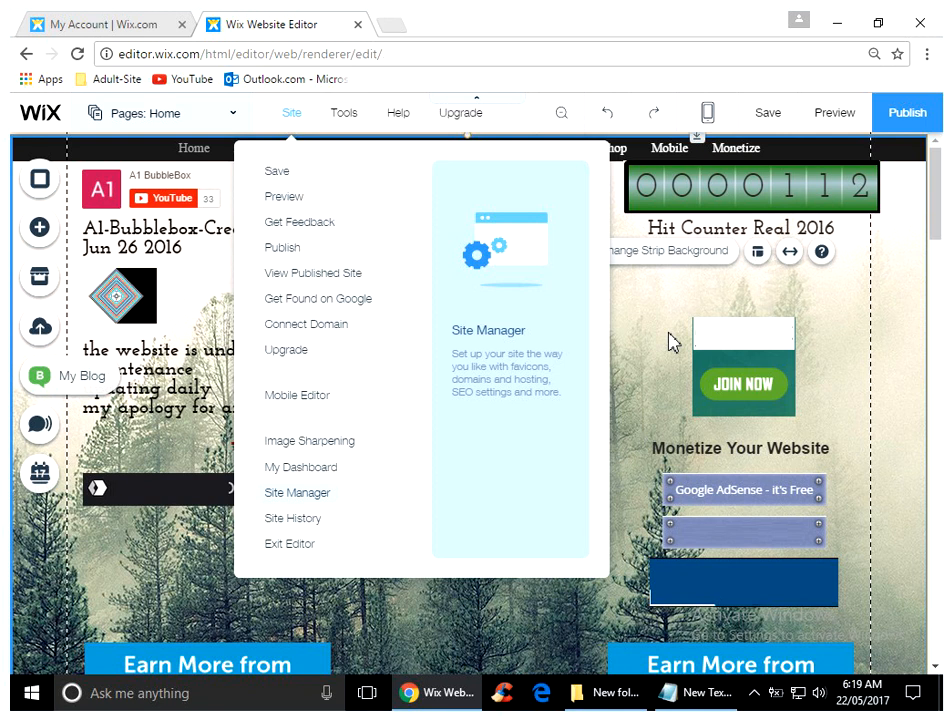
{"action": "mouse_move", "coordinate": [150, 351]}
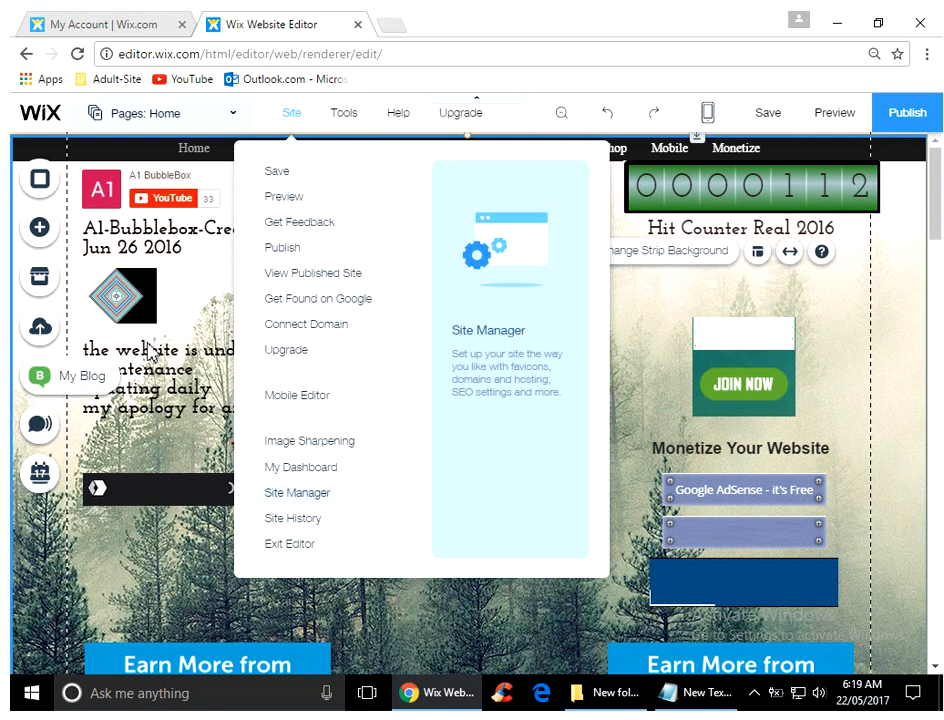
{"action": "mouse_move", "coordinate": [420, 367]}
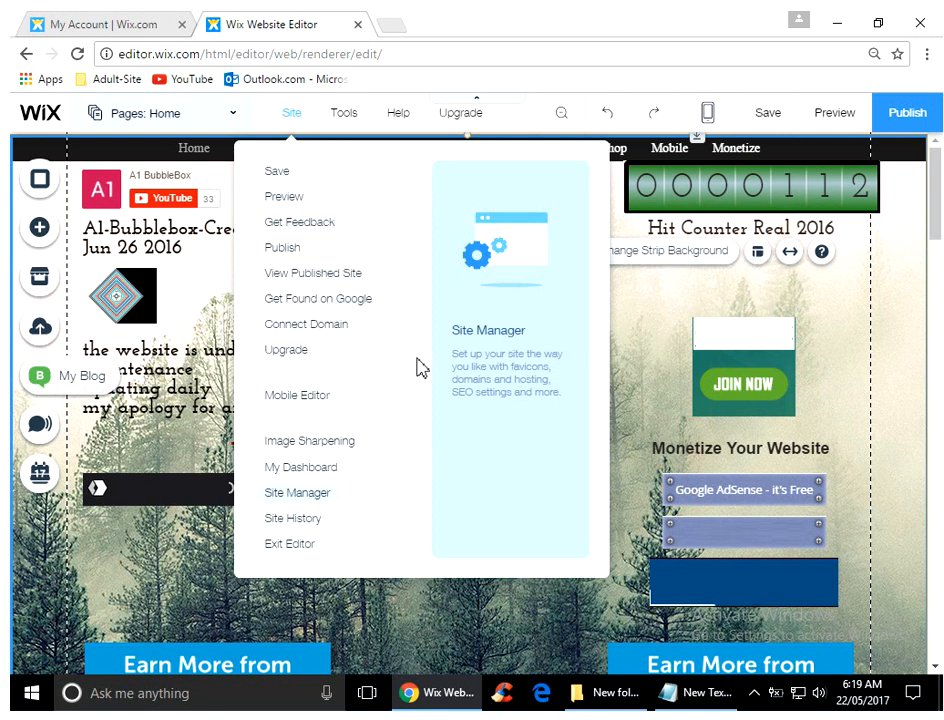
{"action": "mouse_move", "coordinate": [411, 444]}
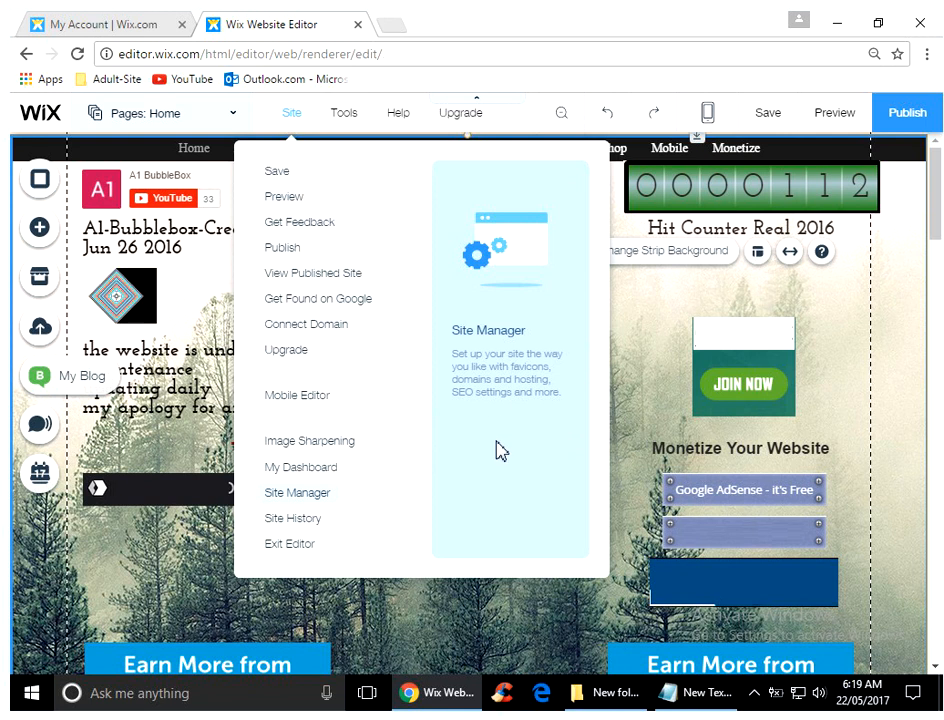
{"action": "mouse_move", "coordinate": [221, 420]}
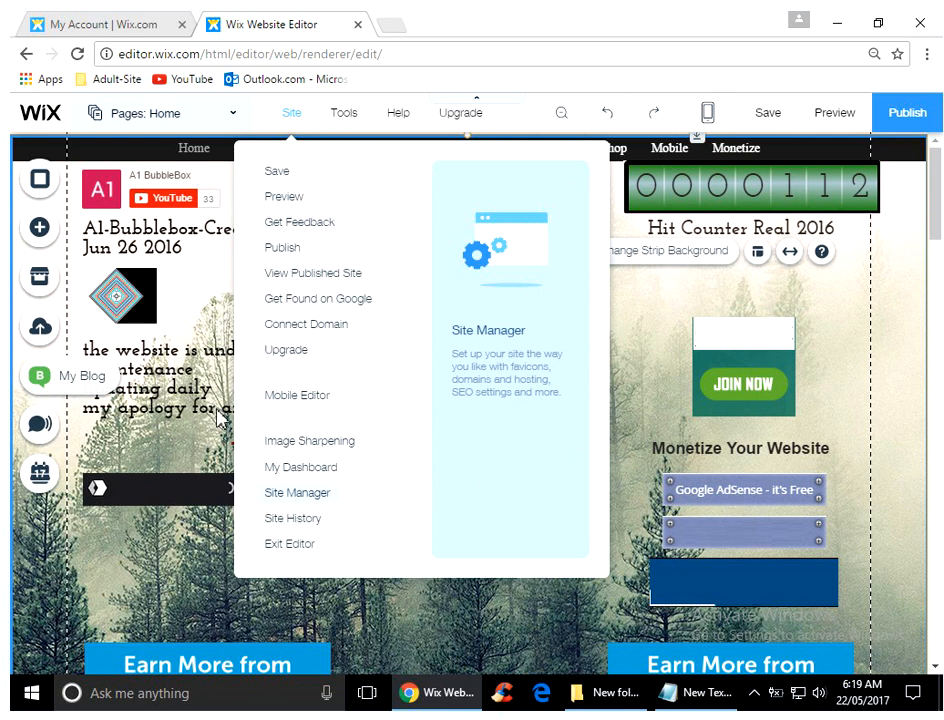
{"action": "mouse_move", "coordinate": [427, 449]}
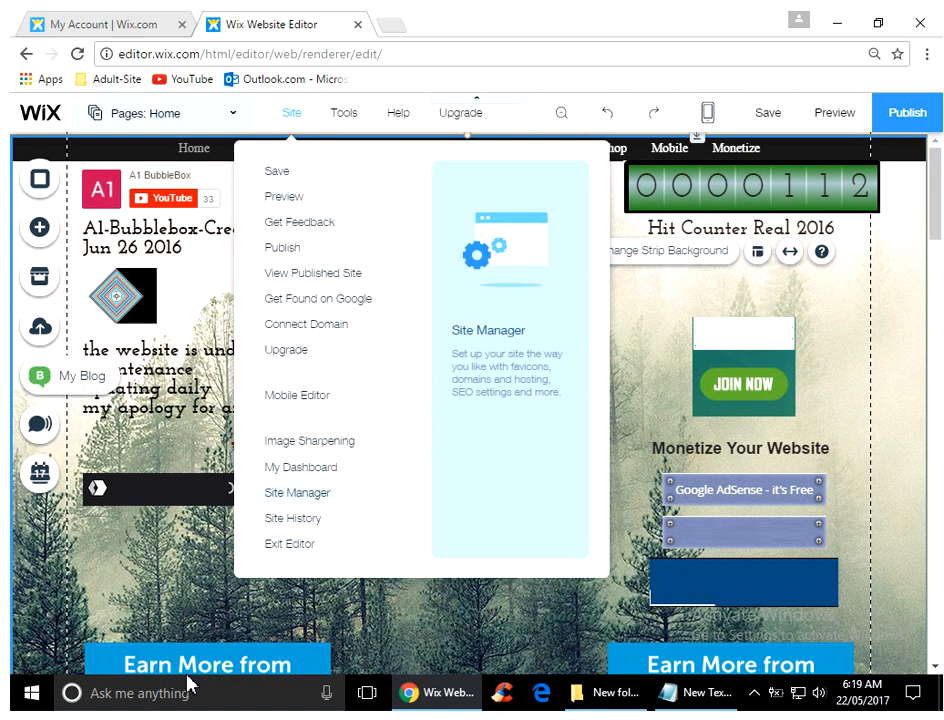
{"action": "mouse_move", "coordinate": [419, 500]}
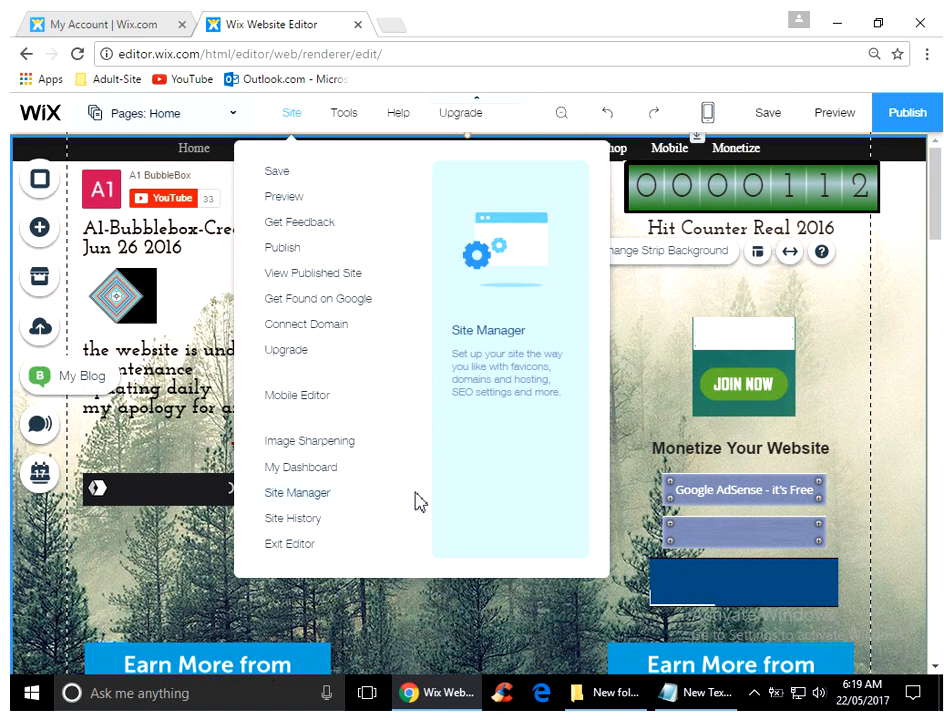
{"action": "mouse_move", "coordinate": [478, 386]}
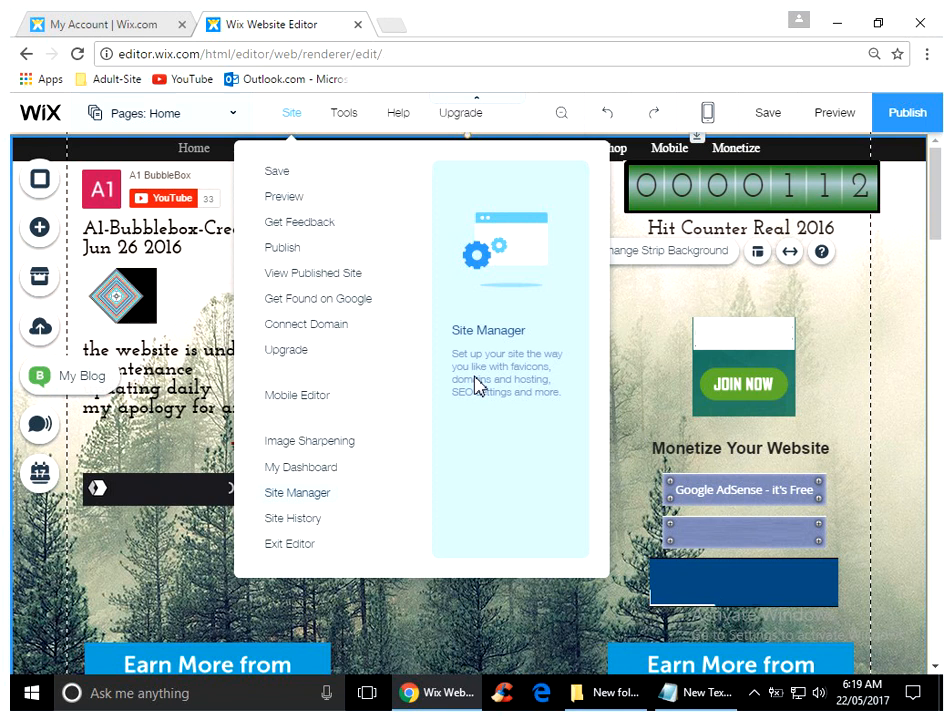
{"action": "mouse_move", "coordinate": [447, 372]}
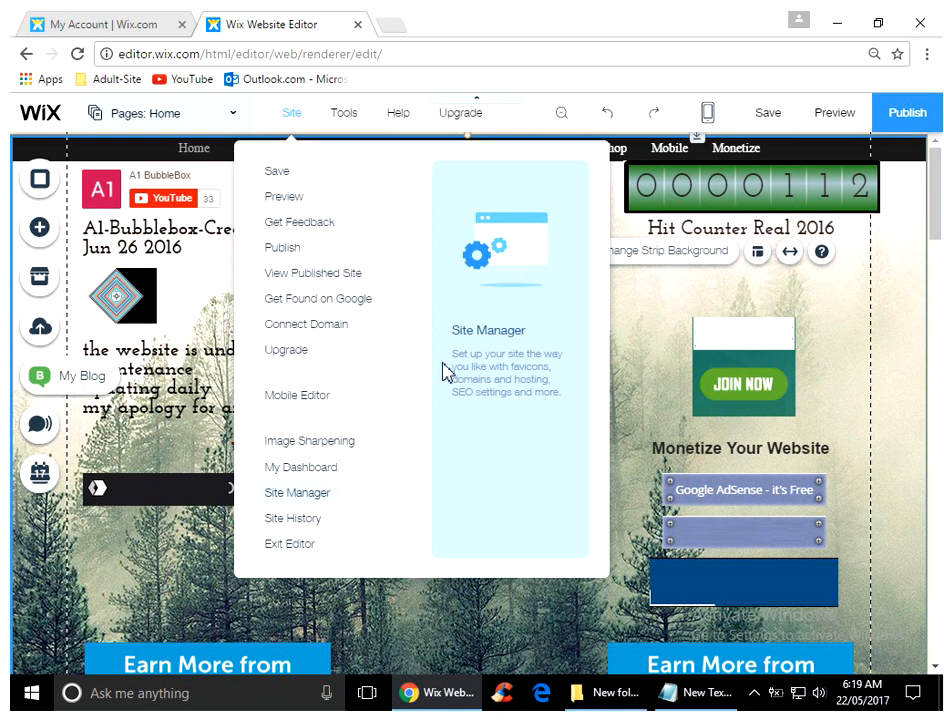
{"action": "mouse_move", "coordinate": [545, 445]}
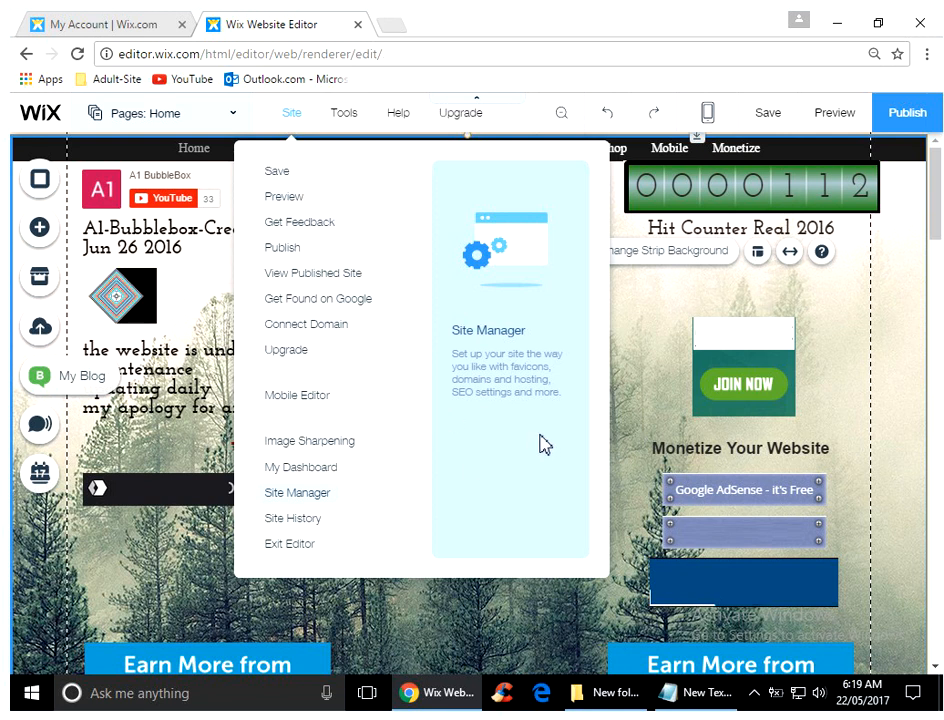
{"action": "mouse_move", "coordinate": [509, 369]}
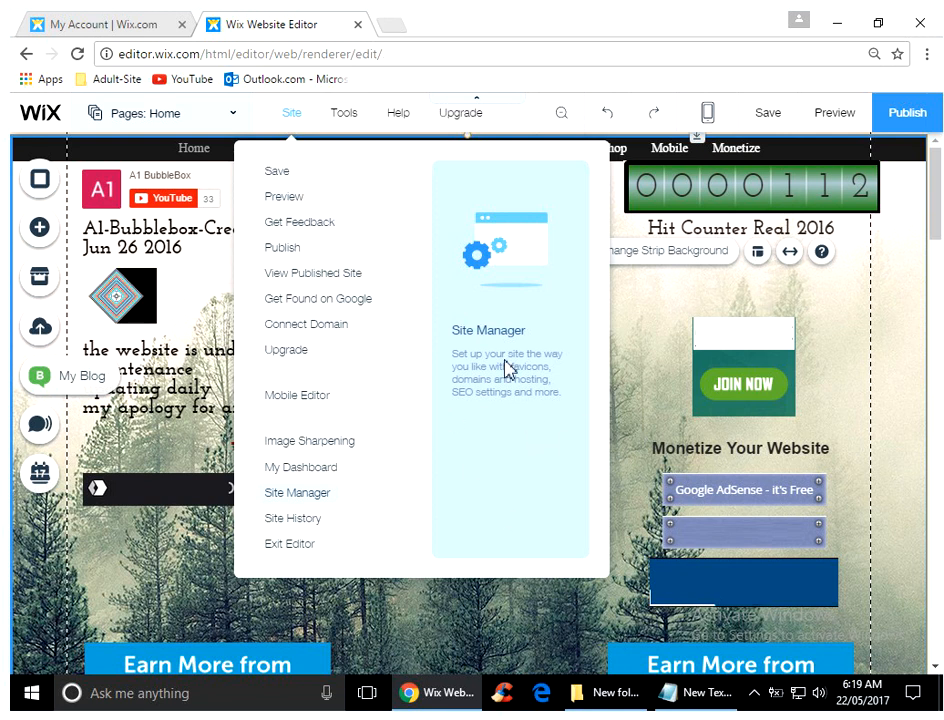
{"action": "mouse_move", "coordinate": [490, 417]}
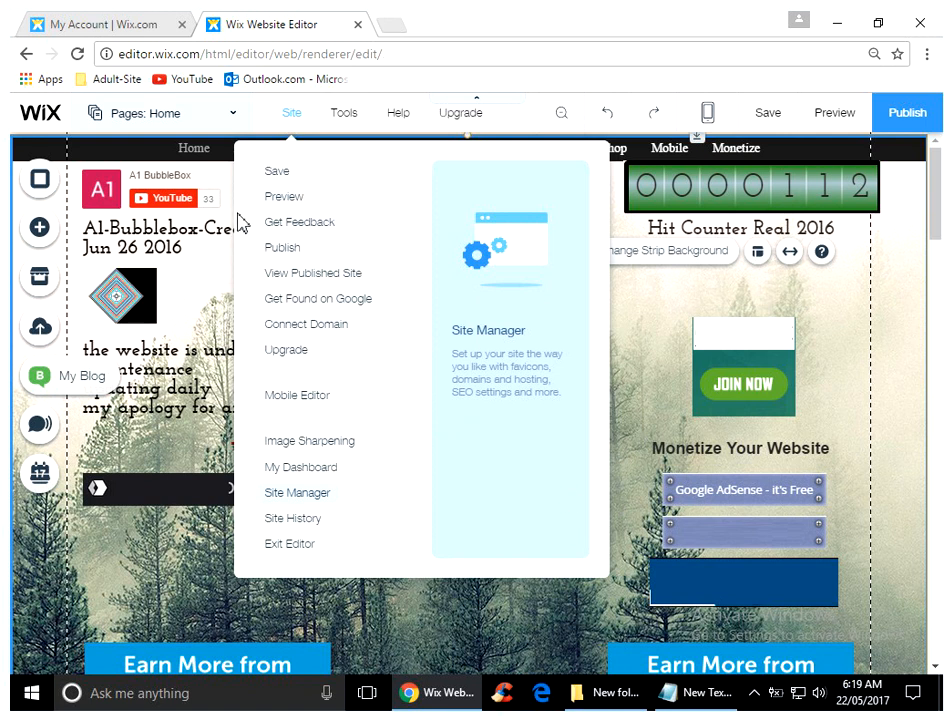
{"action": "mouse_move", "coordinate": [240, 222]}
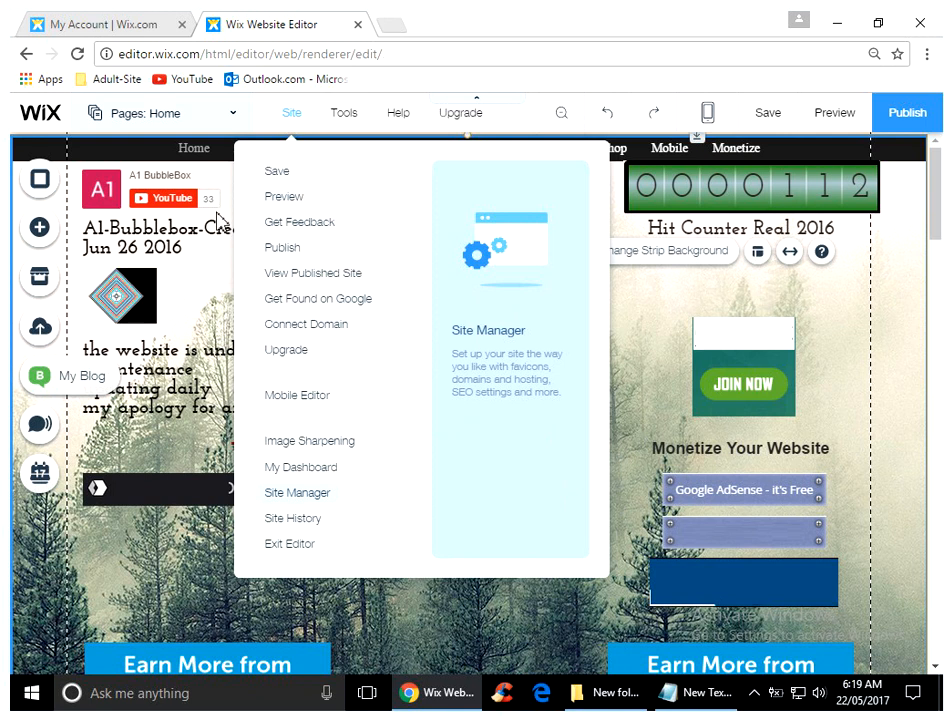
{"action": "mouse_move", "coordinate": [220, 222]}
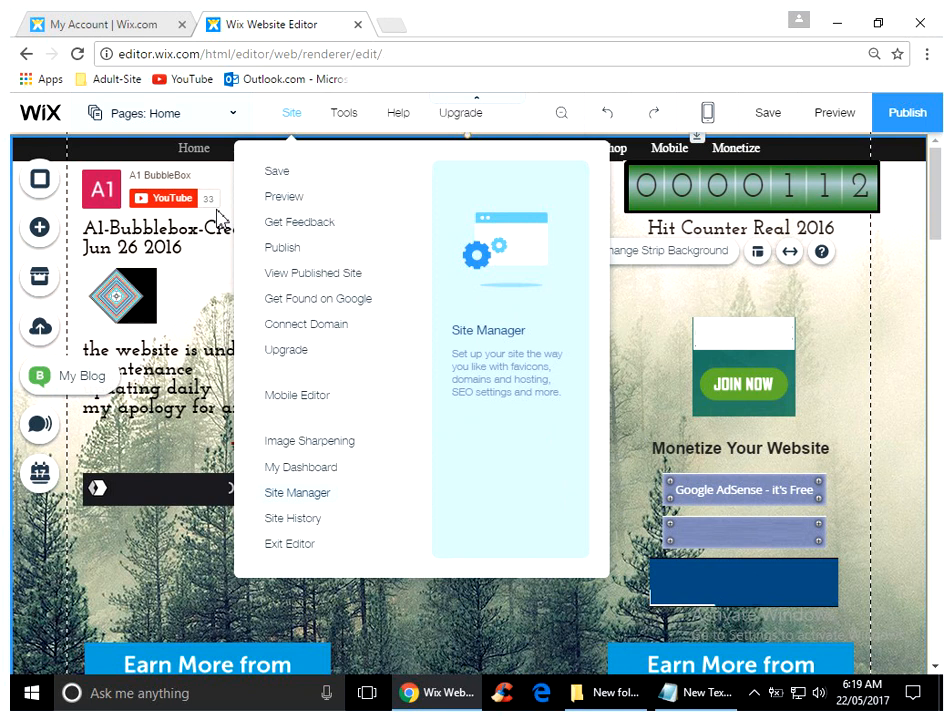
{"action": "mouse_move", "coordinate": [490, 307]}
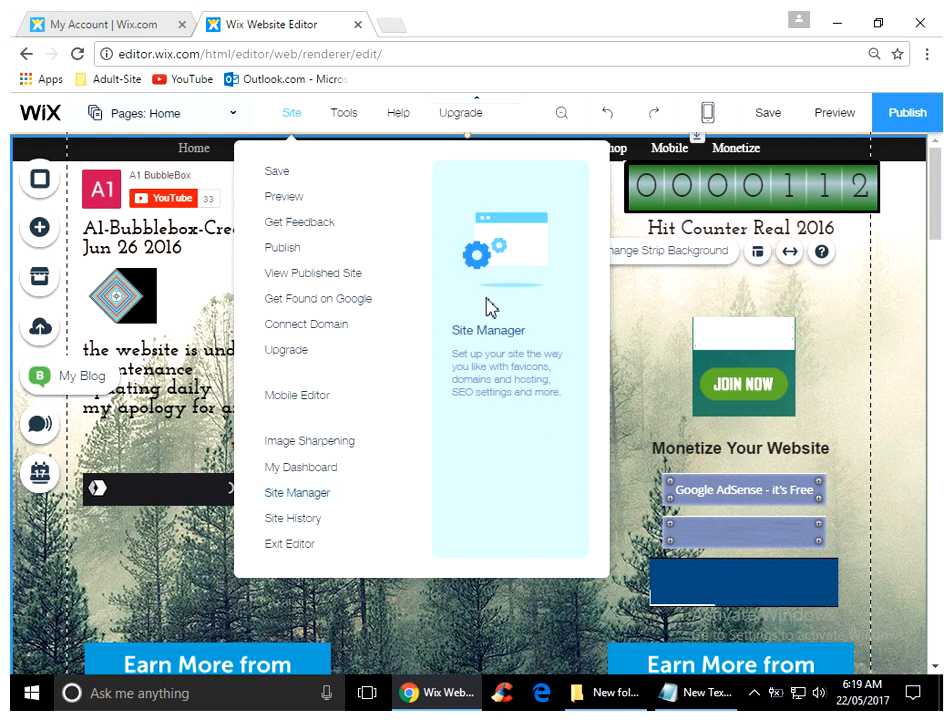
{"action": "mouse_move", "coordinate": [530, 378]}
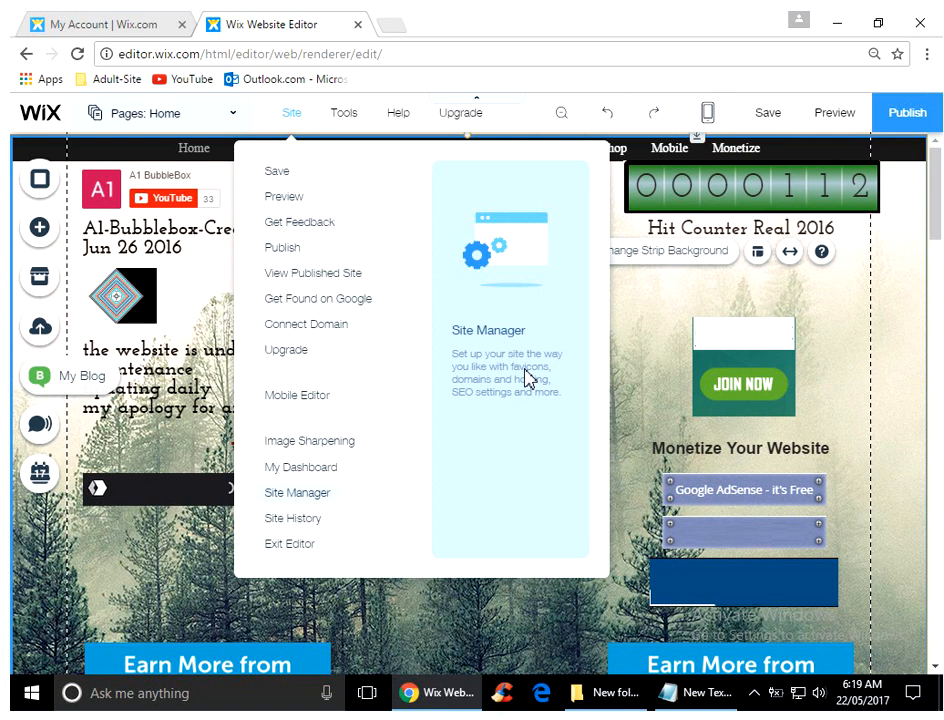
{"action": "mouse_move", "coordinate": [548, 316]}
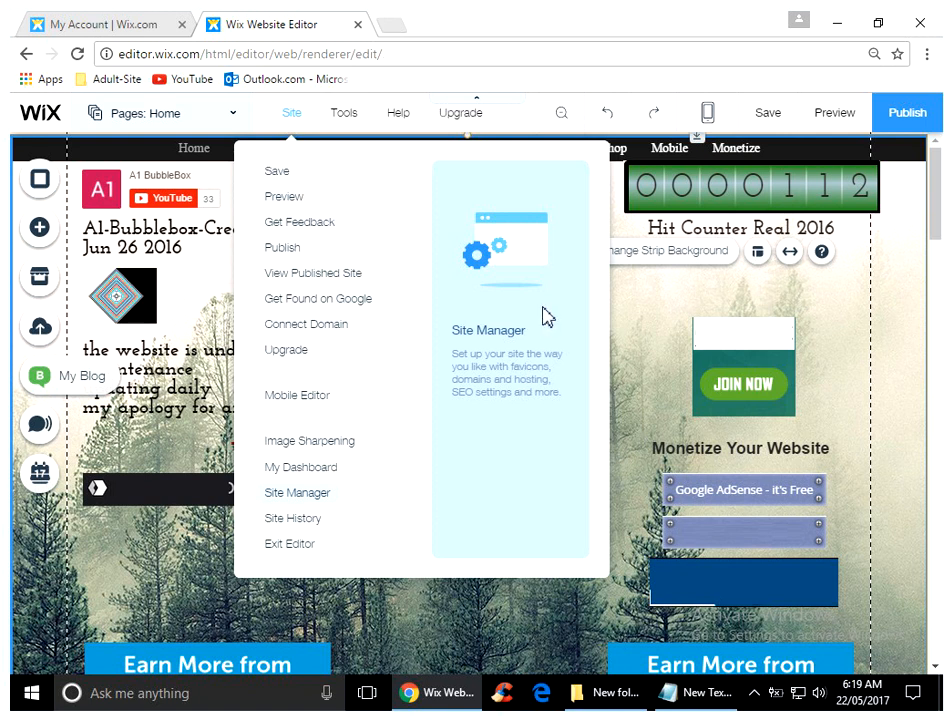
{"action": "mouse_move", "coordinate": [840, 210]}
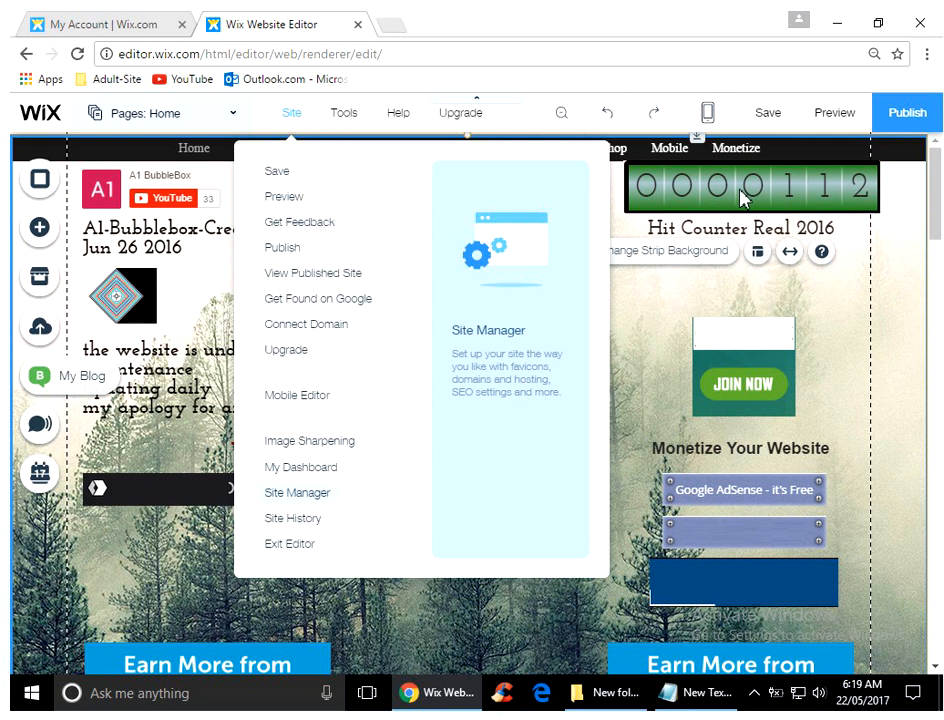
{"action": "mouse_move", "coordinate": [332, 488]}
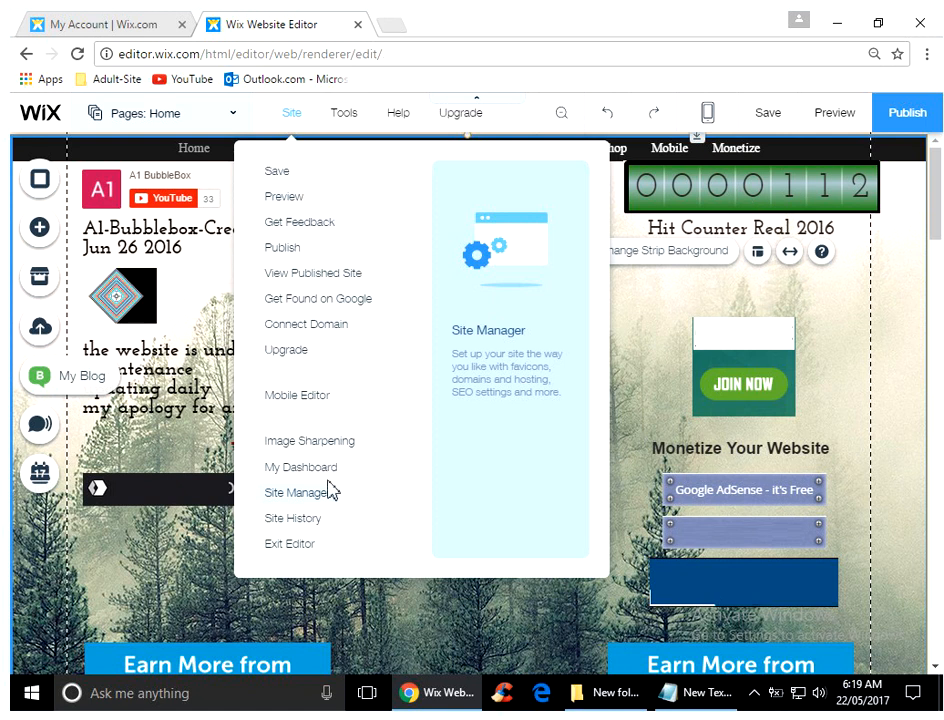
{"action": "mouse_move", "coordinate": [333, 515]}
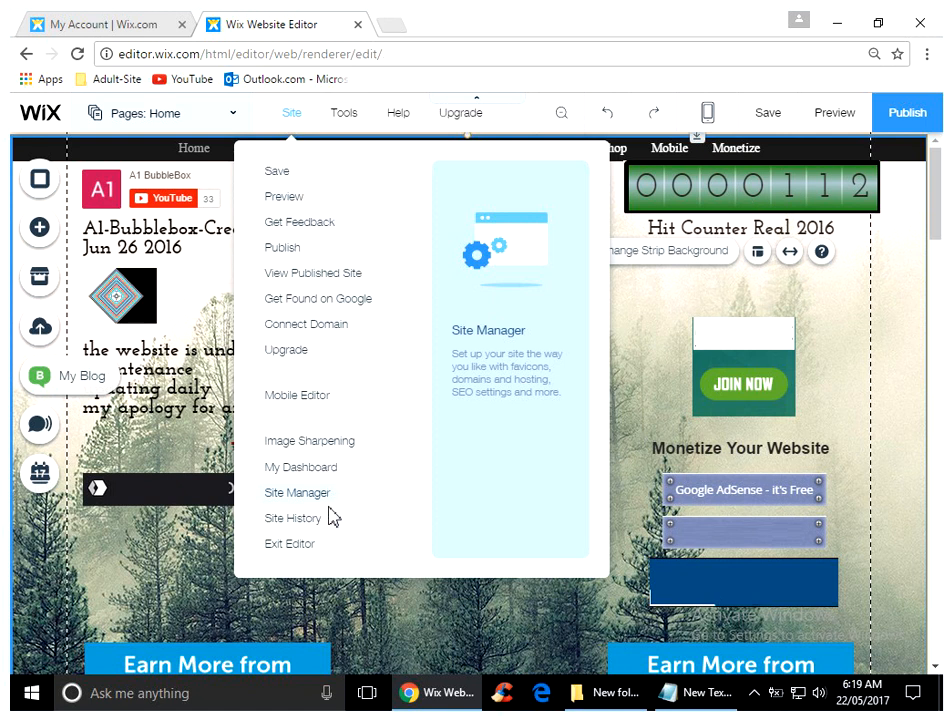